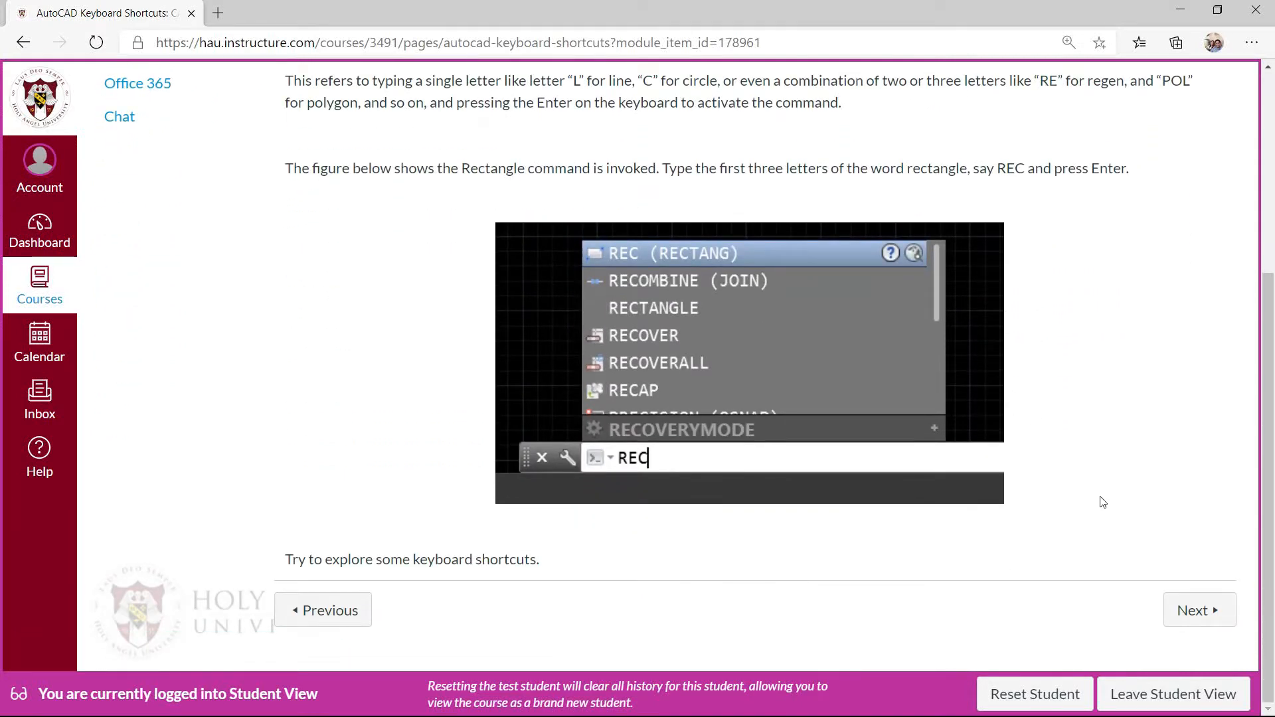
Step: Advance from the AutoCAD Keyboard Shortcuts lesson to the Saving a File page
{"action": "left_click", "coordinate": [1200, 610]}
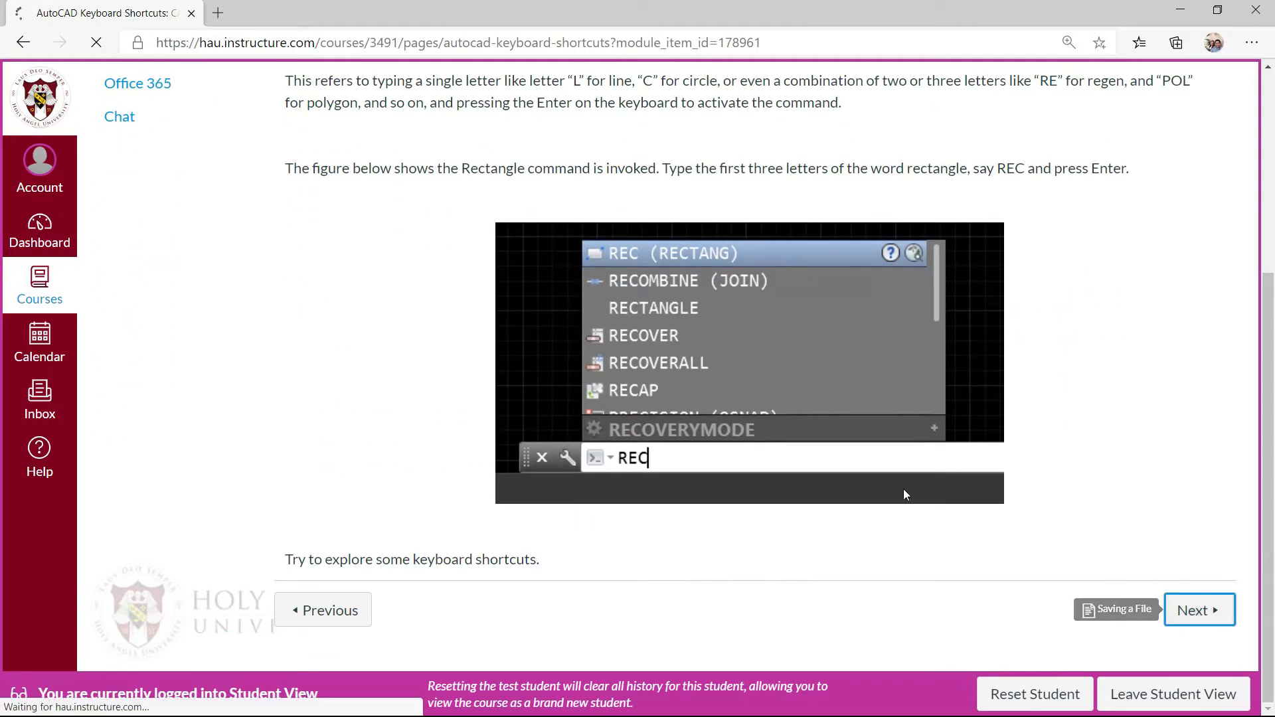
{"action": "left_click", "coordinate": [1199, 609]}
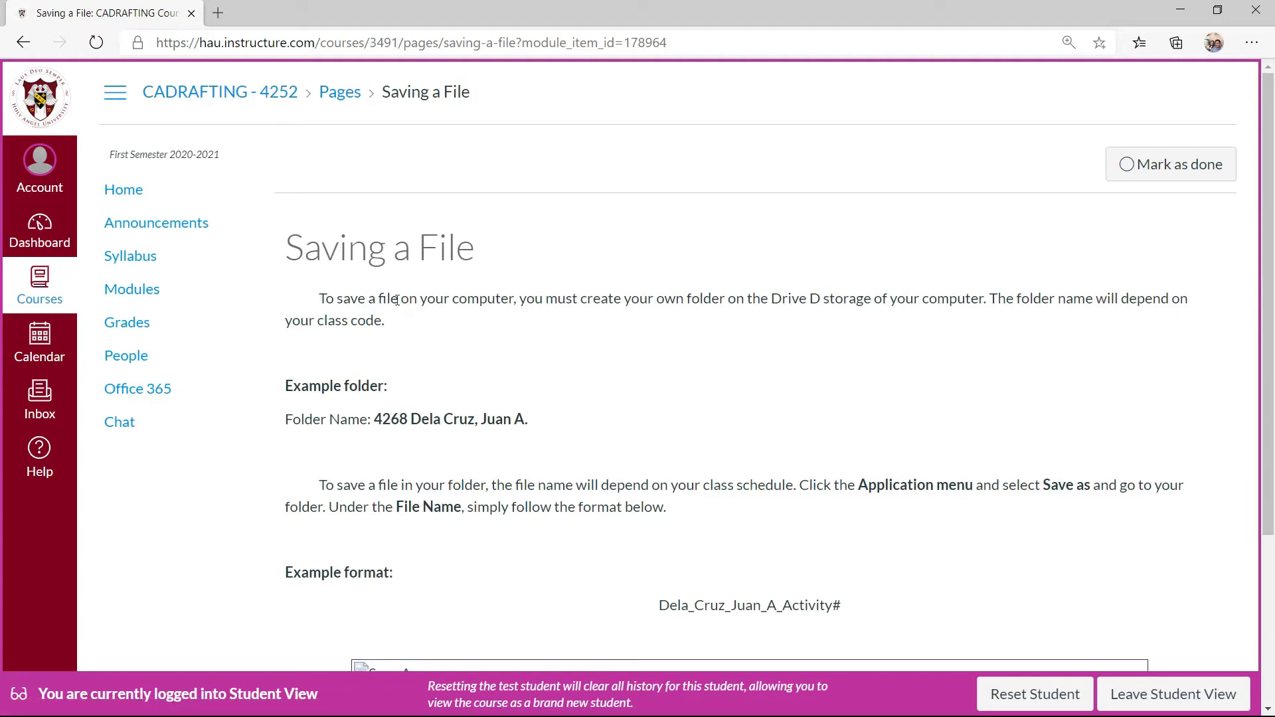
{"action": "mouse_move", "coordinate": [510, 339]}
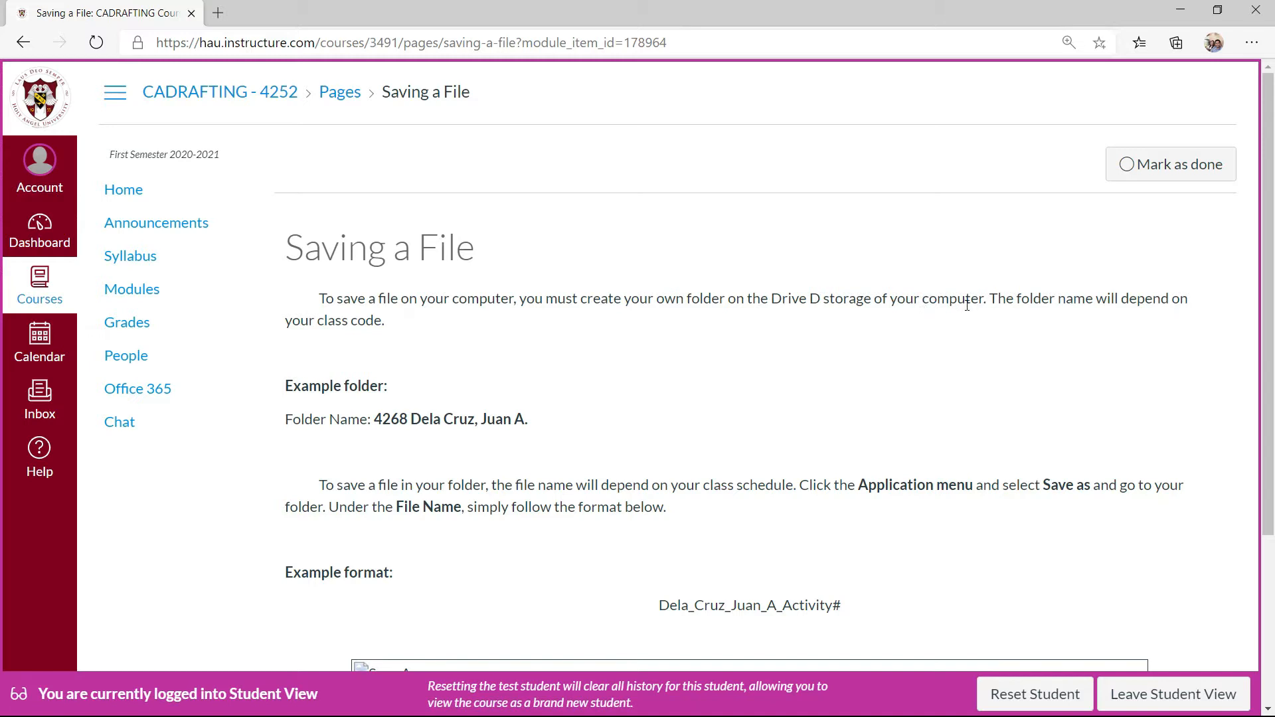
{"action": "mouse_move", "coordinate": [1064, 298]}
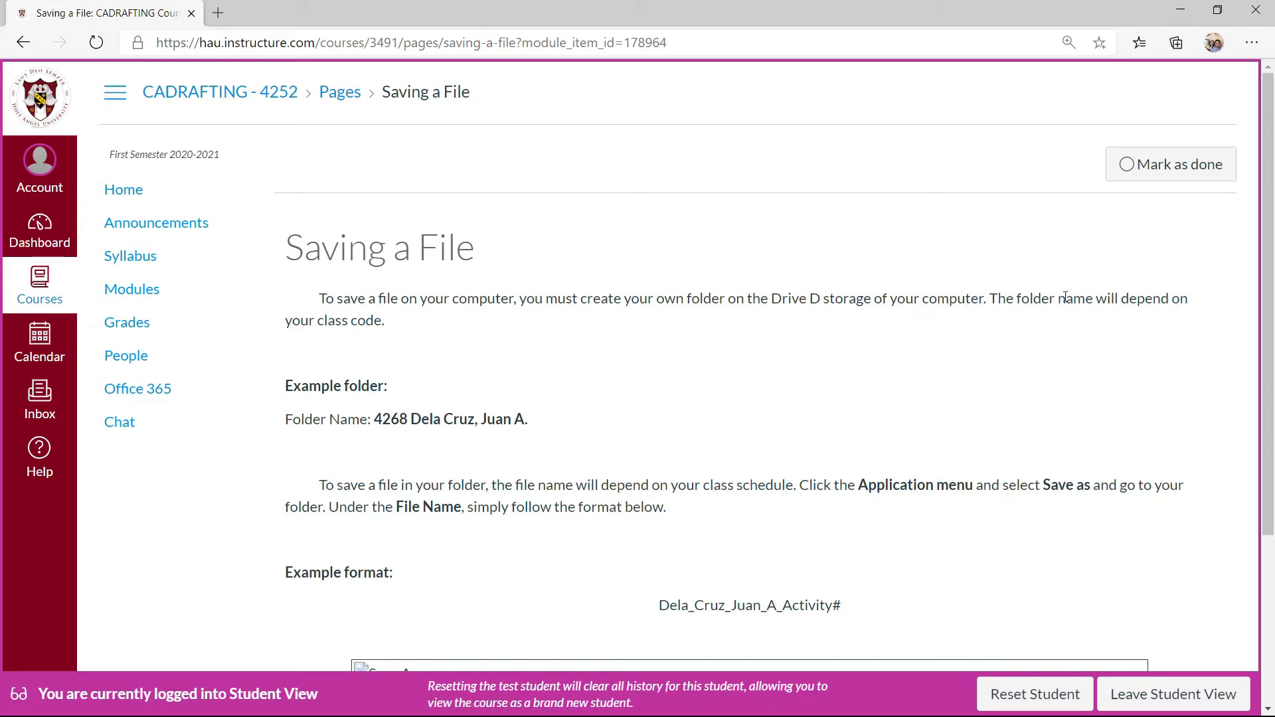
{"action": "mouse_move", "coordinate": [395, 328]}
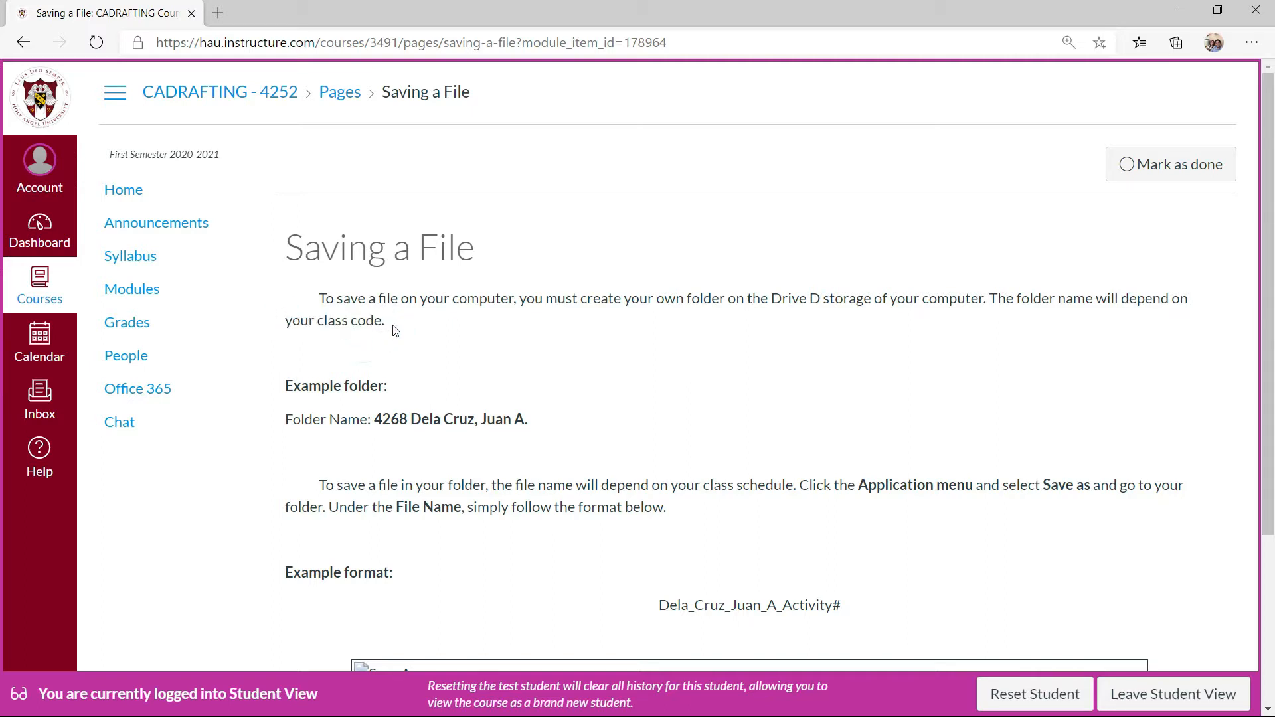
{"action": "mouse_move", "coordinate": [387, 345]}
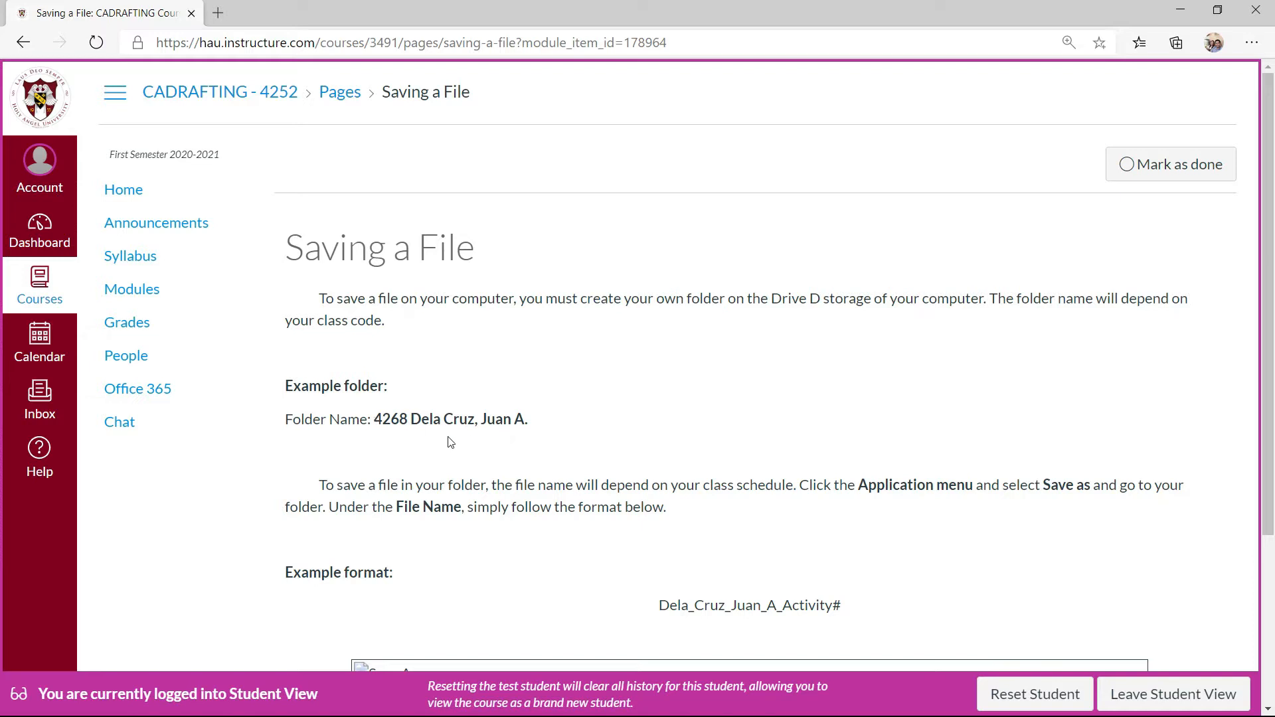
{"action": "left_click", "coordinate": [383, 419]}
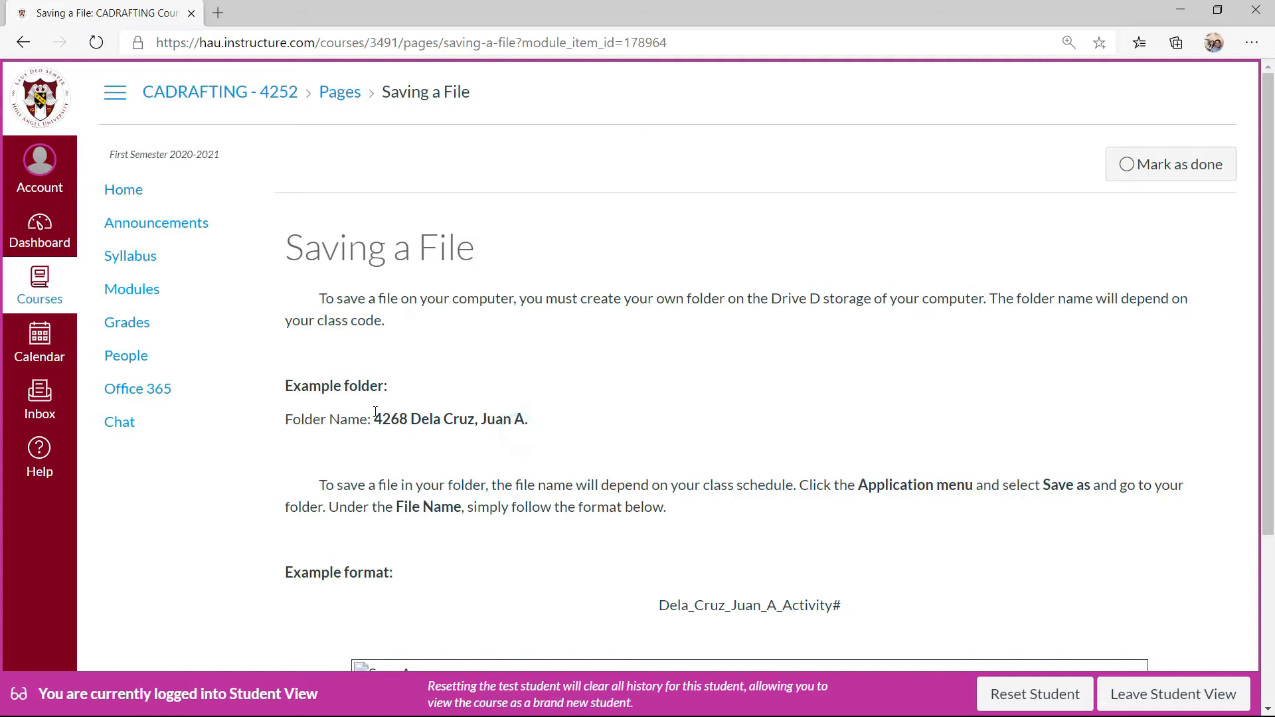
{"action": "left_click_drag", "start_coordinate": [373, 420], "coordinate": [527, 419]}
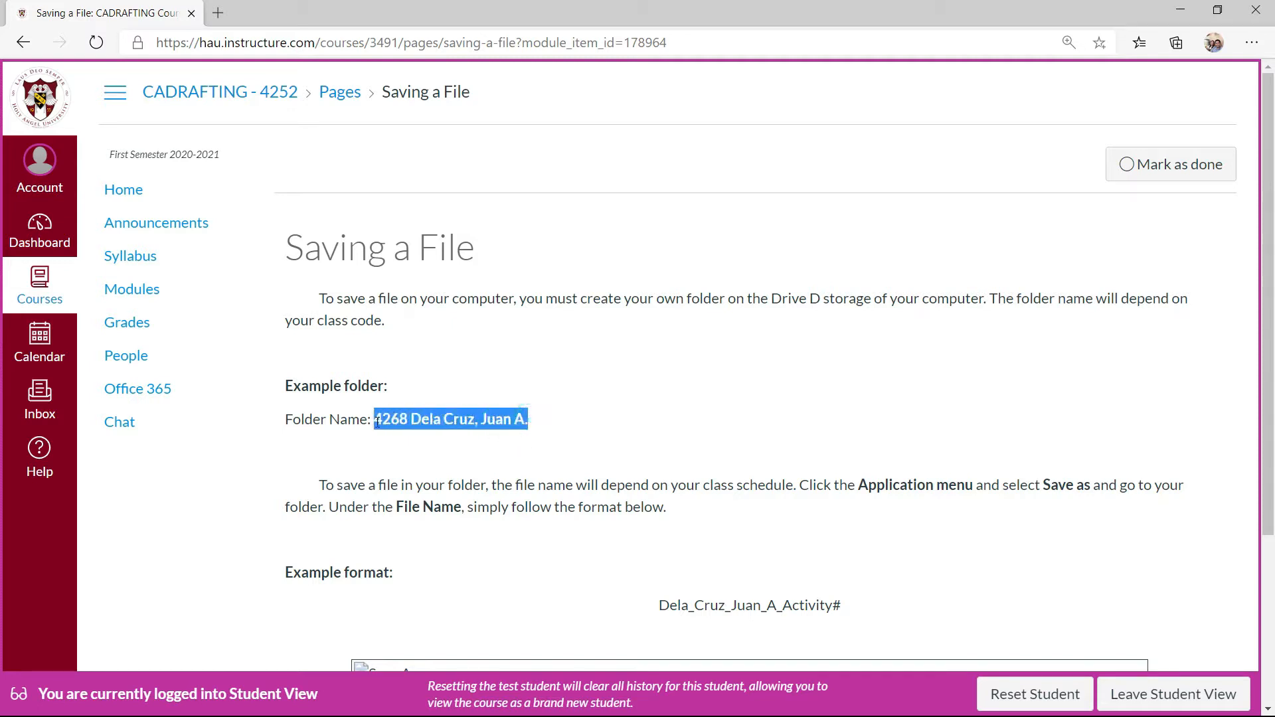
{"action": "left_click", "coordinate": [372, 483]}
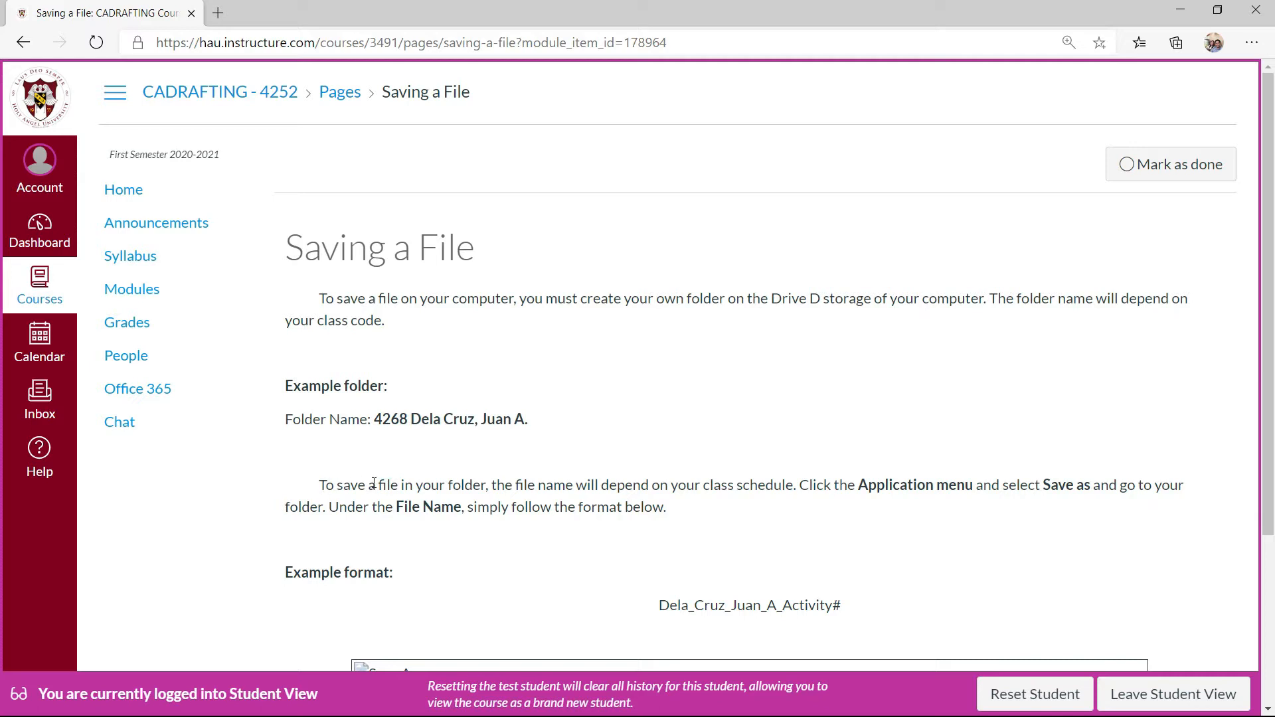
{"action": "mouse_move", "coordinate": [528, 499]}
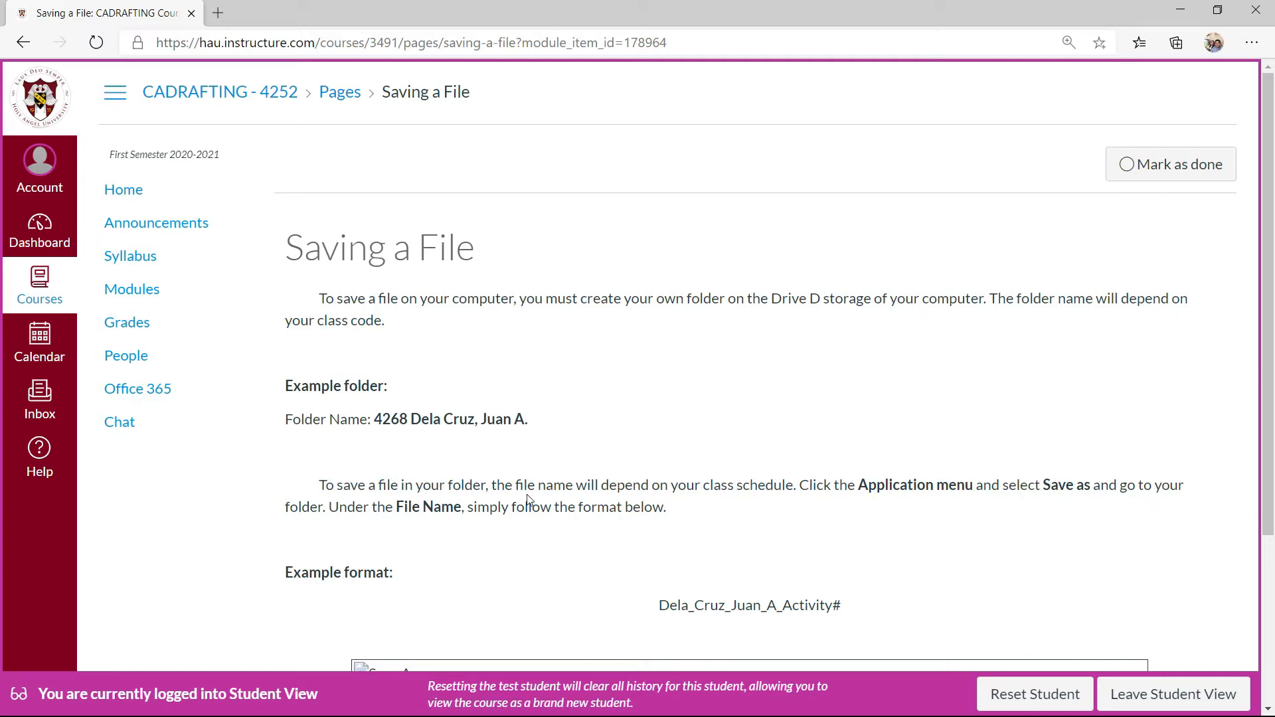
{"action": "mouse_move", "coordinate": [757, 501]}
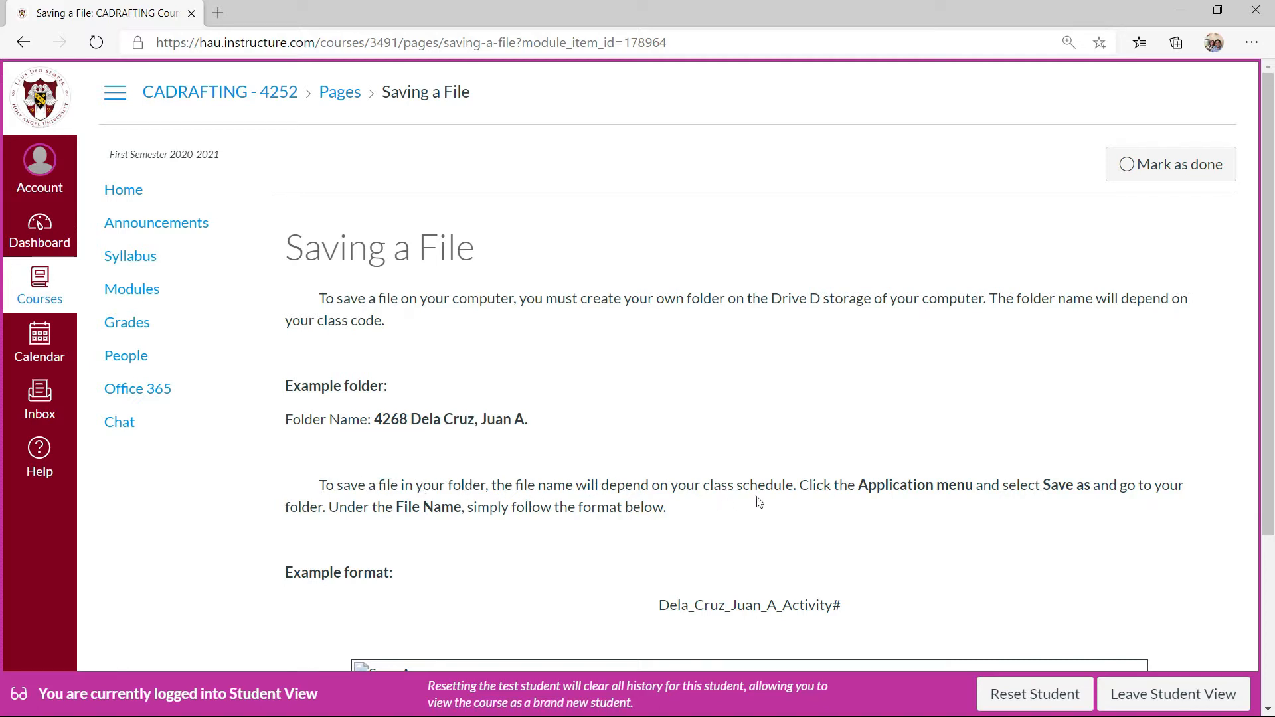
{"action": "double_click", "coordinate": [788, 484]}
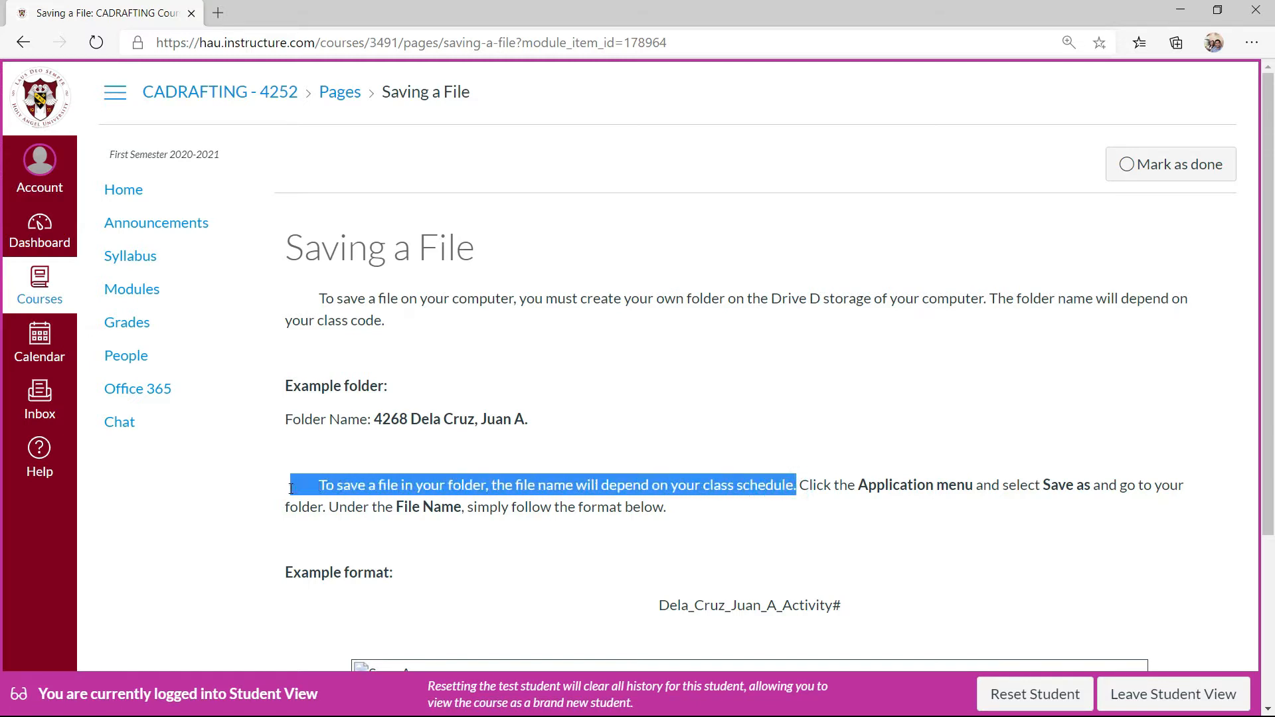
{"action": "left_click", "coordinate": [792, 489]}
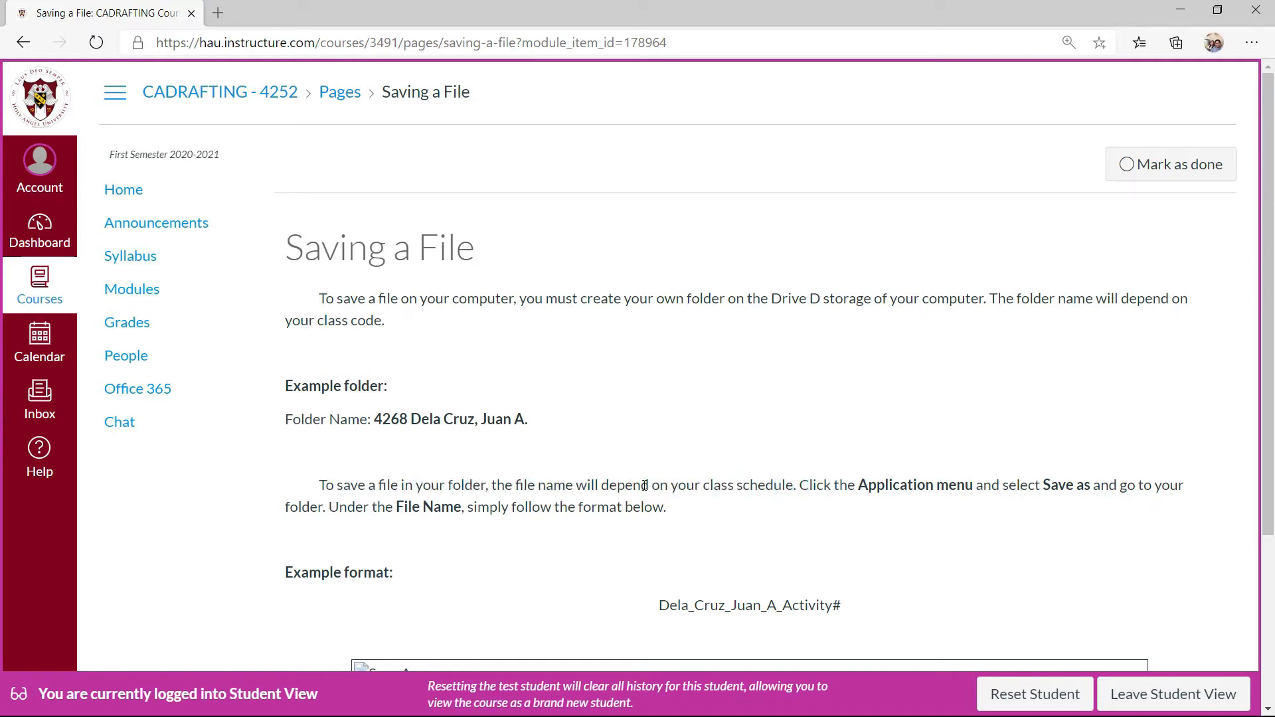
{"action": "mouse_move", "coordinate": [673, 553]}
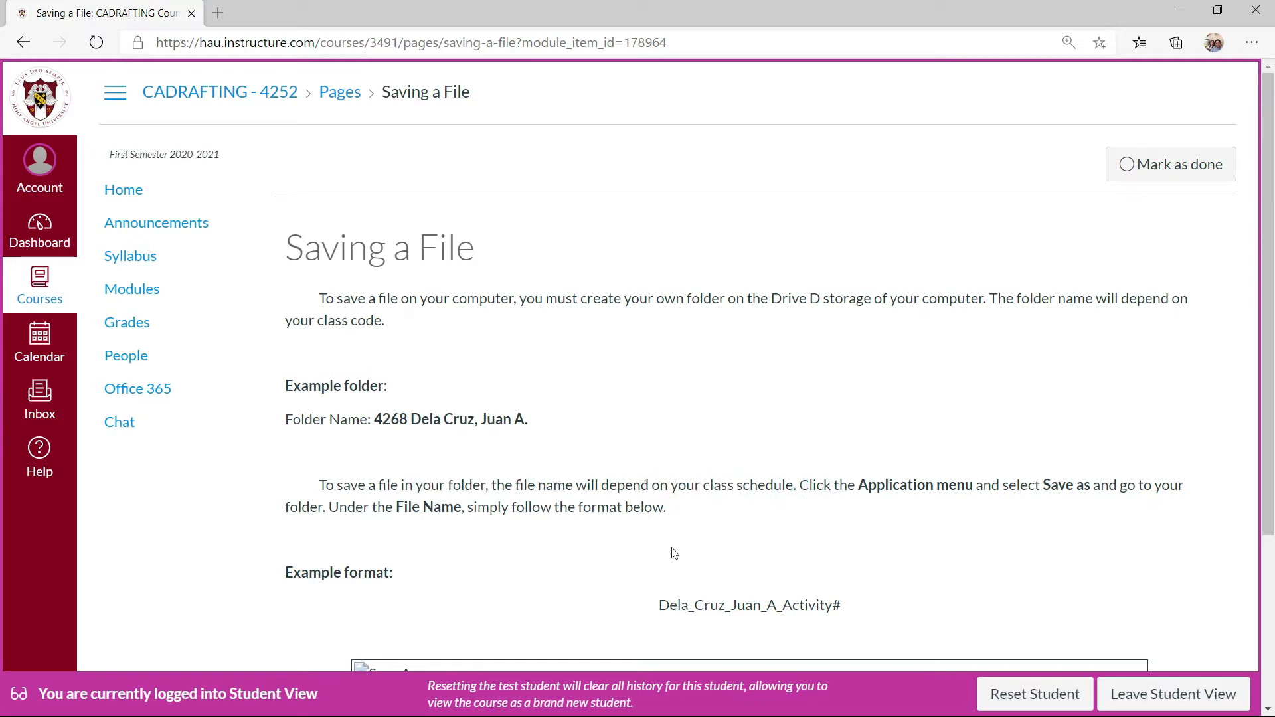
{"action": "mouse_move", "coordinate": [680, 512]}
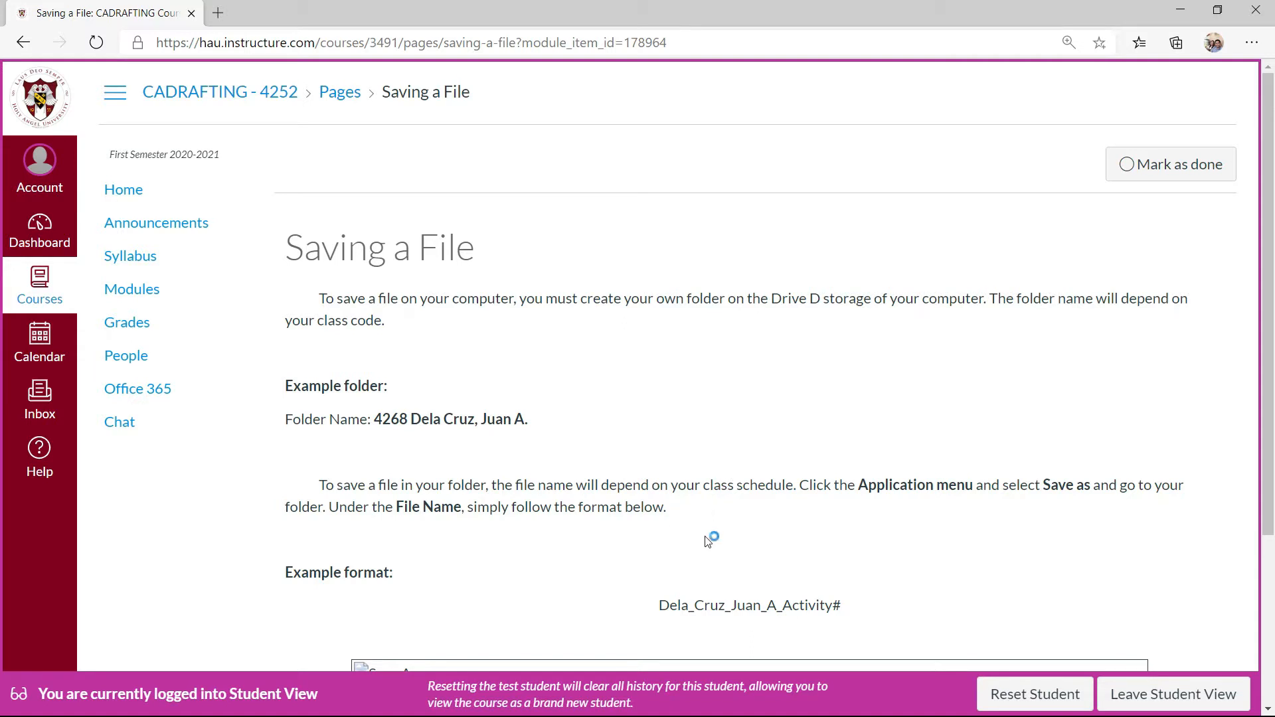
{"action": "mouse_move", "coordinate": [473, 595]}
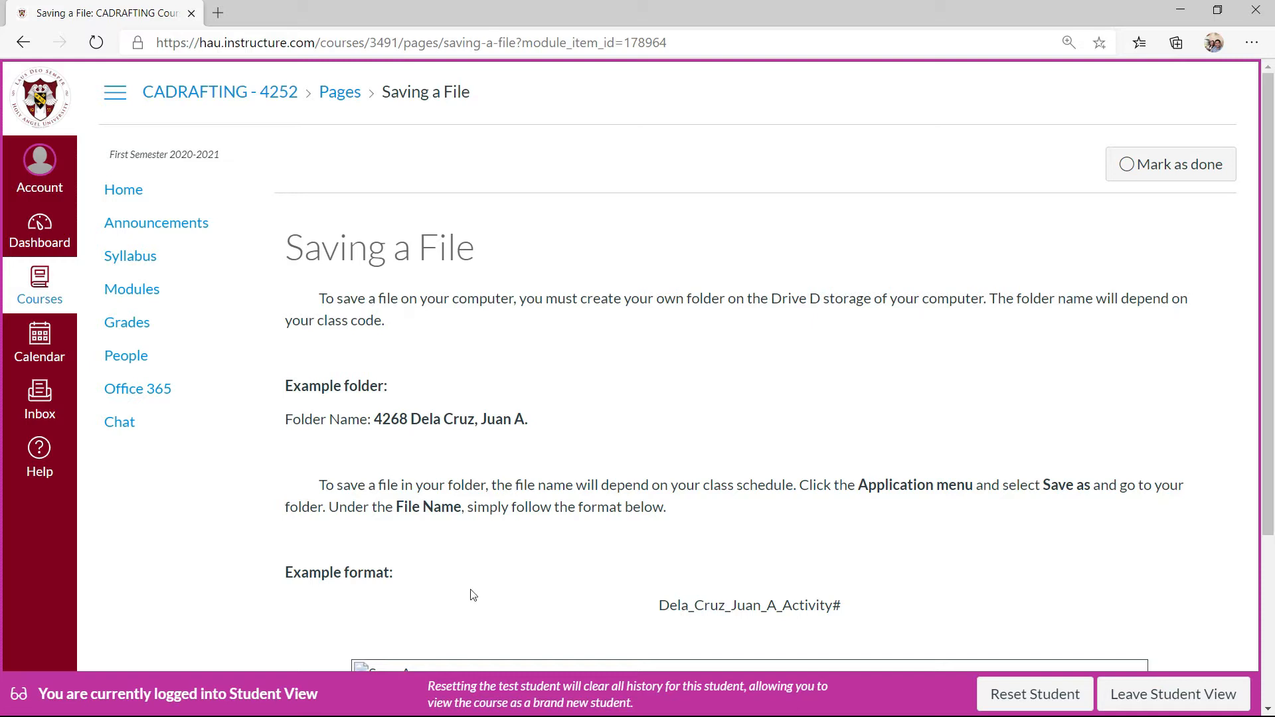
{"action": "mouse_move", "coordinate": [875, 504]}
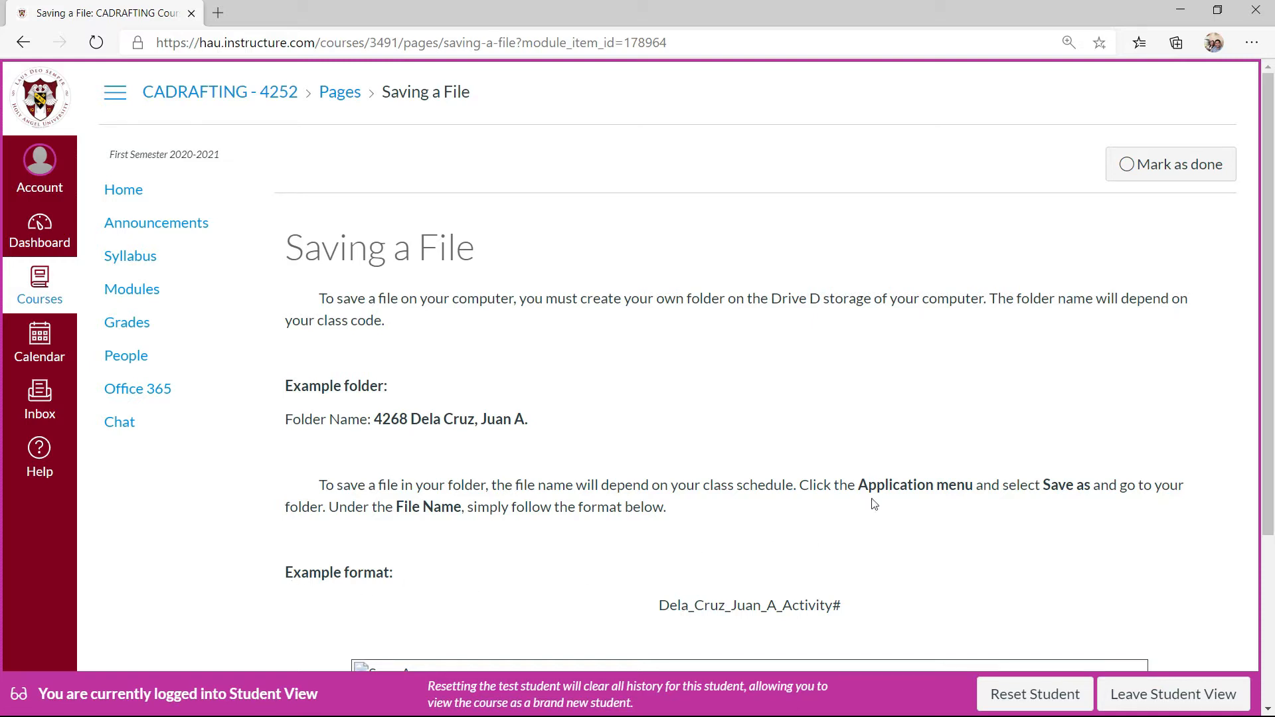
{"action": "double_click", "coordinate": [690, 606]}
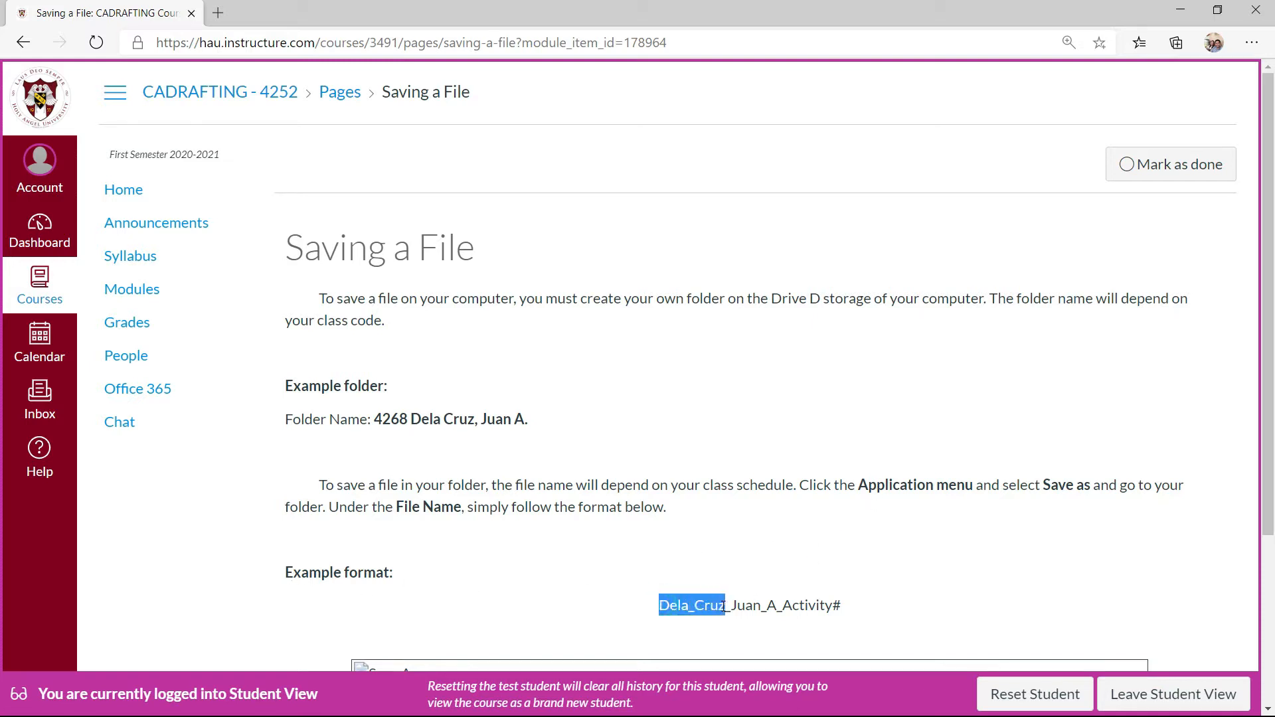
{"action": "left_click", "coordinate": [742, 607]}
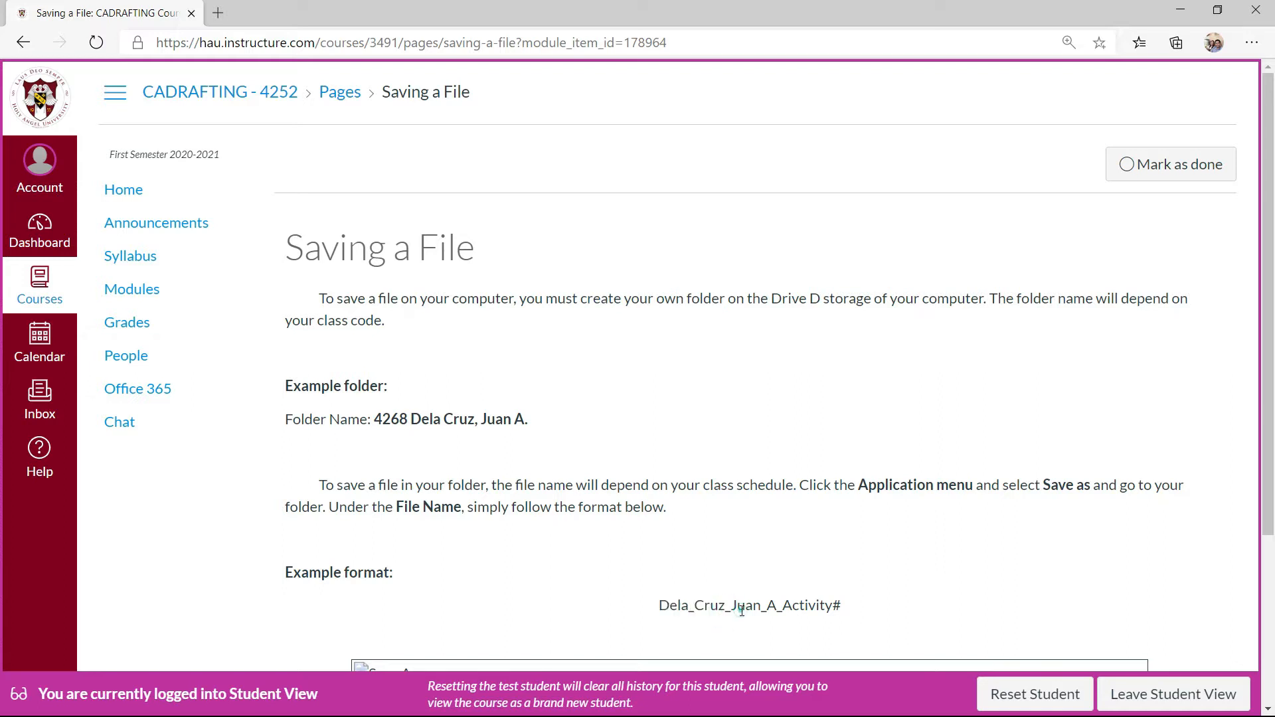
{"action": "double_click", "coordinate": [812, 605]}
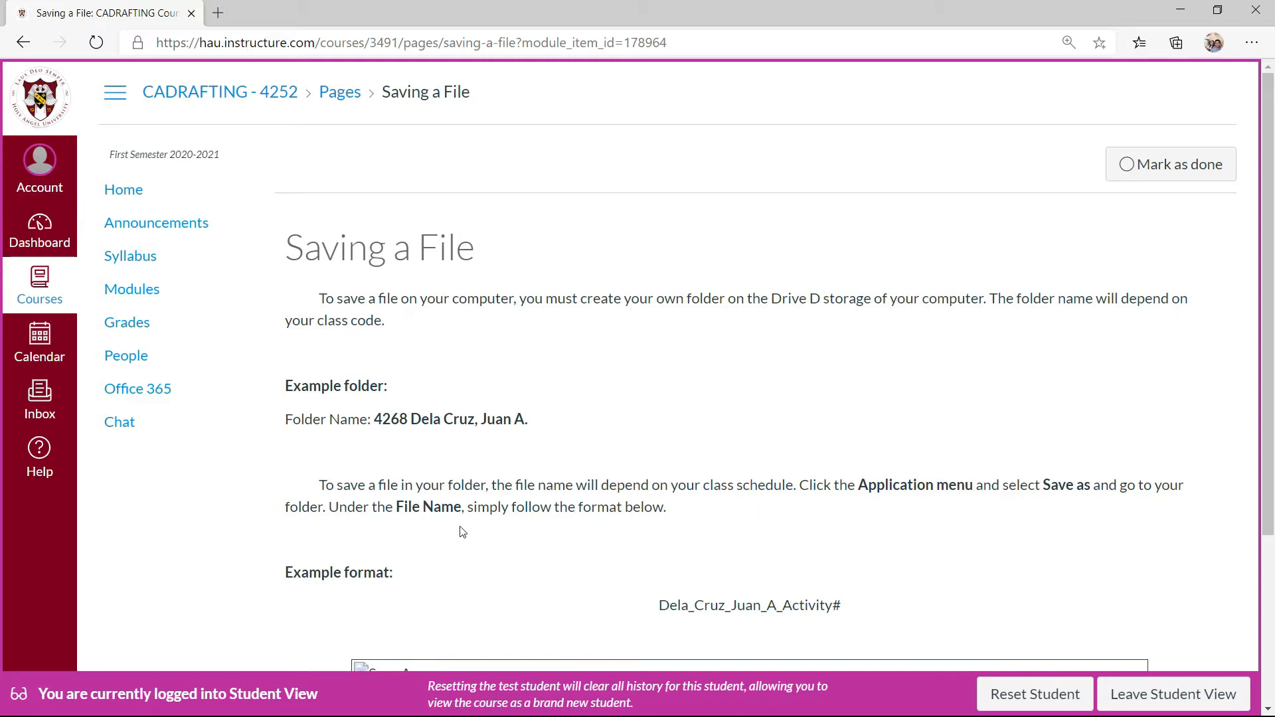
{"action": "mouse_move", "coordinate": [909, 493]}
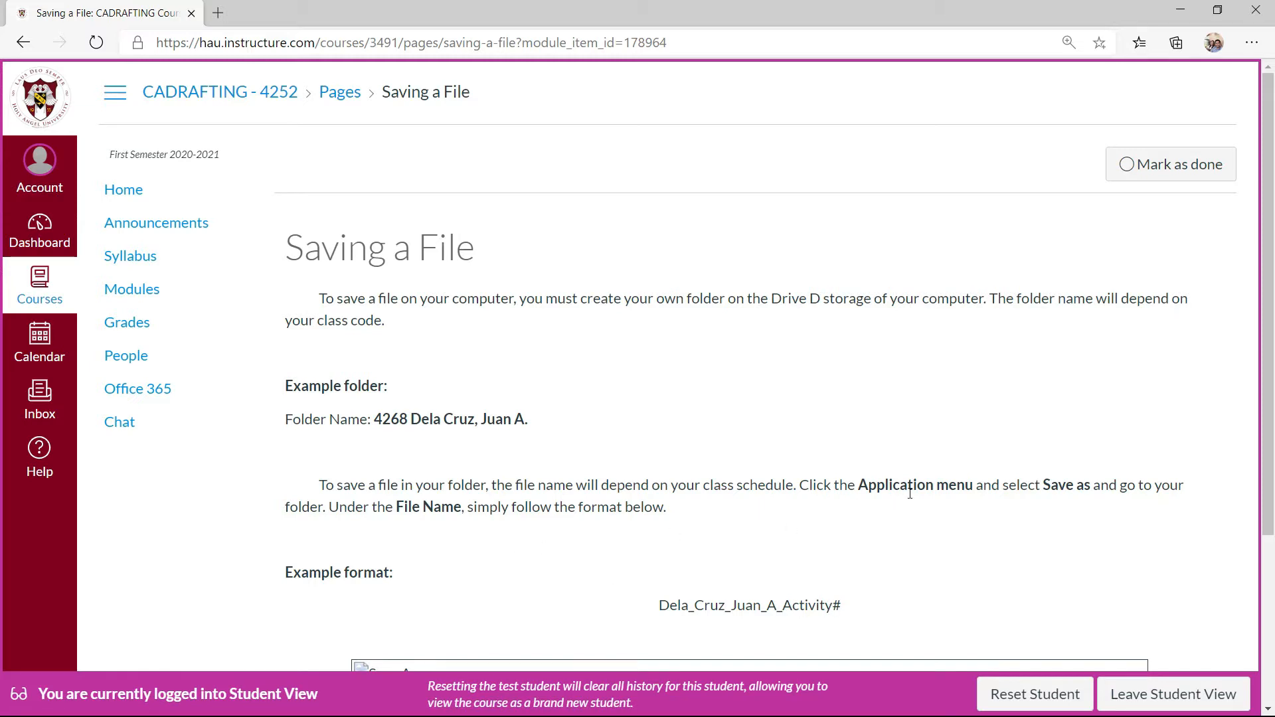
{"action": "mouse_move", "coordinate": [1077, 491]}
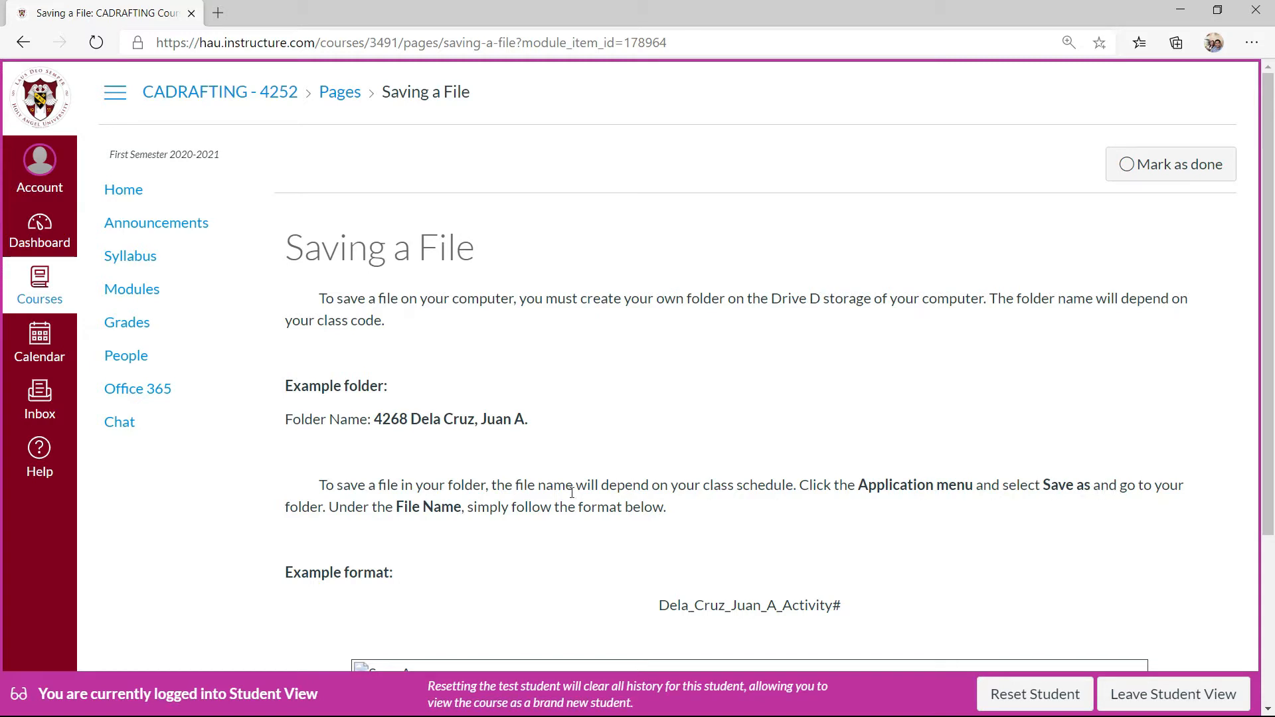
{"action": "scroll", "scroll_direction": "down", "scroll_amount": 3}
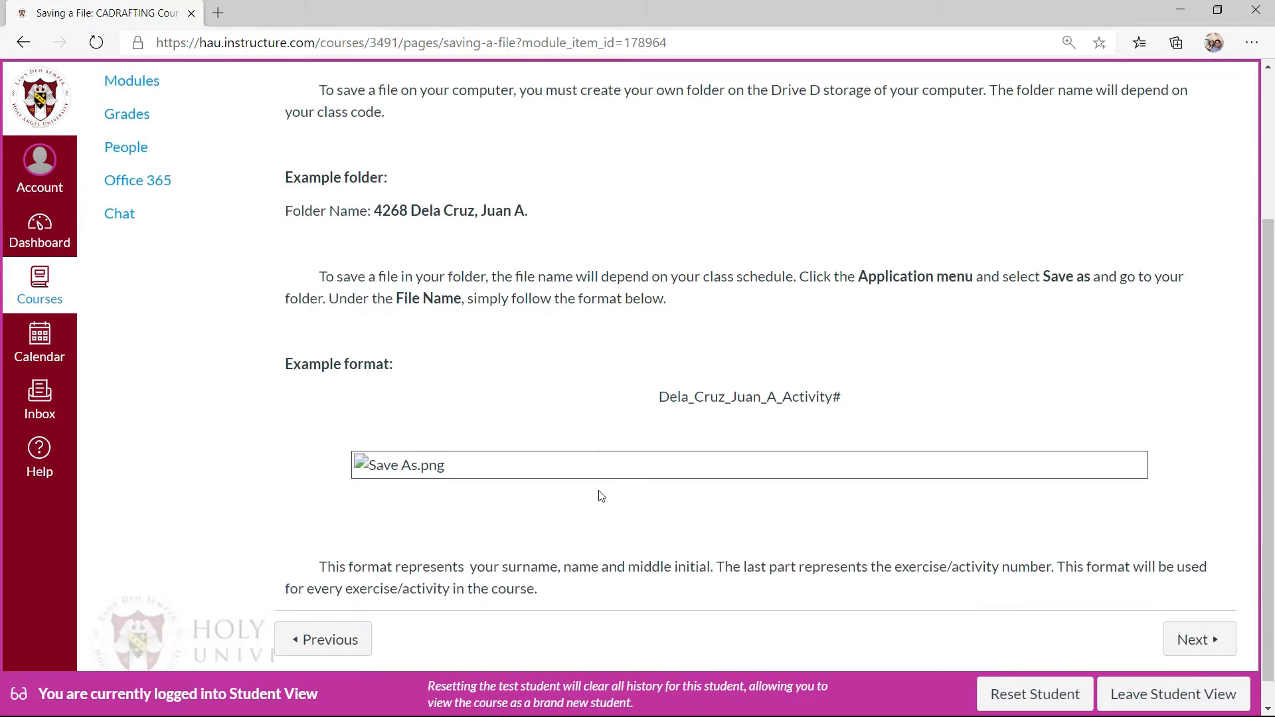
{"action": "scroll", "scroll_direction": "down", "scroll_amount": 3}
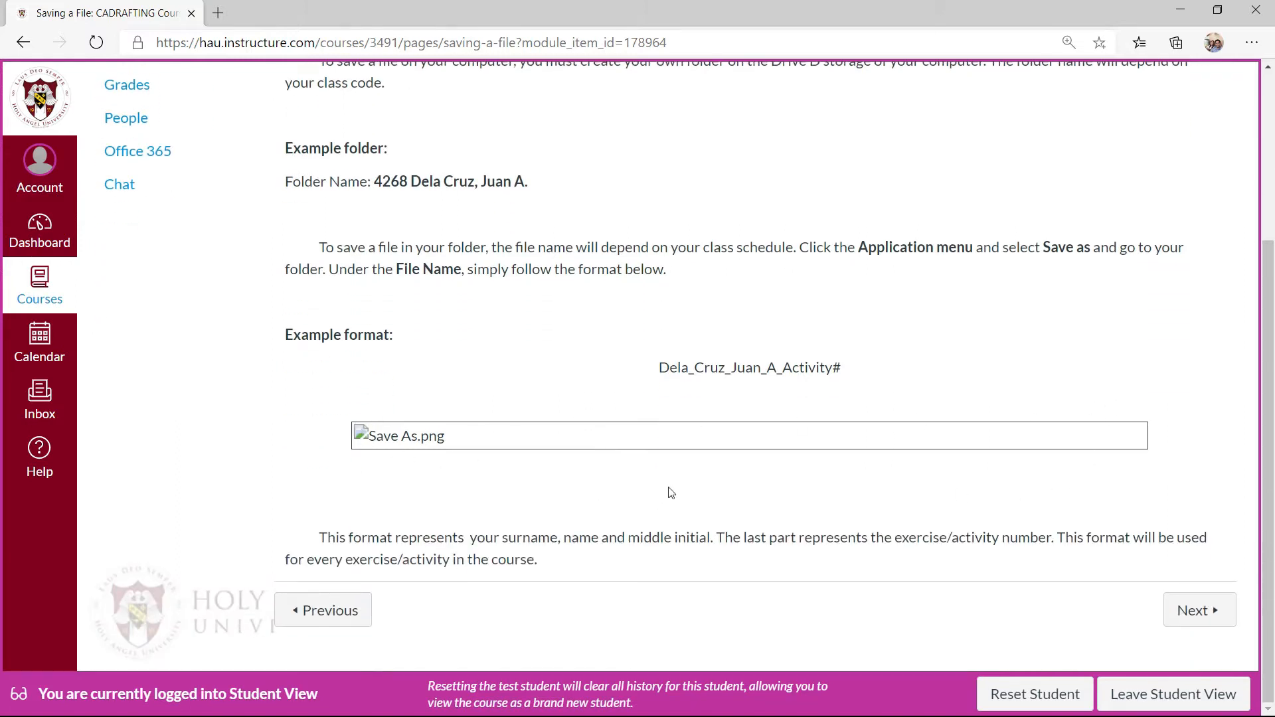
{"action": "mouse_move", "coordinate": [495, 559]}
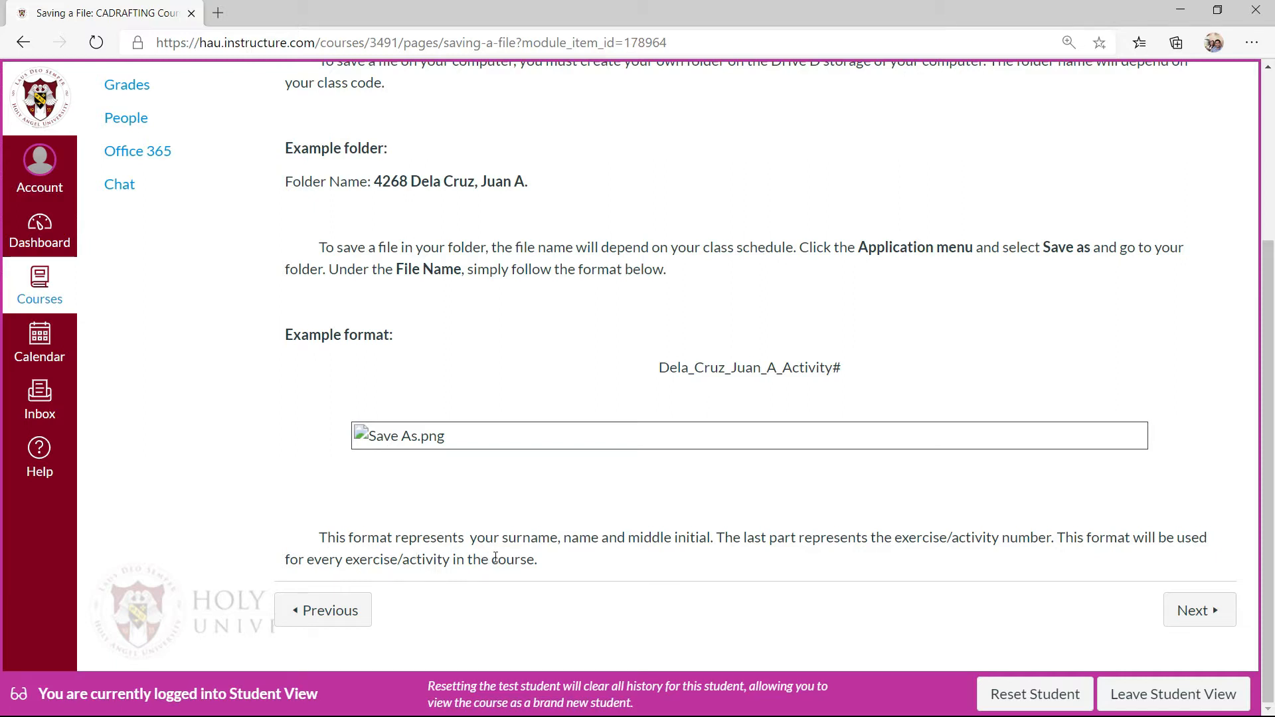
{"action": "left_click", "coordinate": [664, 370]}
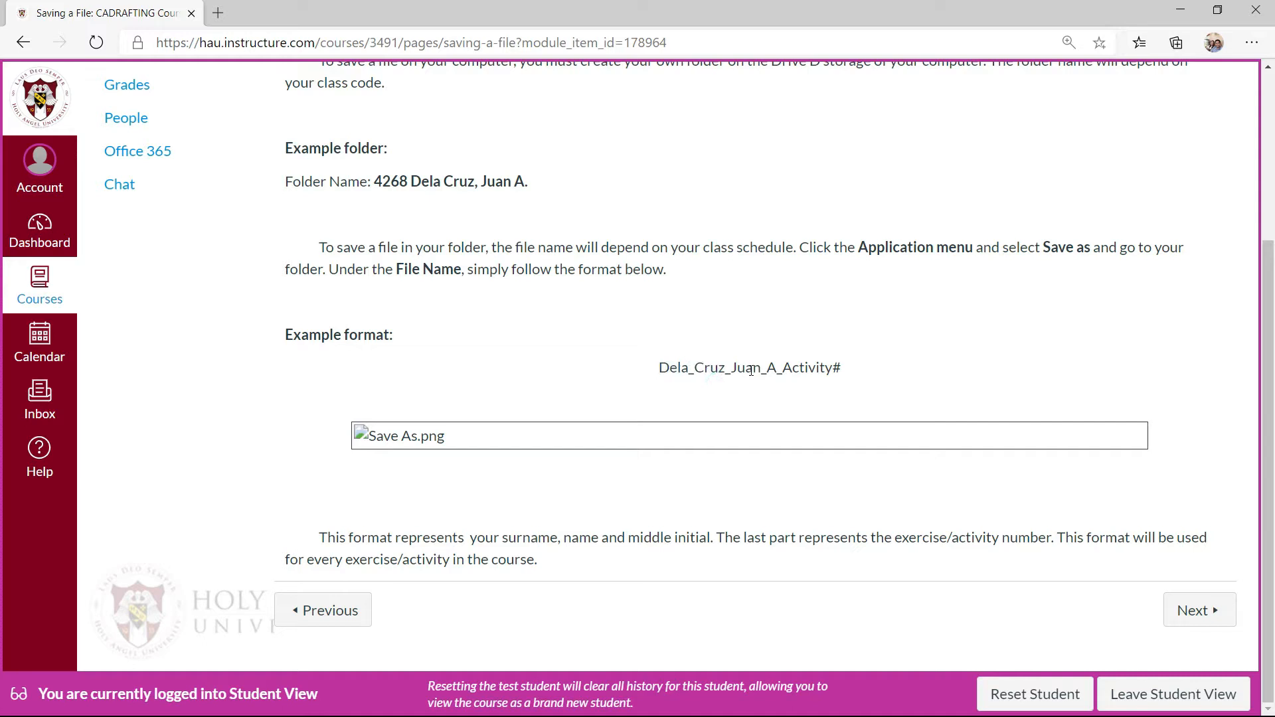
{"action": "mouse_move", "coordinate": [783, 546]}
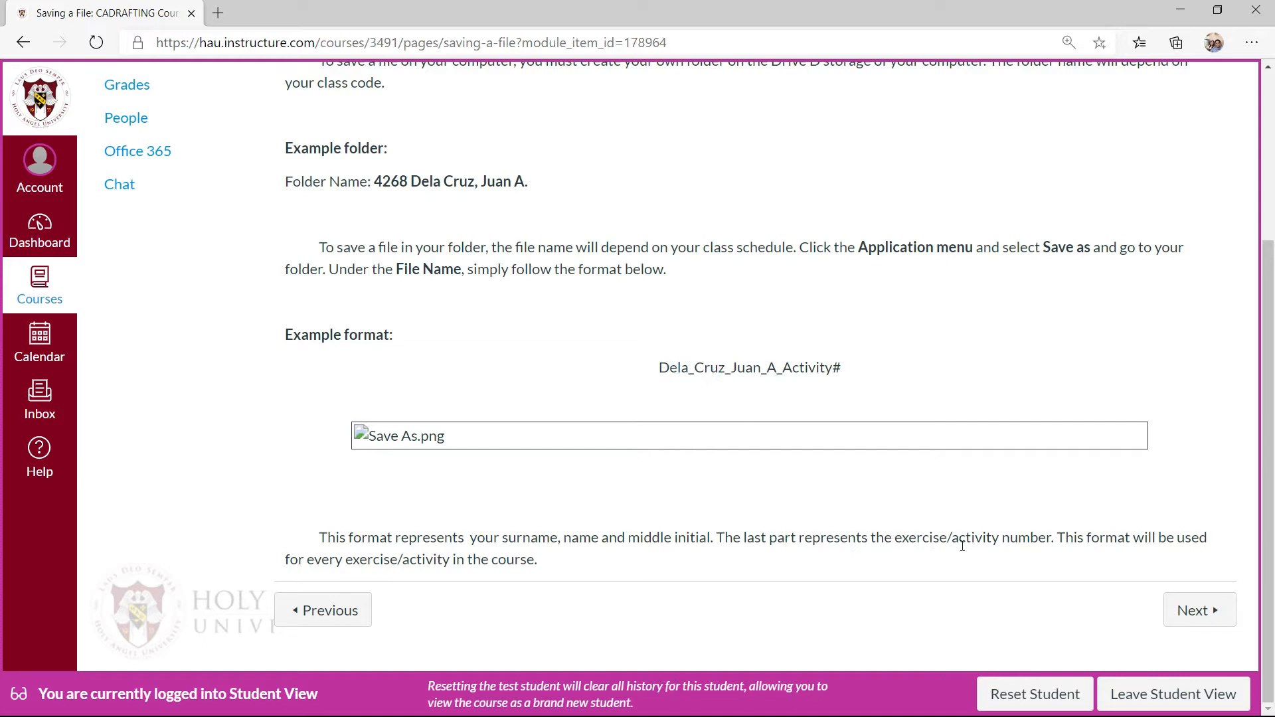
{"action": "mouse_move", "coordinate": [1031, 545]}
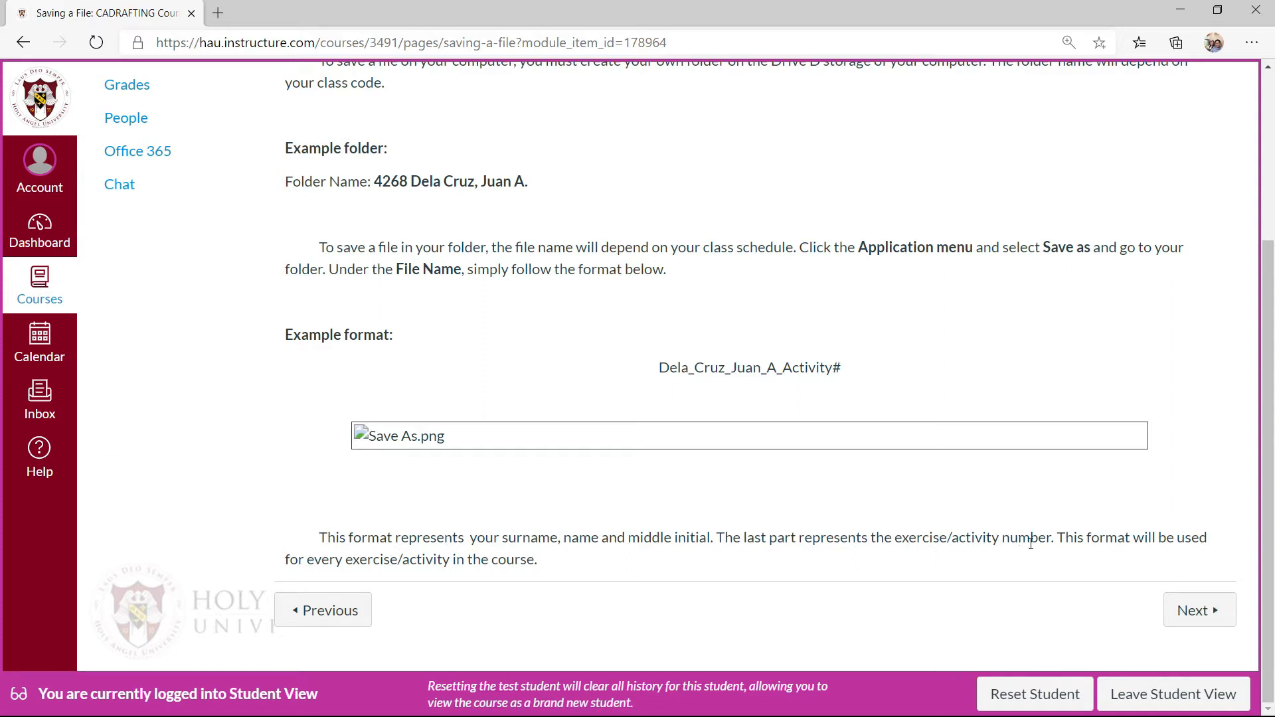
{"action": "mouse_move", "coordinate": [346, 575]}
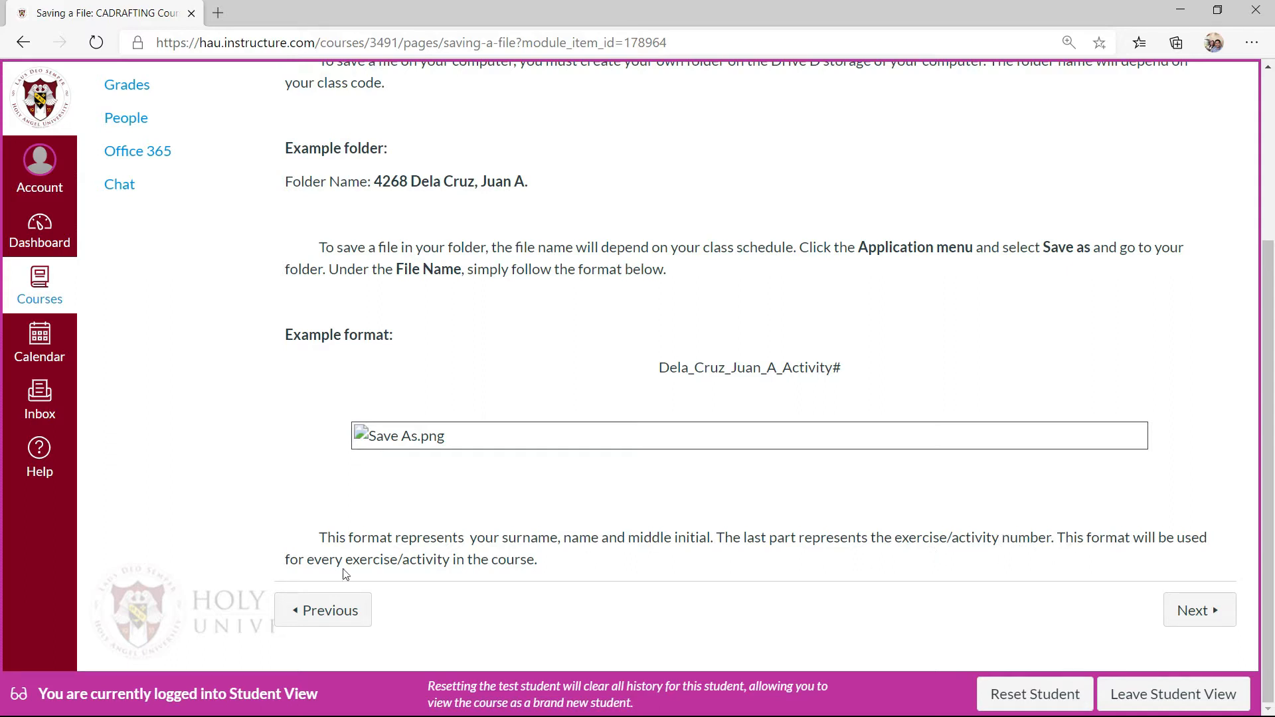
{"action": "mouse_move", "coordinate": [919, 589]}
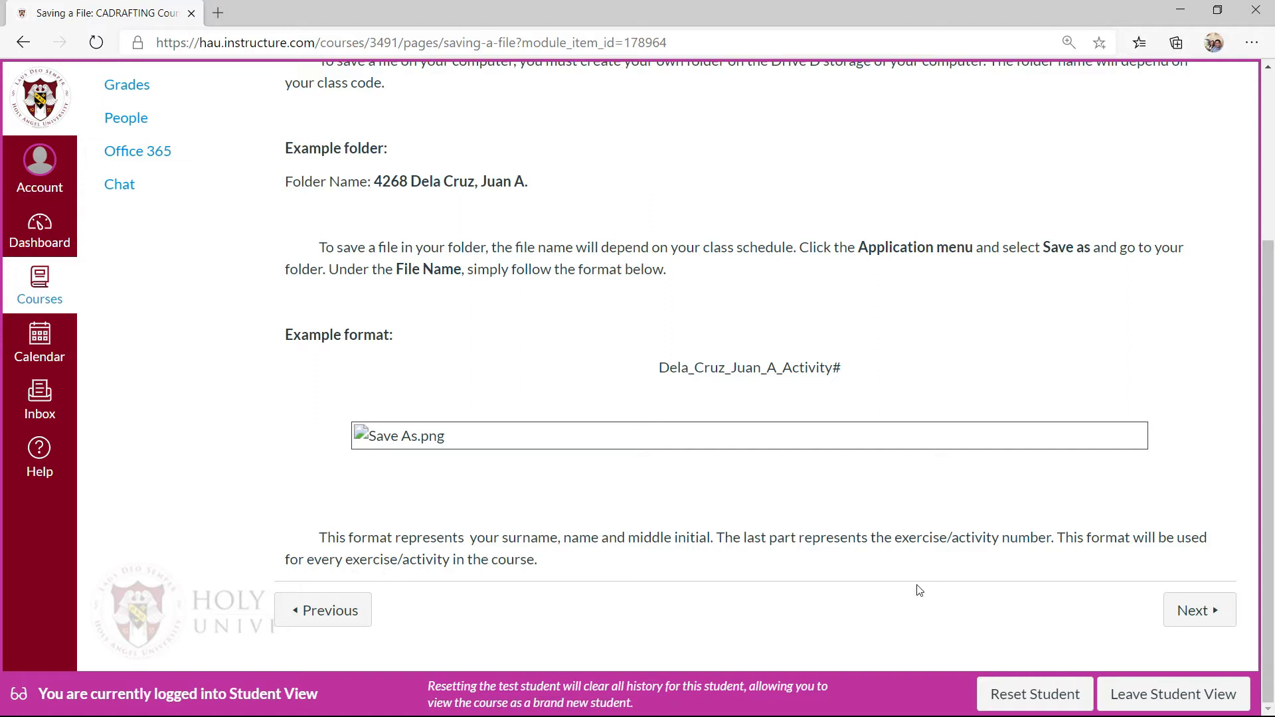
{"action": "scroll", "scroll_direction": "up", "scroll_amount": 3}
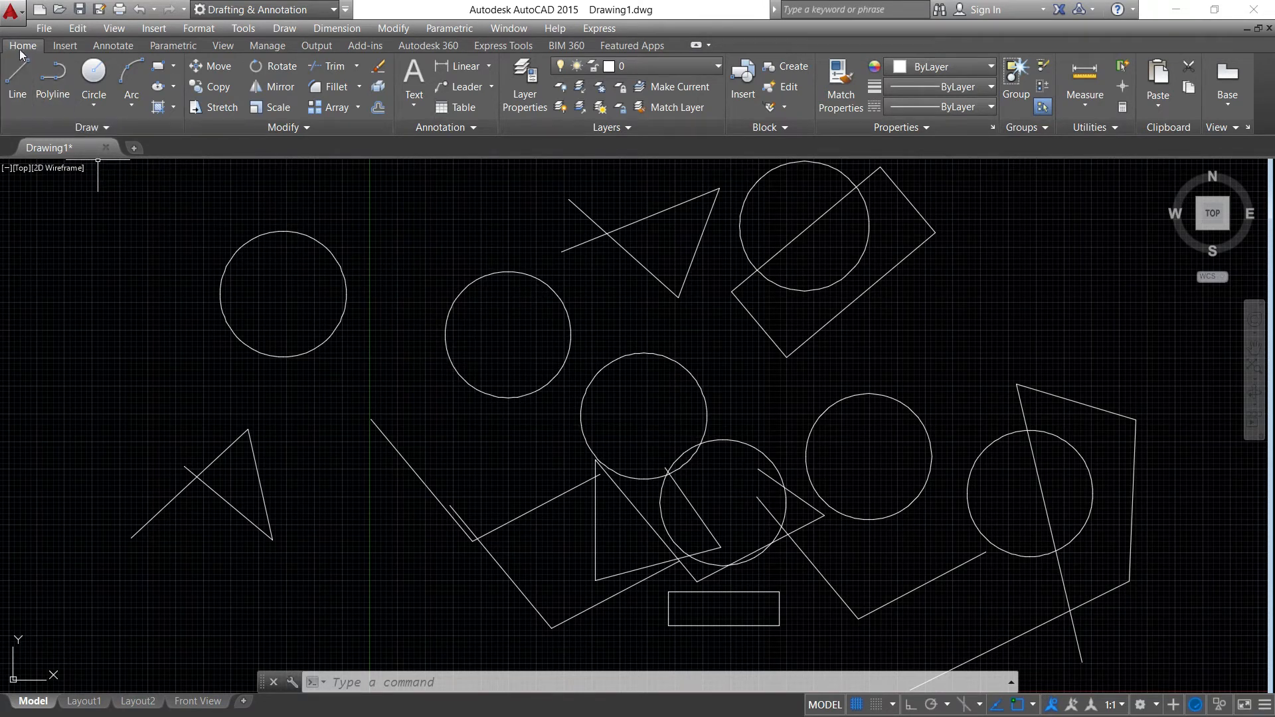
Step: Save the drawing as Dela_Cruz_Juan_A_Week2 (DWG) in the CADRAFTING folder
{"action": "left_click", "coordinate": [11, 15]}
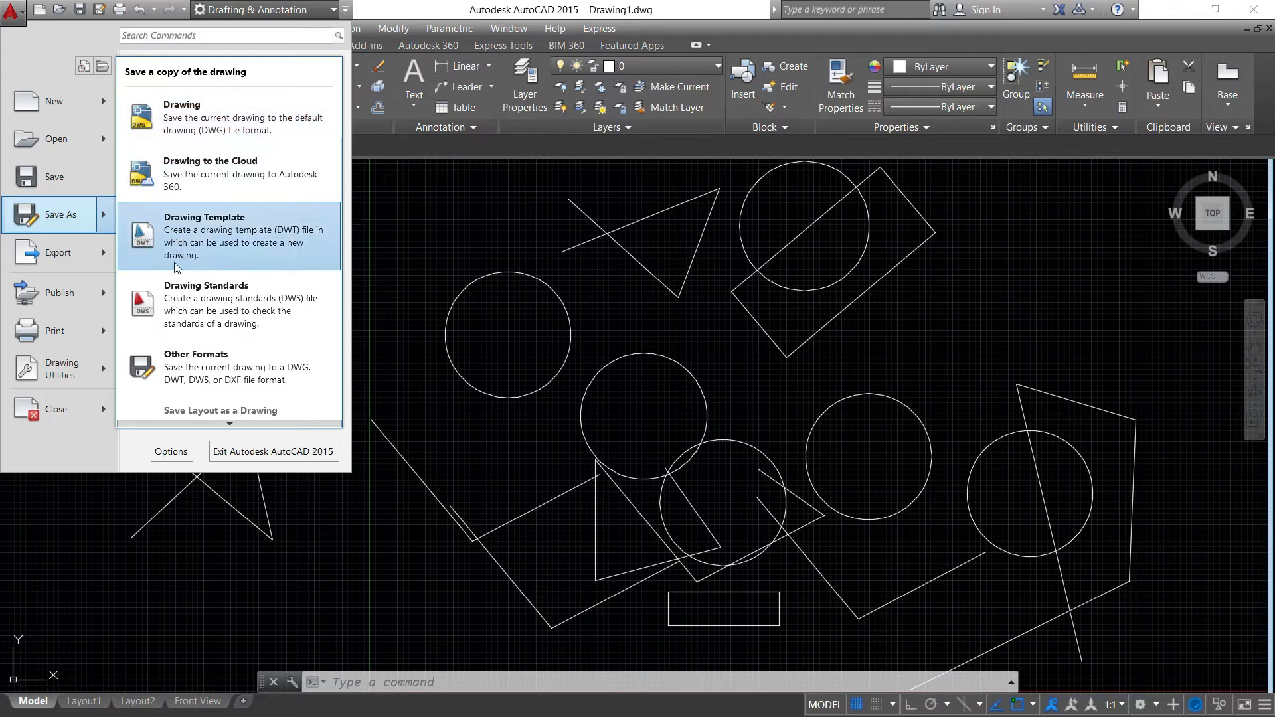
{"action": "mouse_move", "coordinate": [52, 225]}
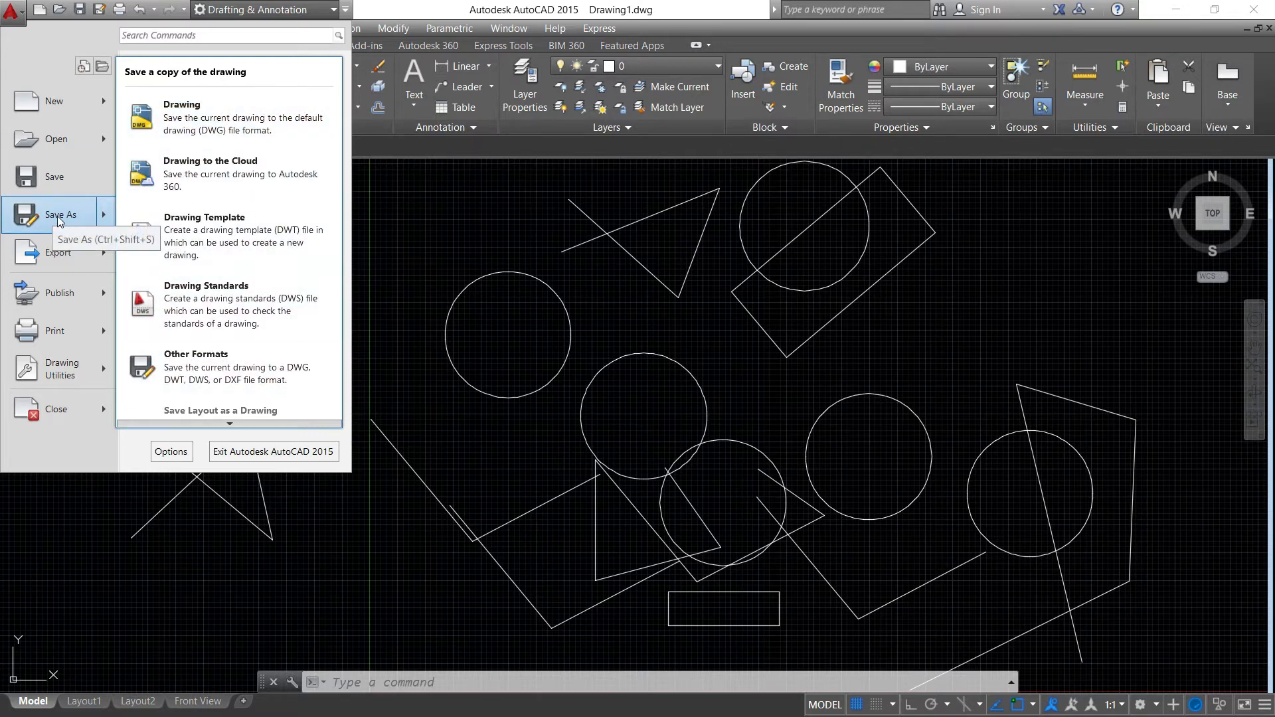
{"action": "left_click", "coordinate": [181, 104]}
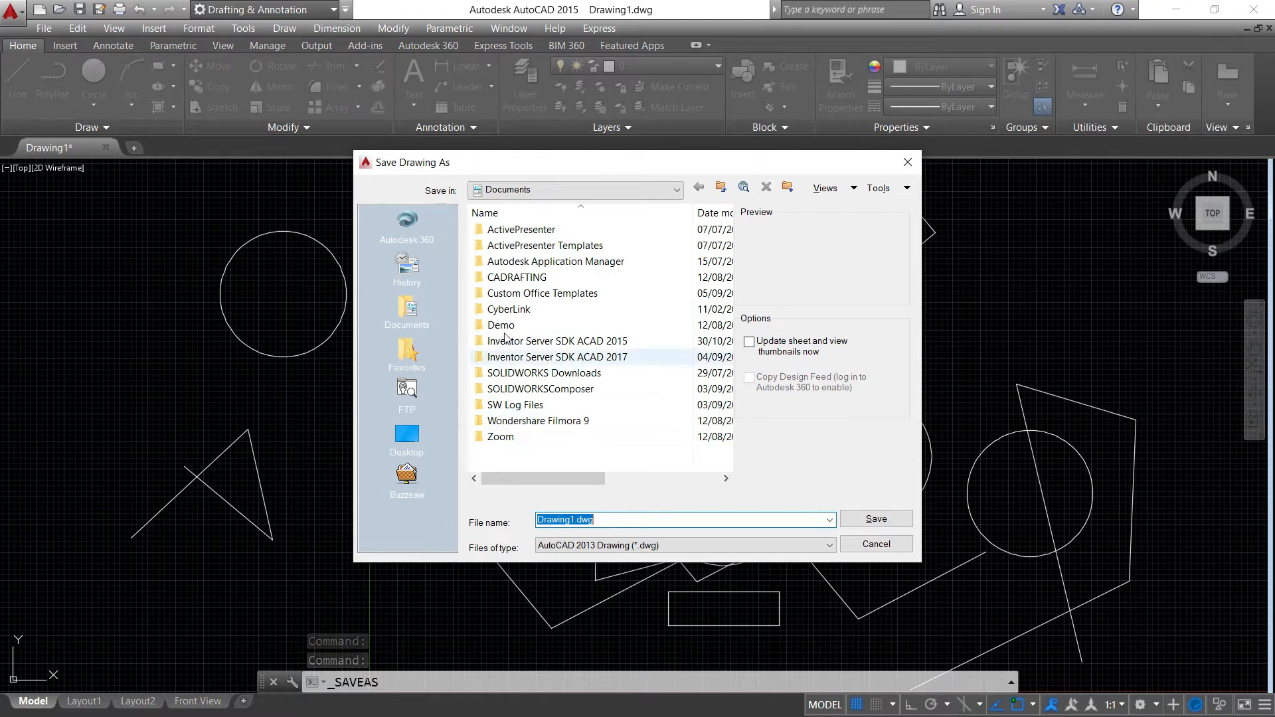
{"action": "mouse_move", "coordinate": [516, 277]}
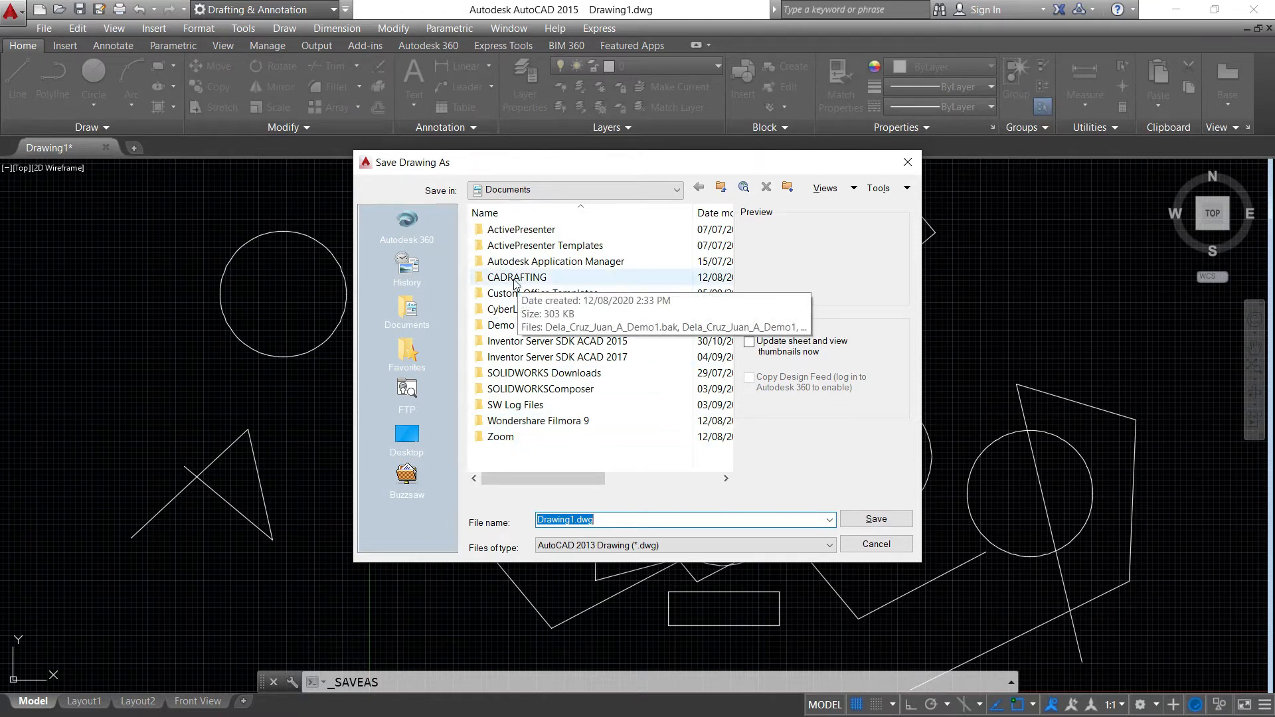
{"action": "double_click", "coordinate": [516, 277]}
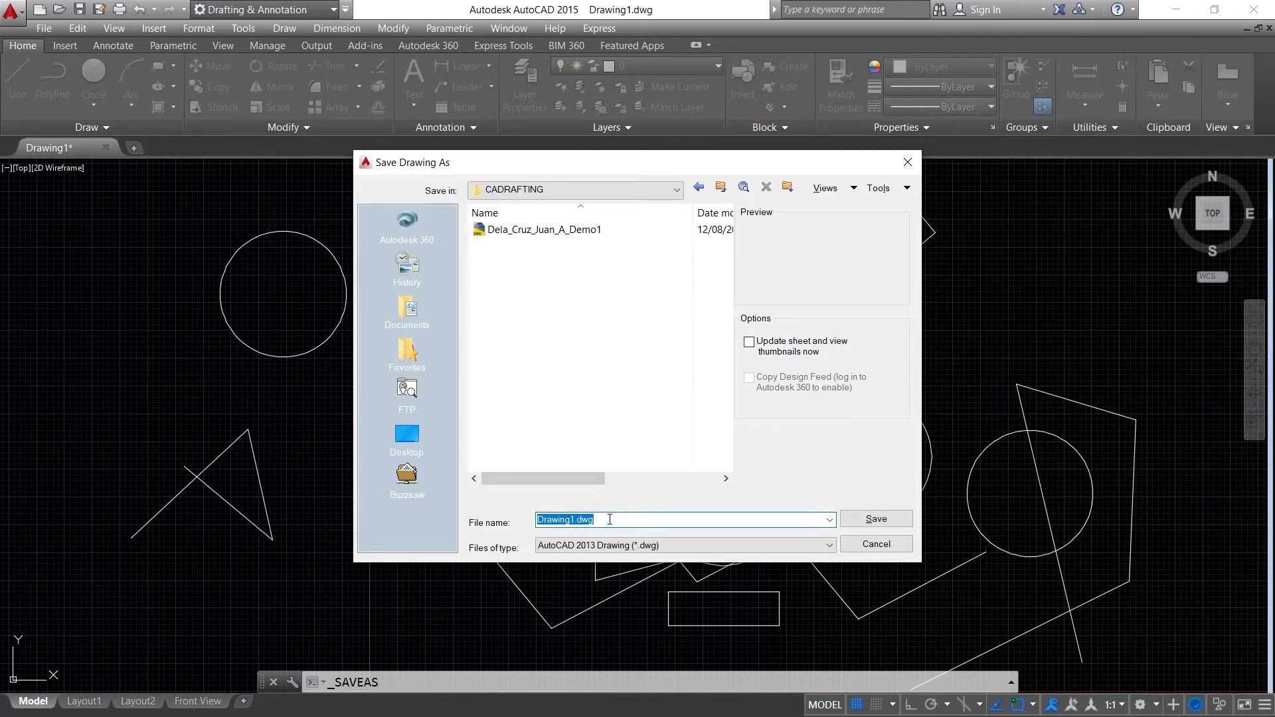
{"action": "type", "text": "Delac"}
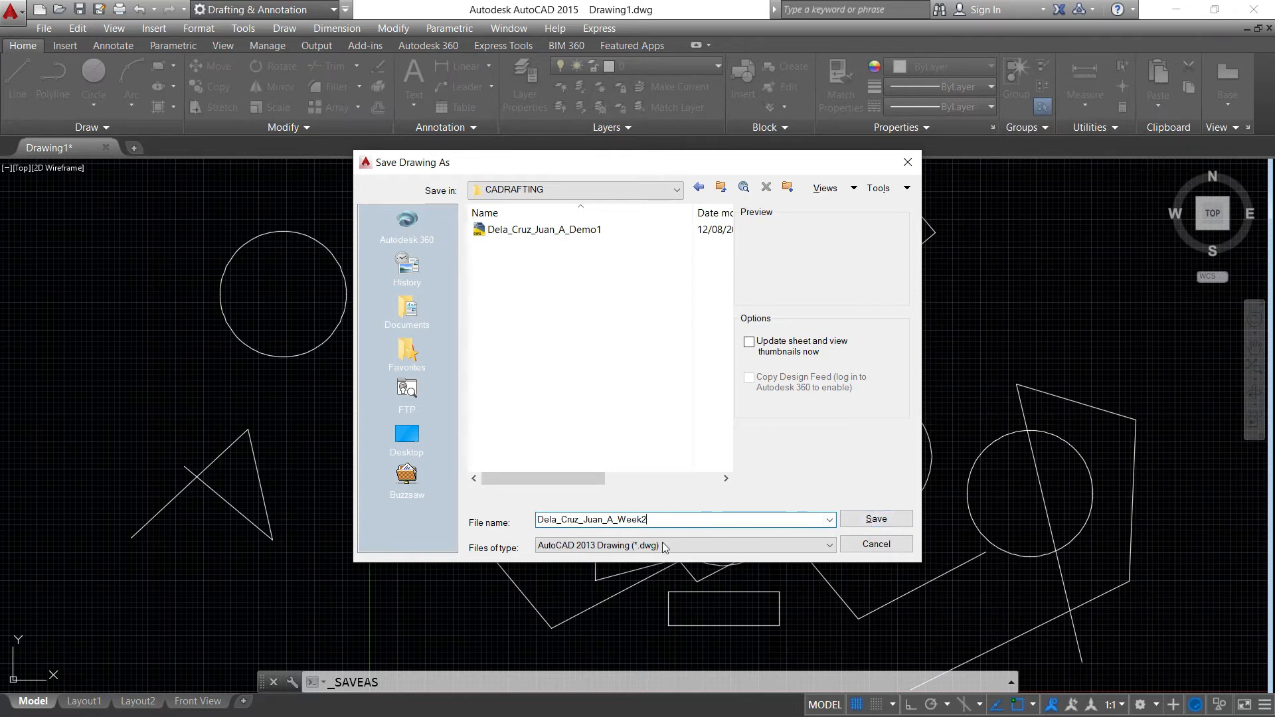
{"action": "mouse_move", "coordinate": [876, 524]}
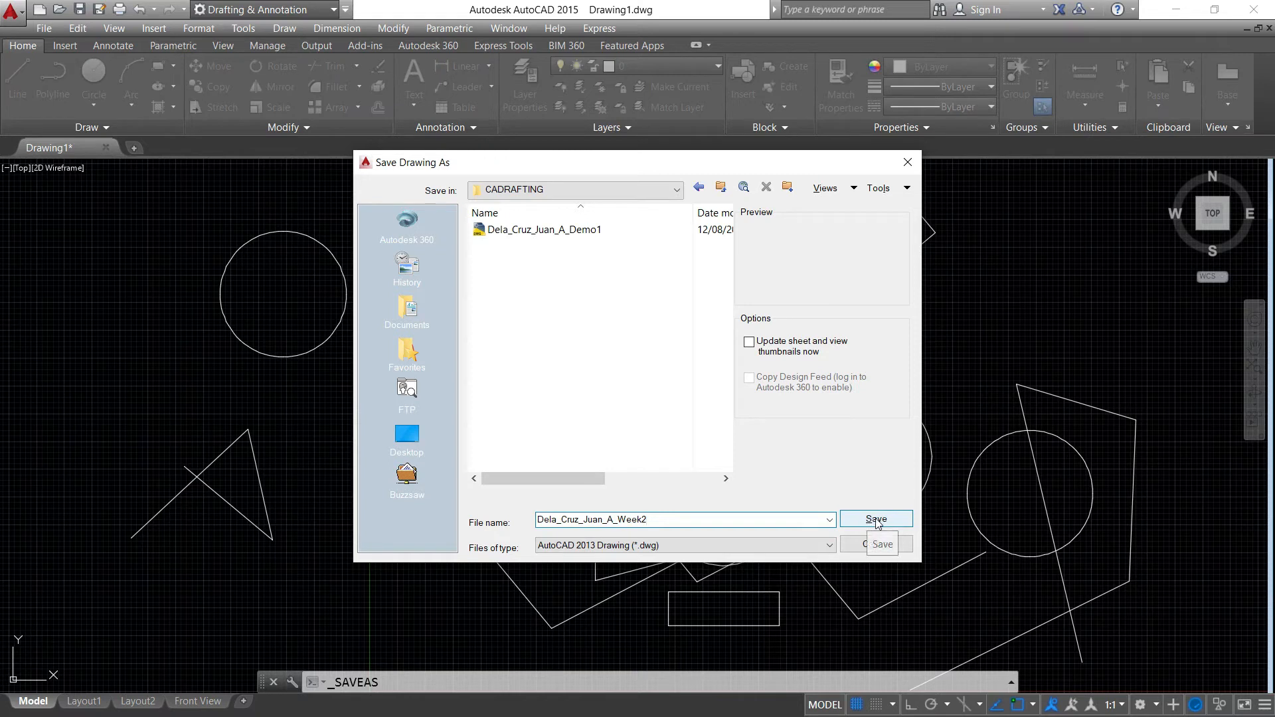
{"action": "left_click", "coordinate": [663, 520]}
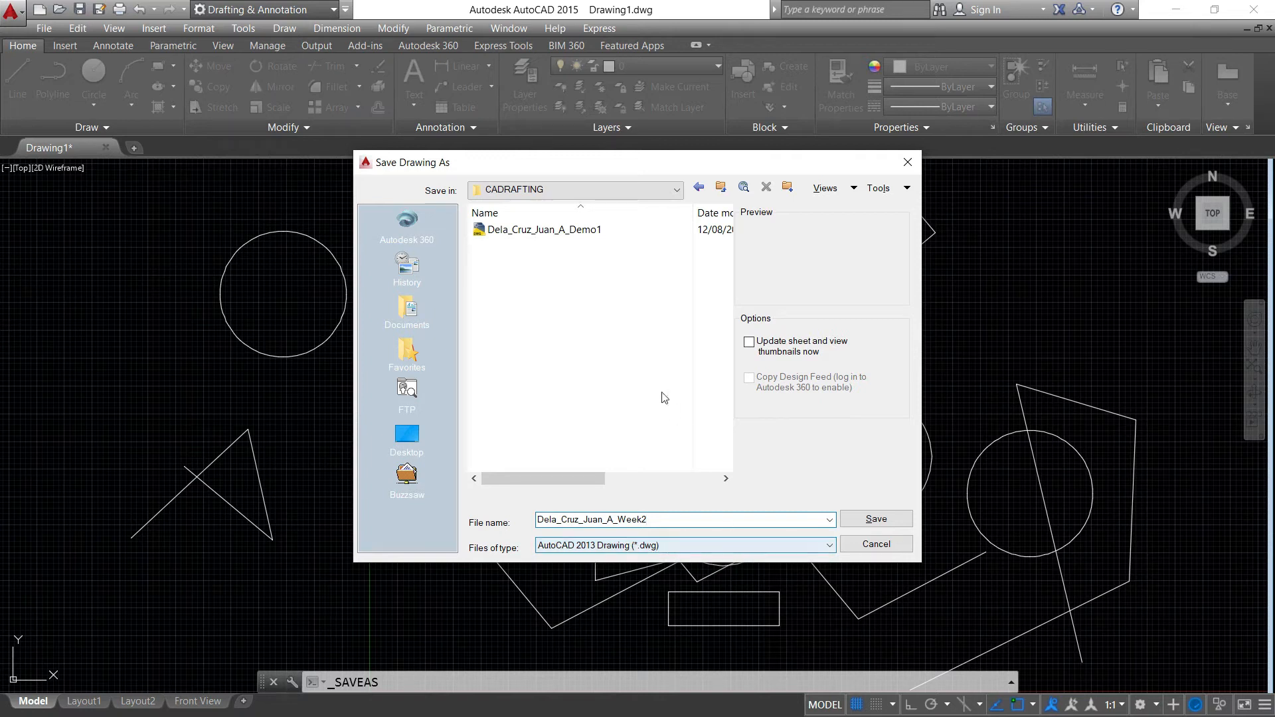
{"action": "left_click", "coordinate": [876, 519]}
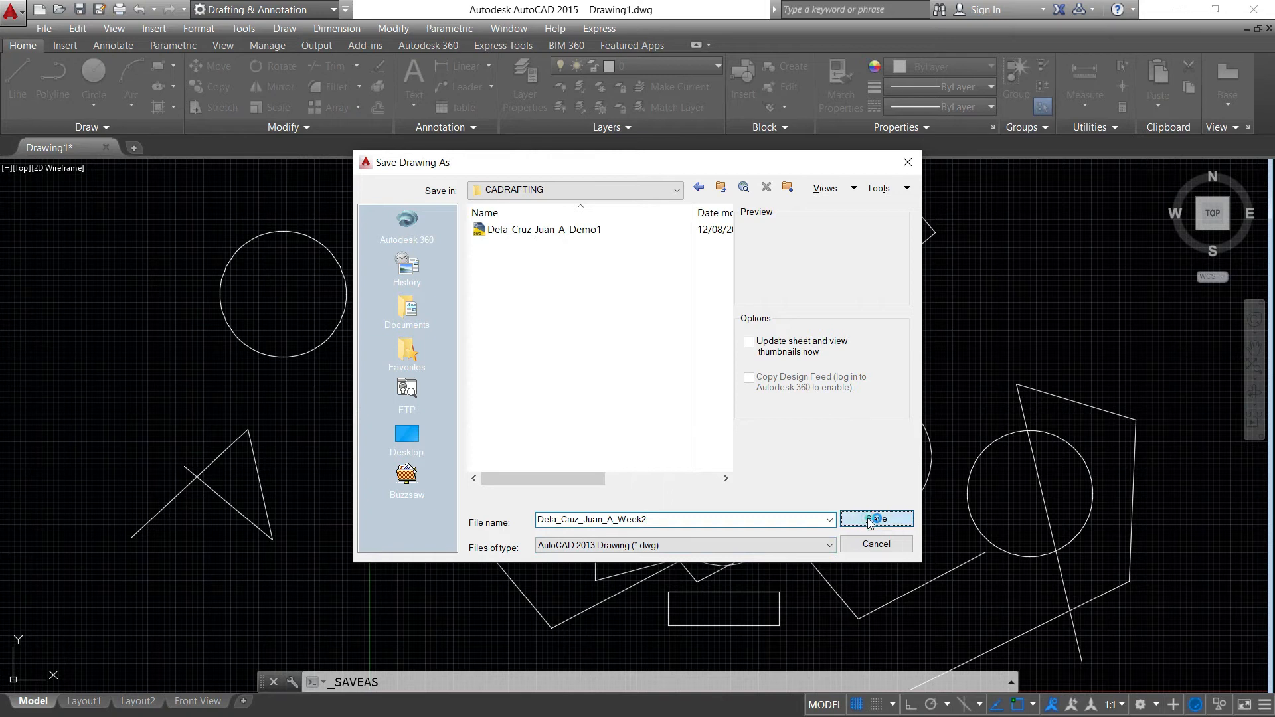
{"action": "left_click", "coordinate": [876, 519]}
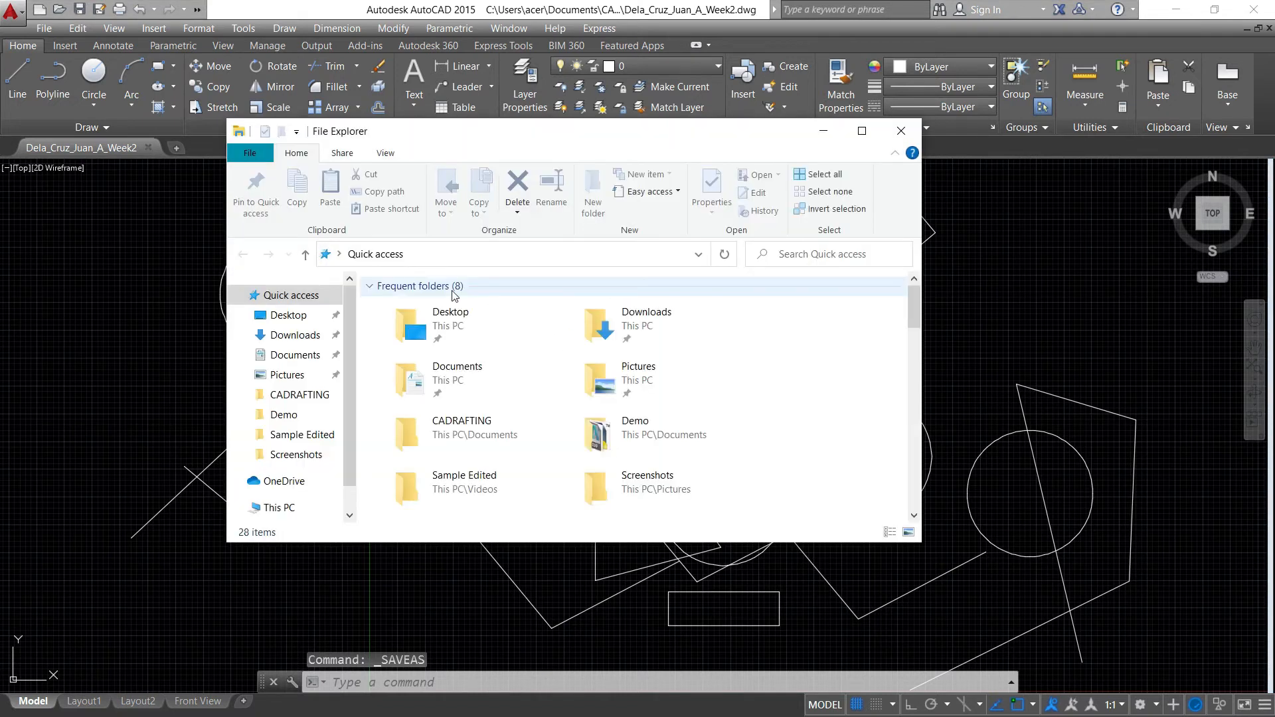
{"action": "left_click", "coordinate": [295, 354]}
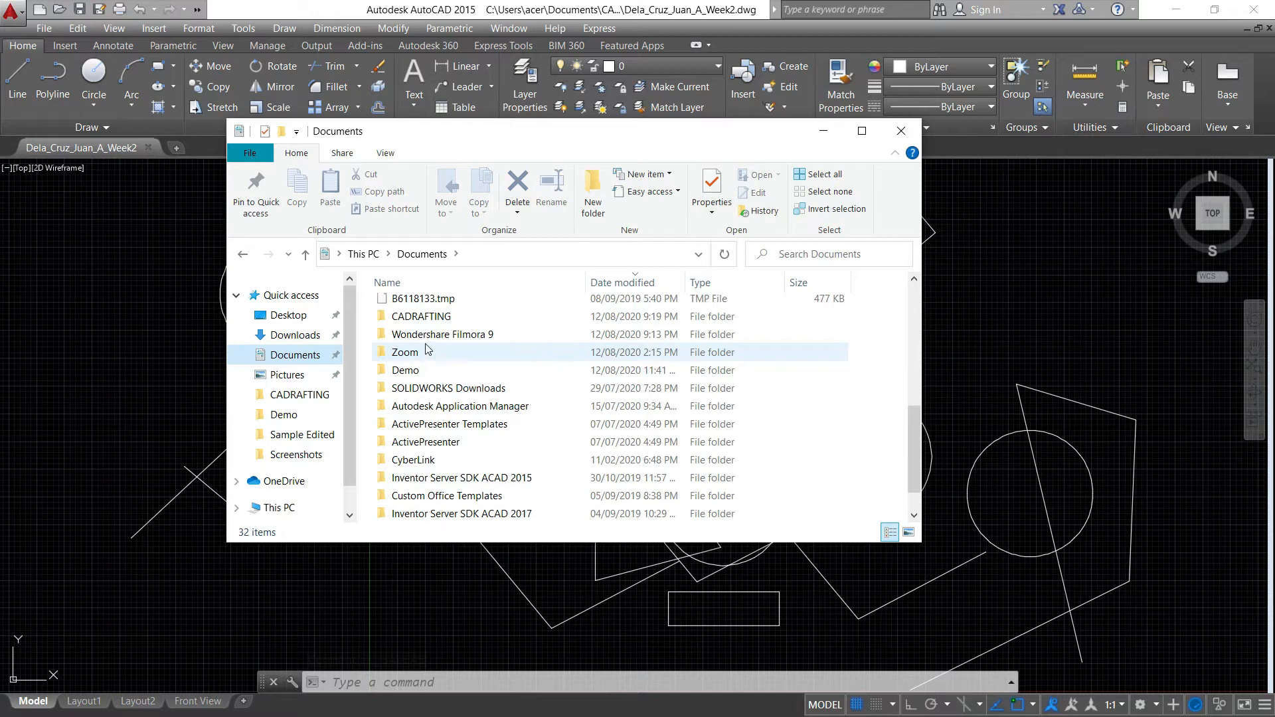
{"action": "double_click", "coordinate": [421, 317]}
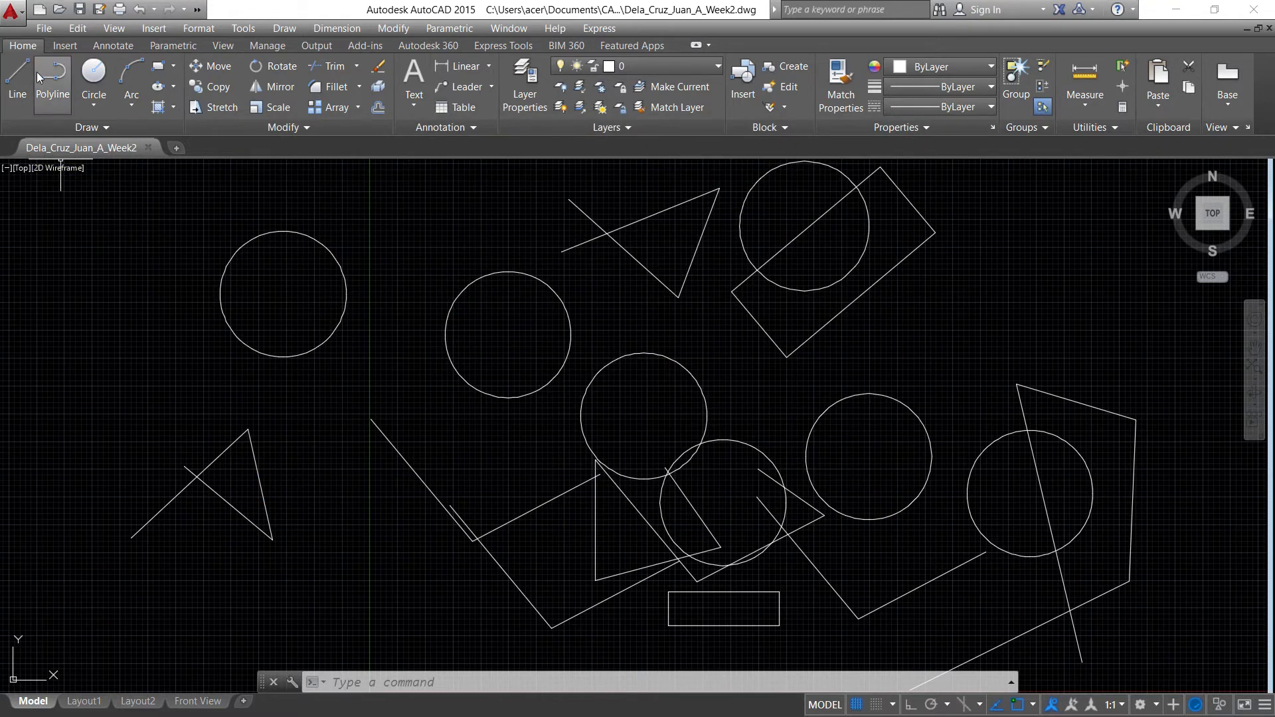
Step: Reopen the Save Drawing As dialog from the Application menu for another copy
{"action": "left_click", "coordinate": [14, 10]}
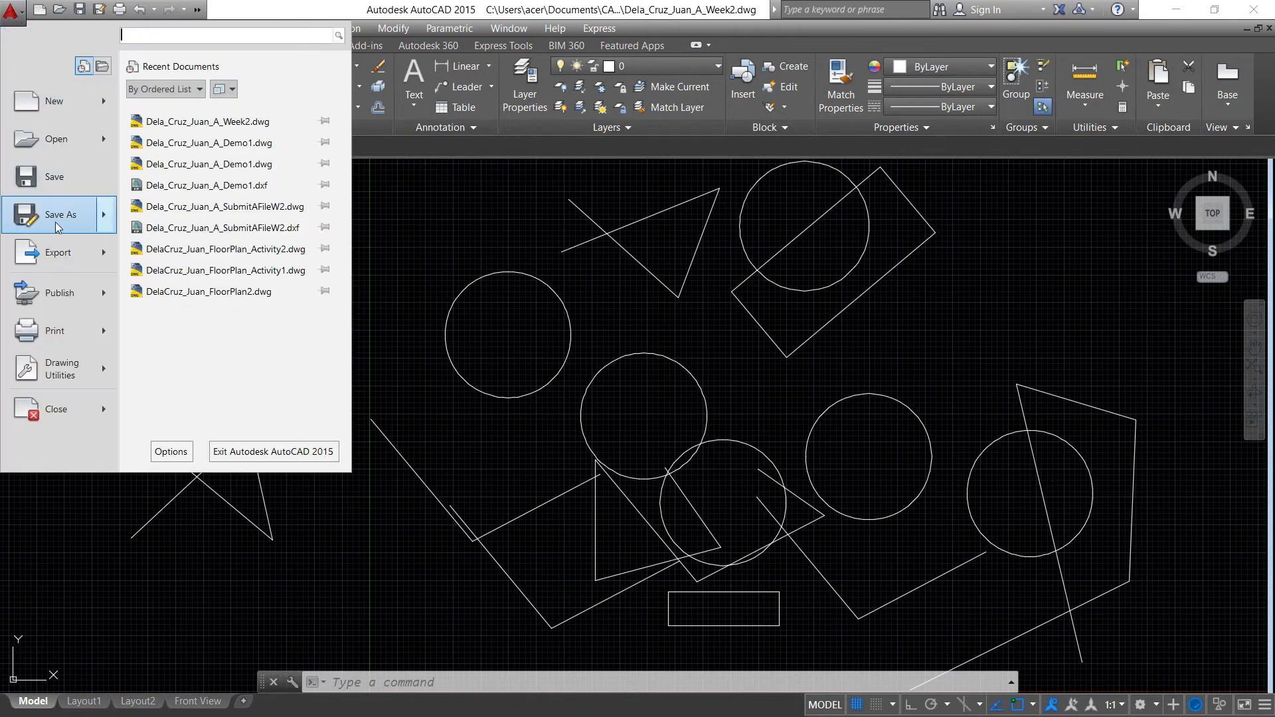
{"action": "left_click", "coordinate": [60, 215]}
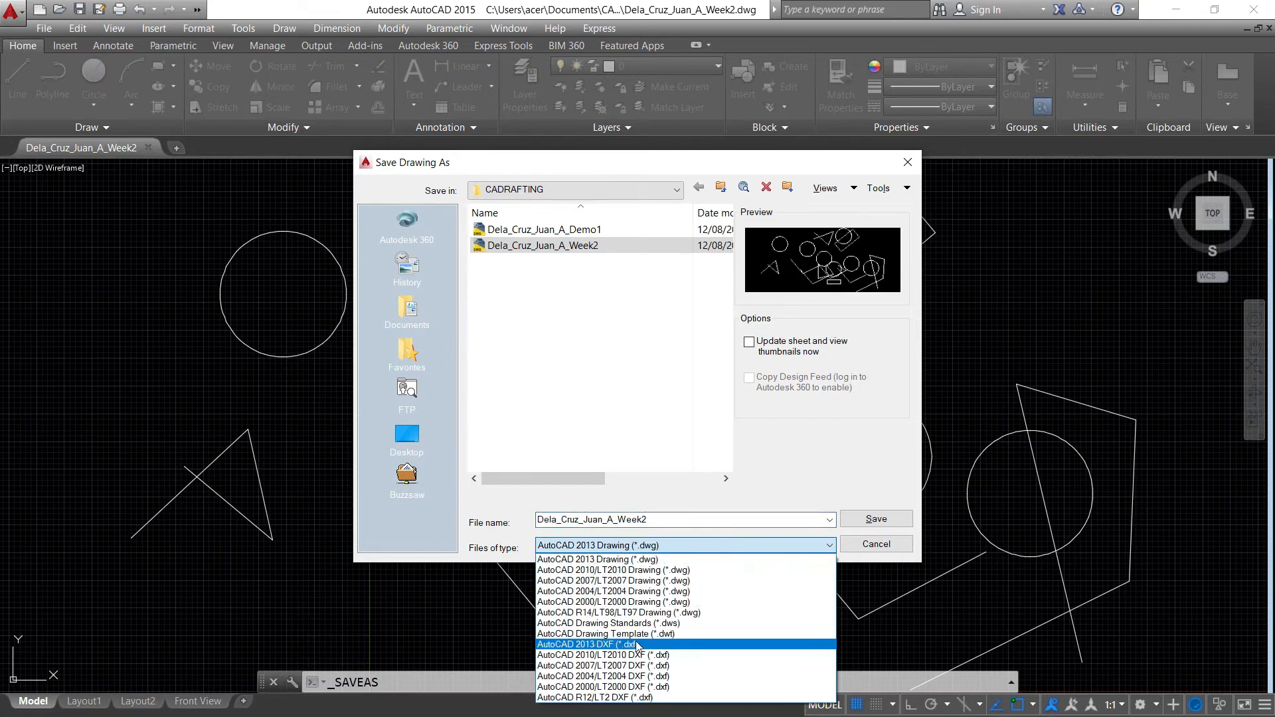
{"action": "mouse_move", "coordinate": [645, 646]}
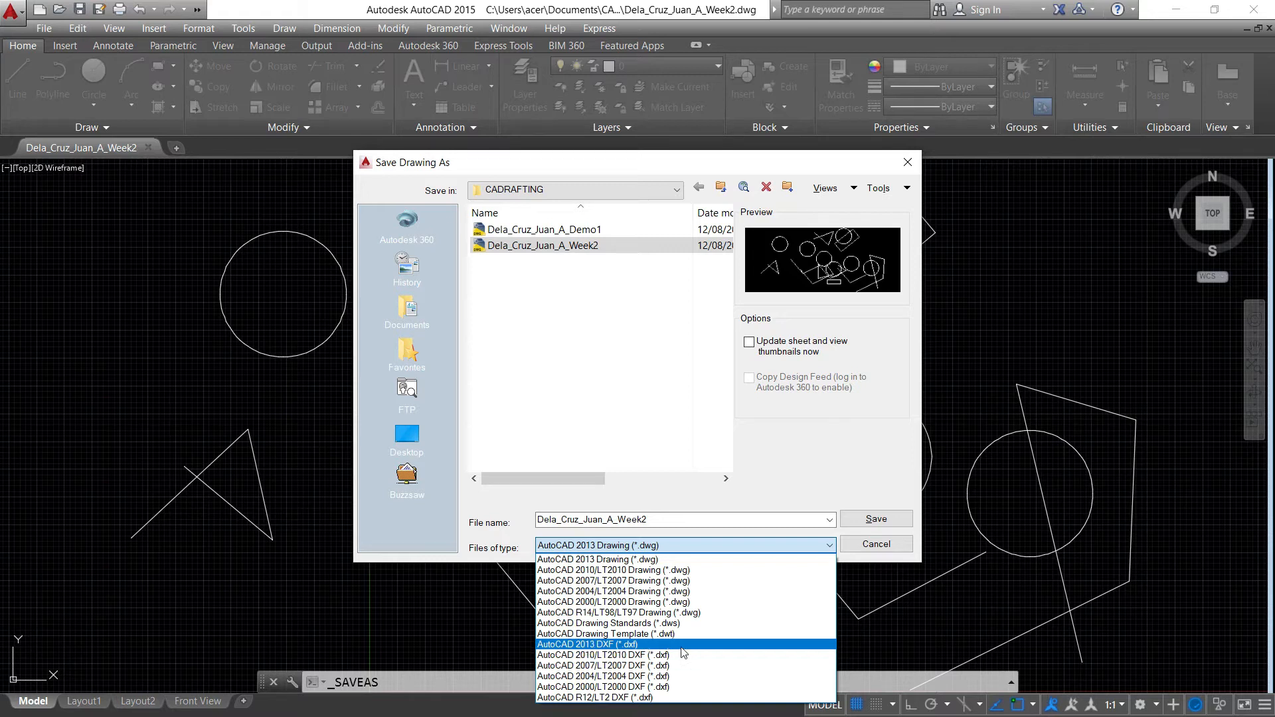
{"action": "mouse_move", "coordinate": [645, 645]}
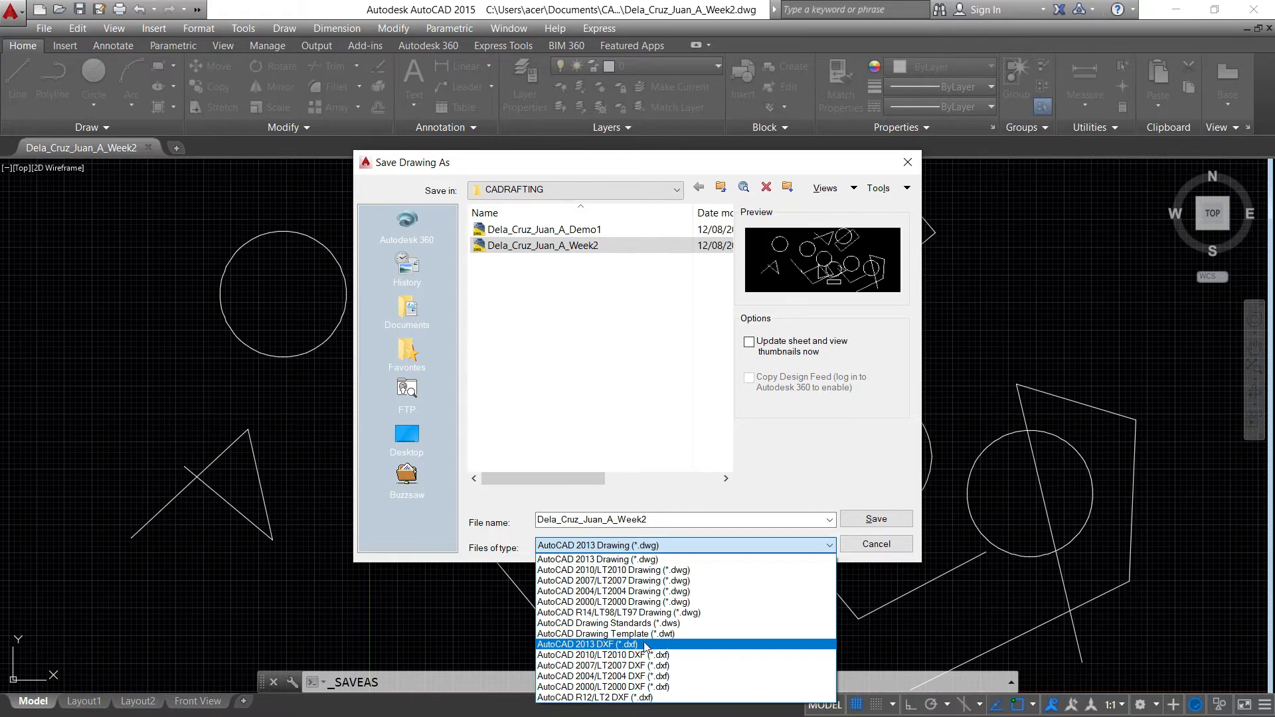
{"action": "mouse_move", "coordinate": [666, 651]}
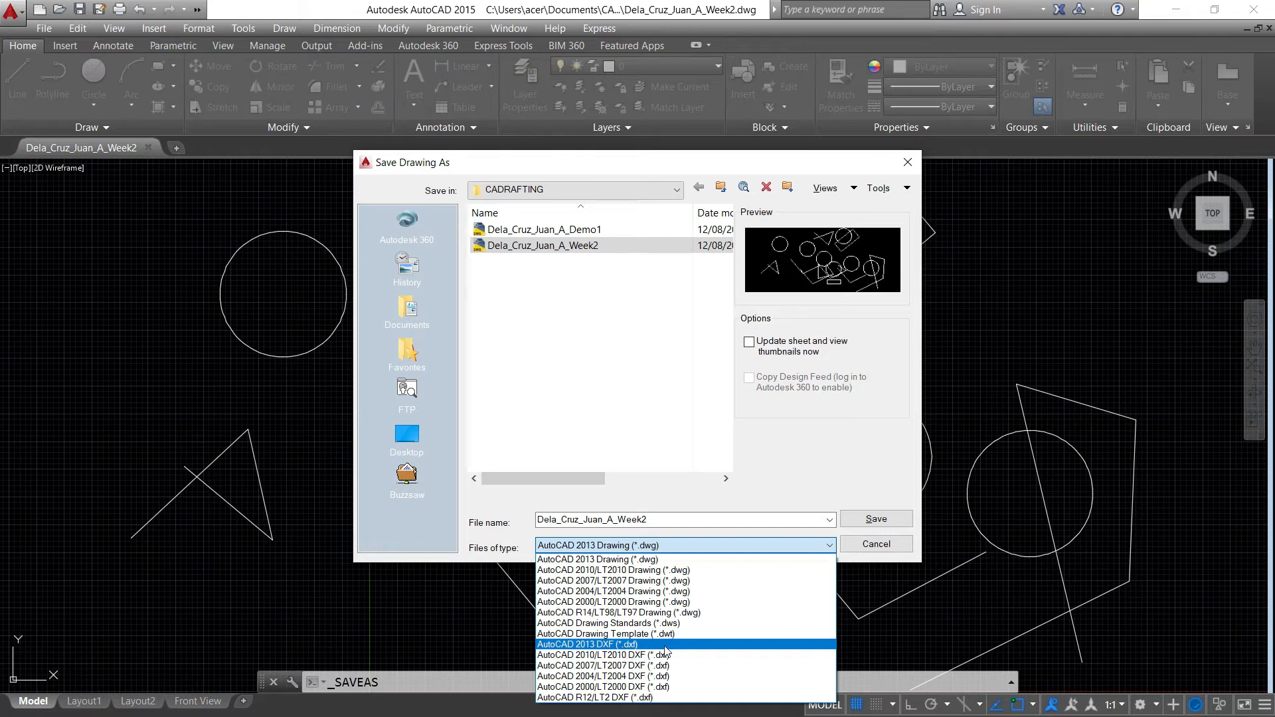
Step: Switch Files of type from AutoCAD 2013 DXF back to AutoCAD 2013 Drawing (*.dwg)
{"action": "left_click", "coordinate": [595, 644]}
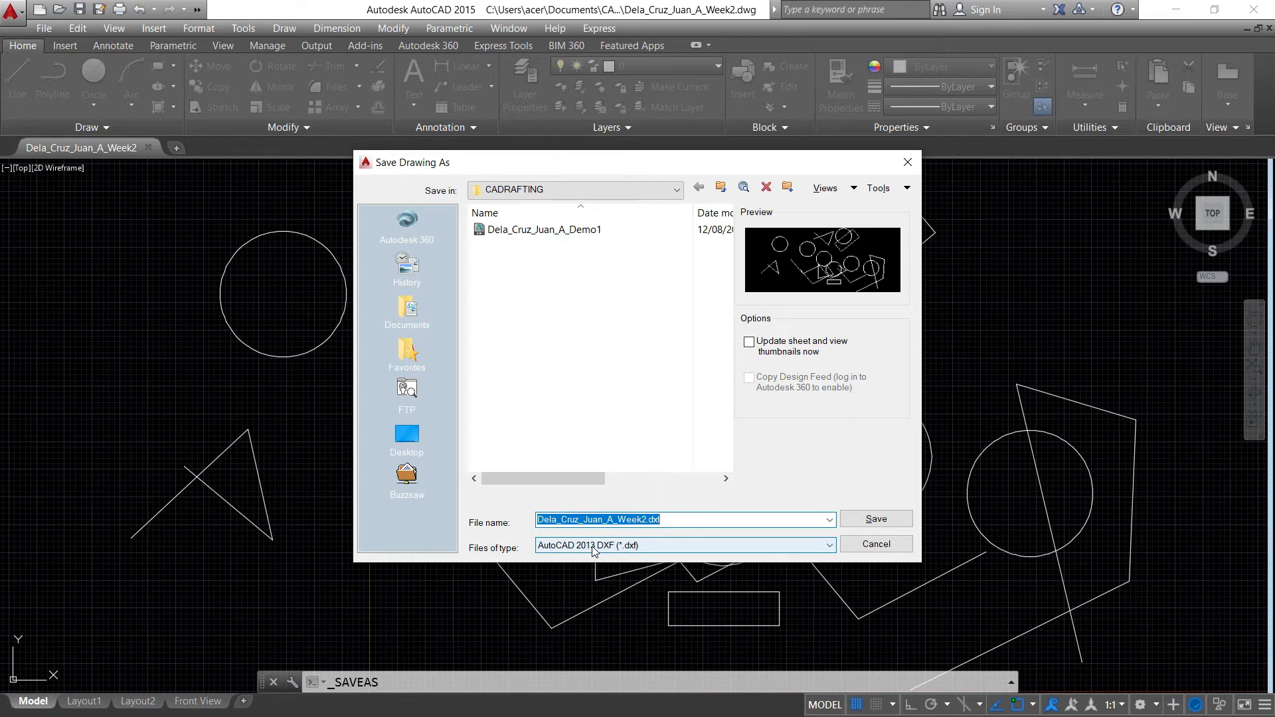
{"action": "mouse_move", "coordinate": [587, 548]}
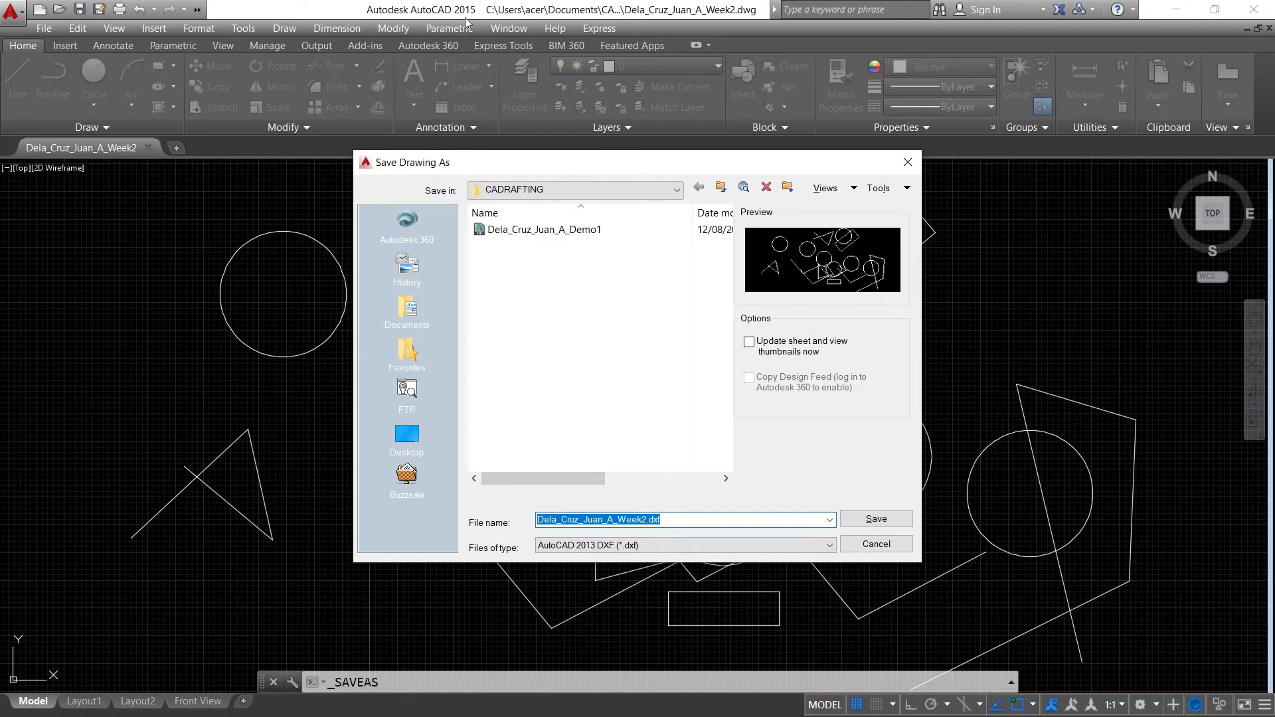
{"action": "mouse_move", "coordinate": [625, 346]}
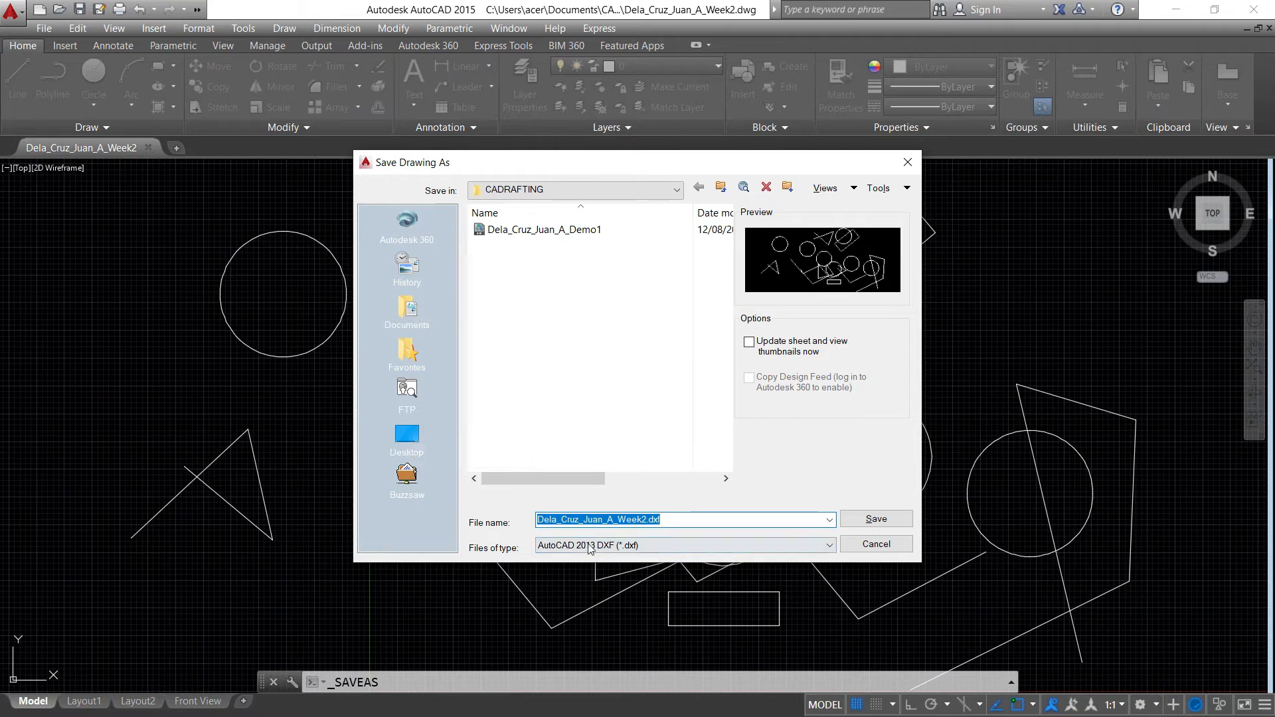
{"action": "left_click", "coordinate": [829, 545]}
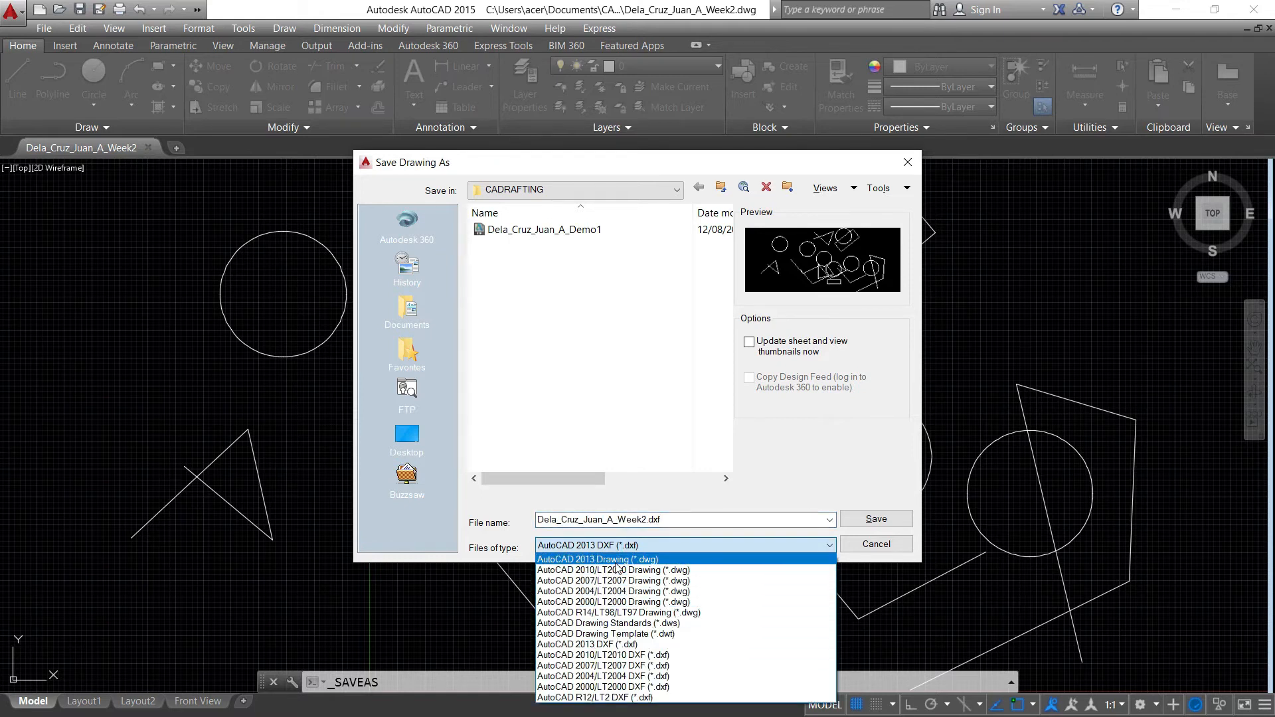
{"action": "left_click", "coordinate": [598, 559]}
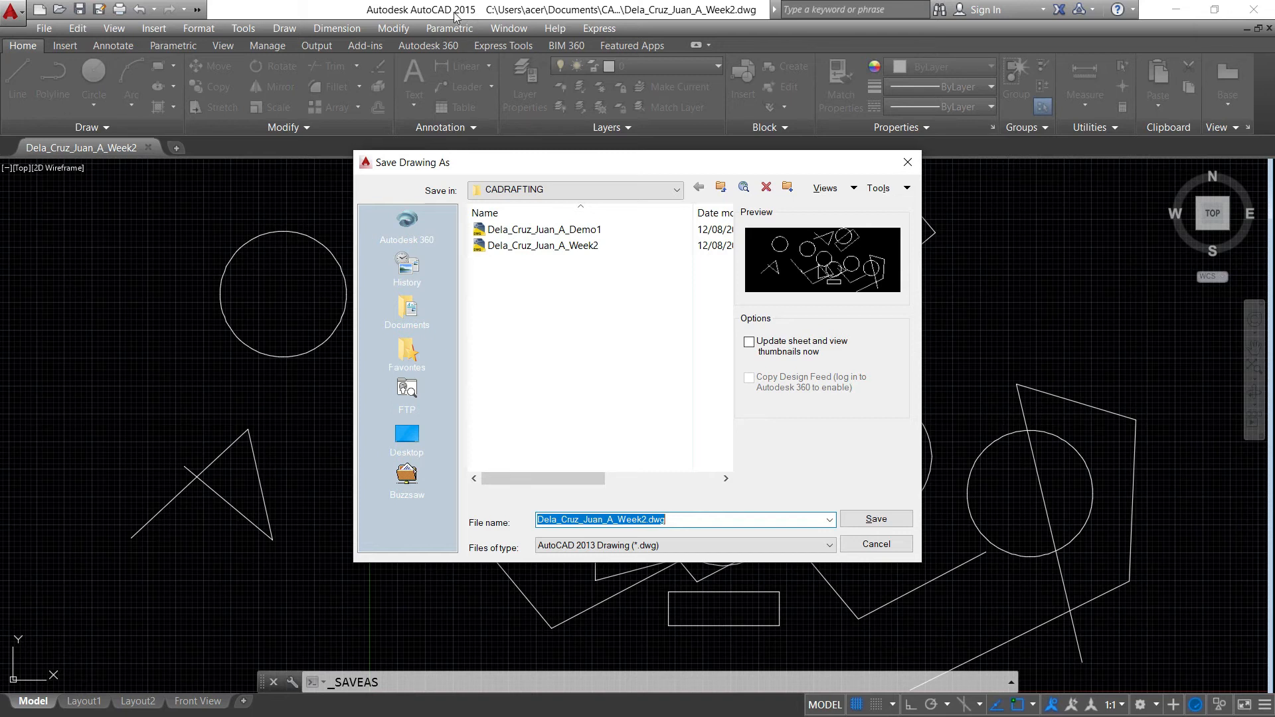
{"action": "mouse_move", "coordinate": [469, 24]}
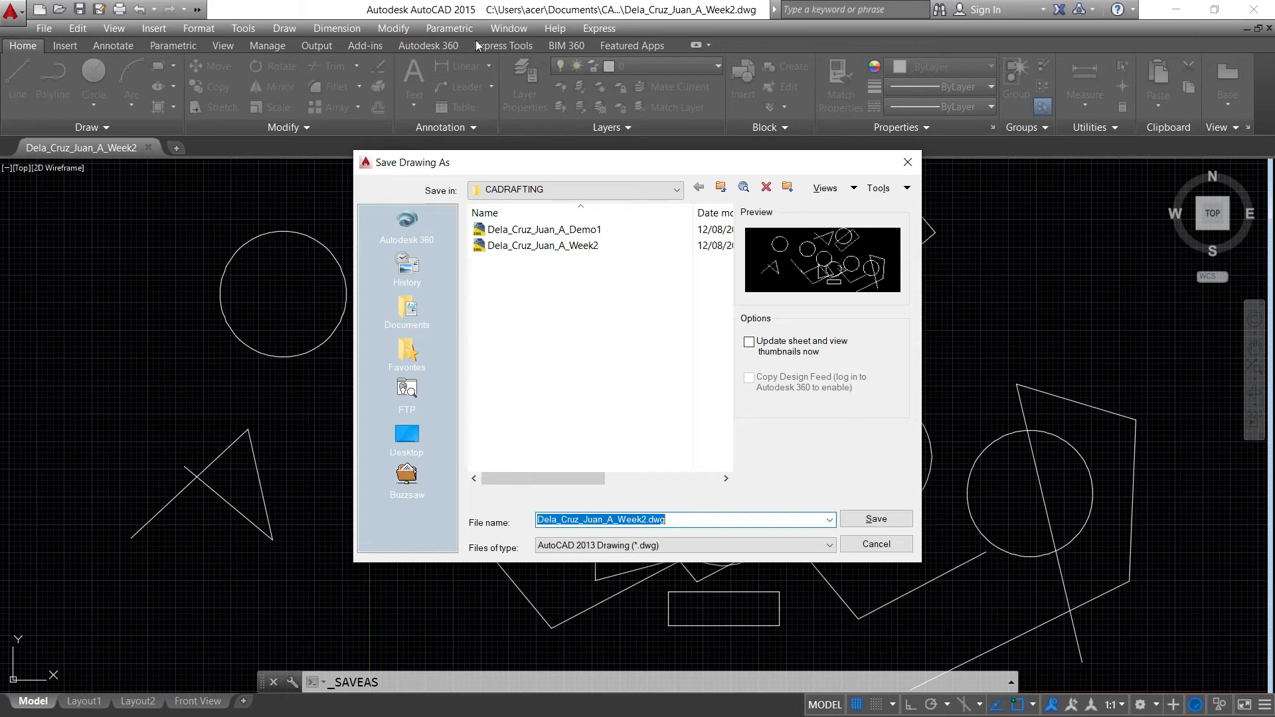
{"action": "mouse_move", "coordinate": [569, 338]}
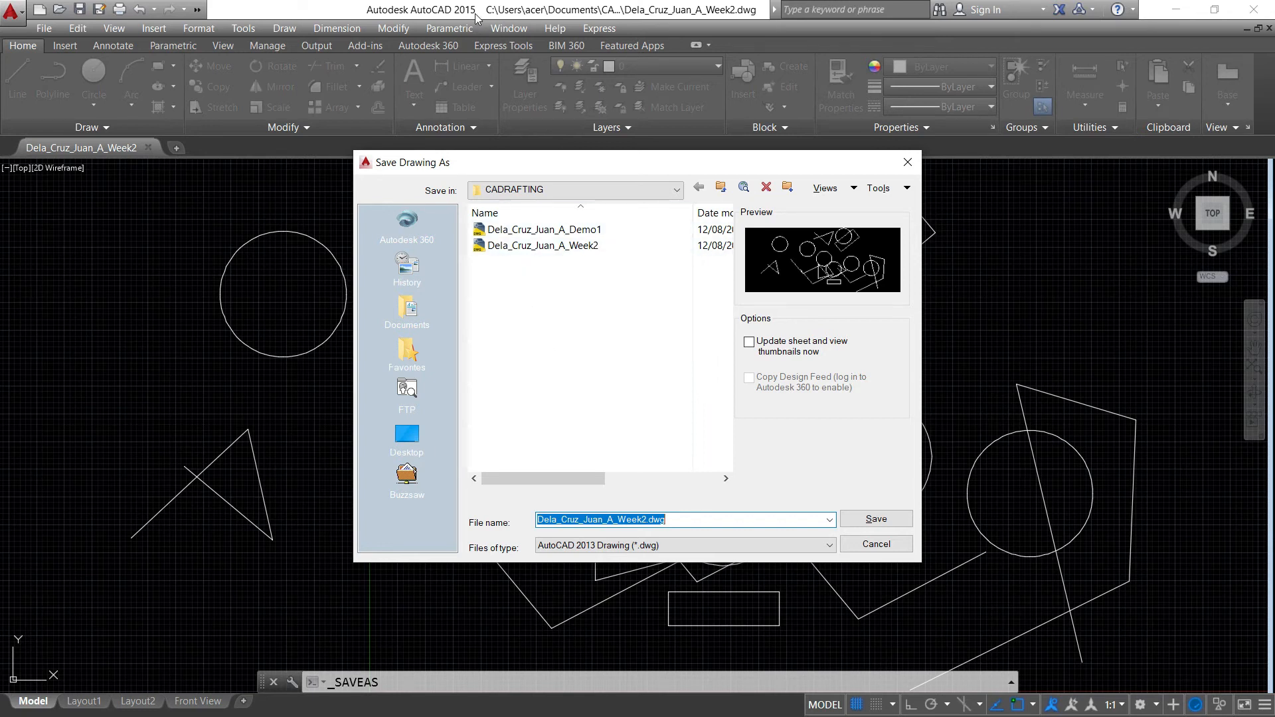
{"action": "mouse_move", "coordinate": [469, 18]}
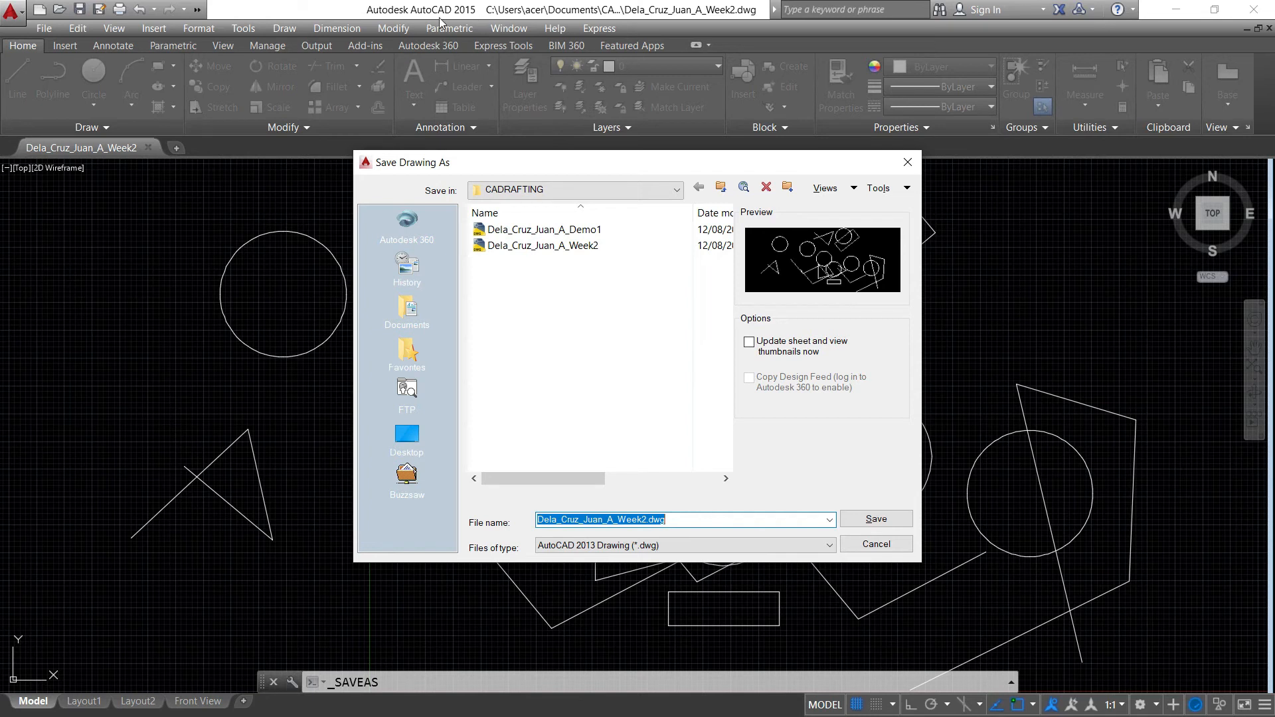
{"action": "mouse_move", "coordinate": [627, 535]}
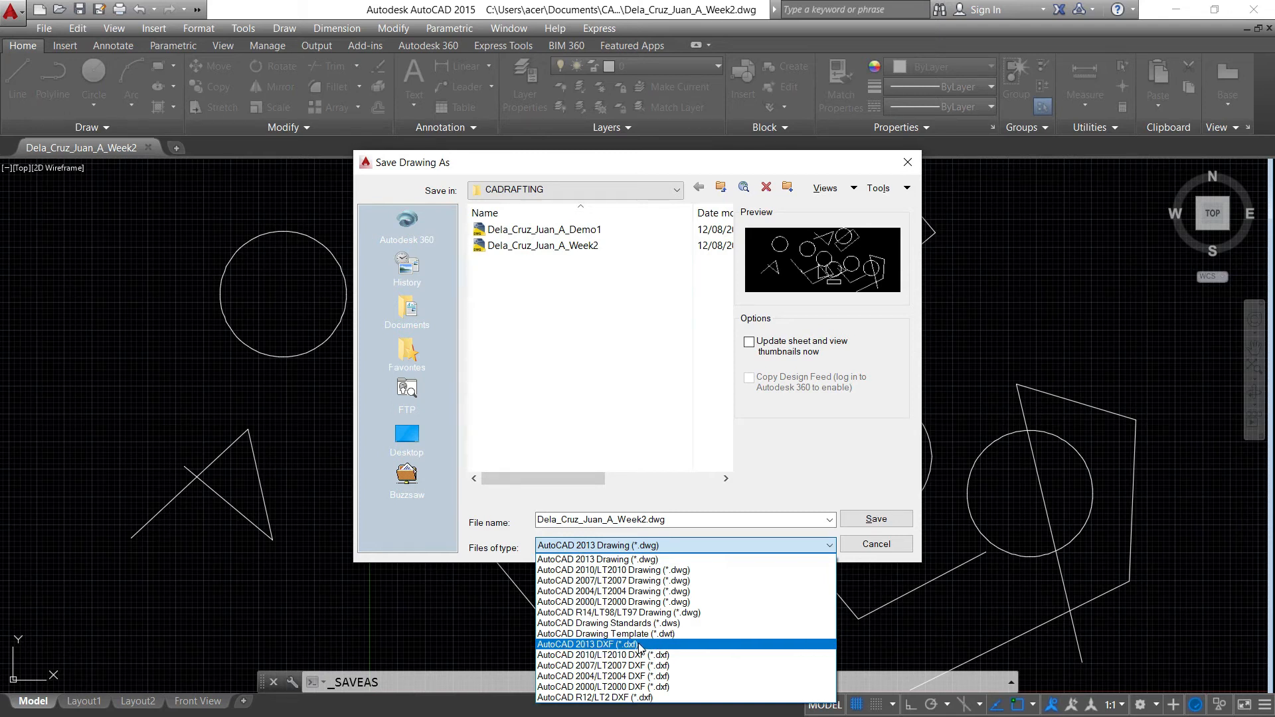
Step: Save Dela_Cruz_Juan_A_Week2 as an AutoCAD 2013 DXF (*.dxf) file
{"action": "left_click", "coordinate": [600, 644]}
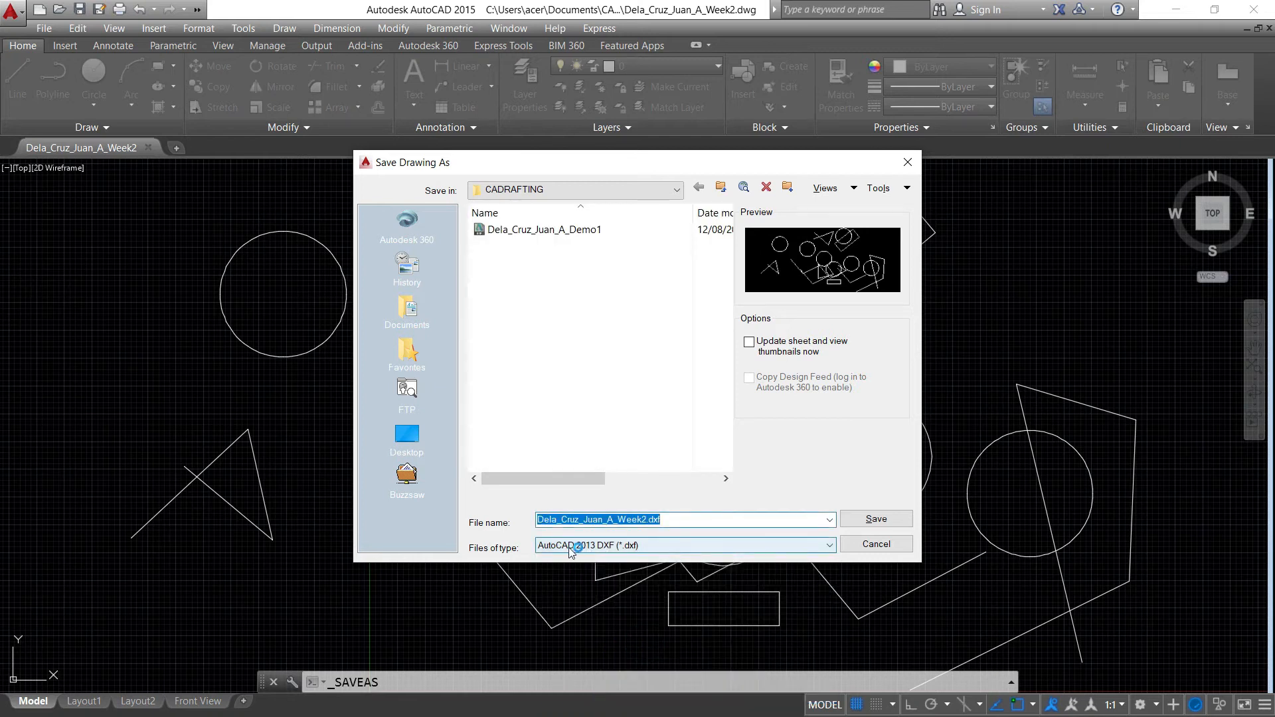
{"action": "mouse_move", "coordinate": [639, 546]}
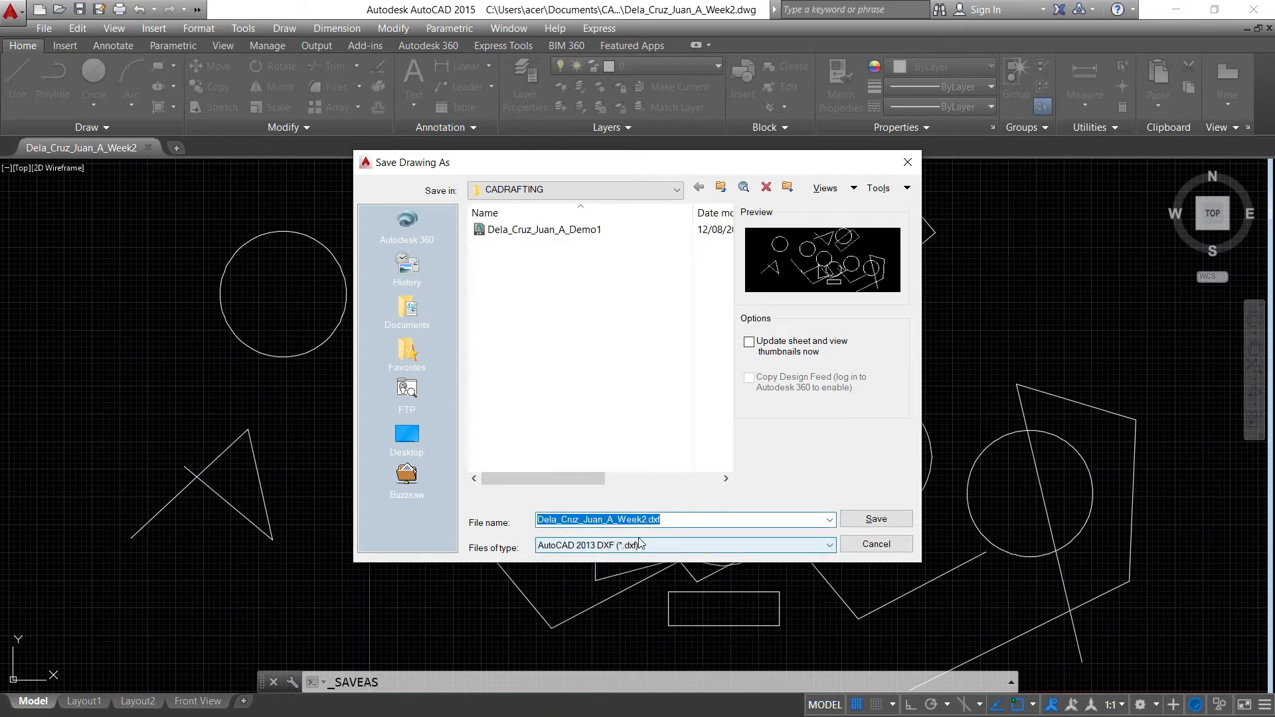
{"action": "mouse_move", "coordinate": [568, 556]}
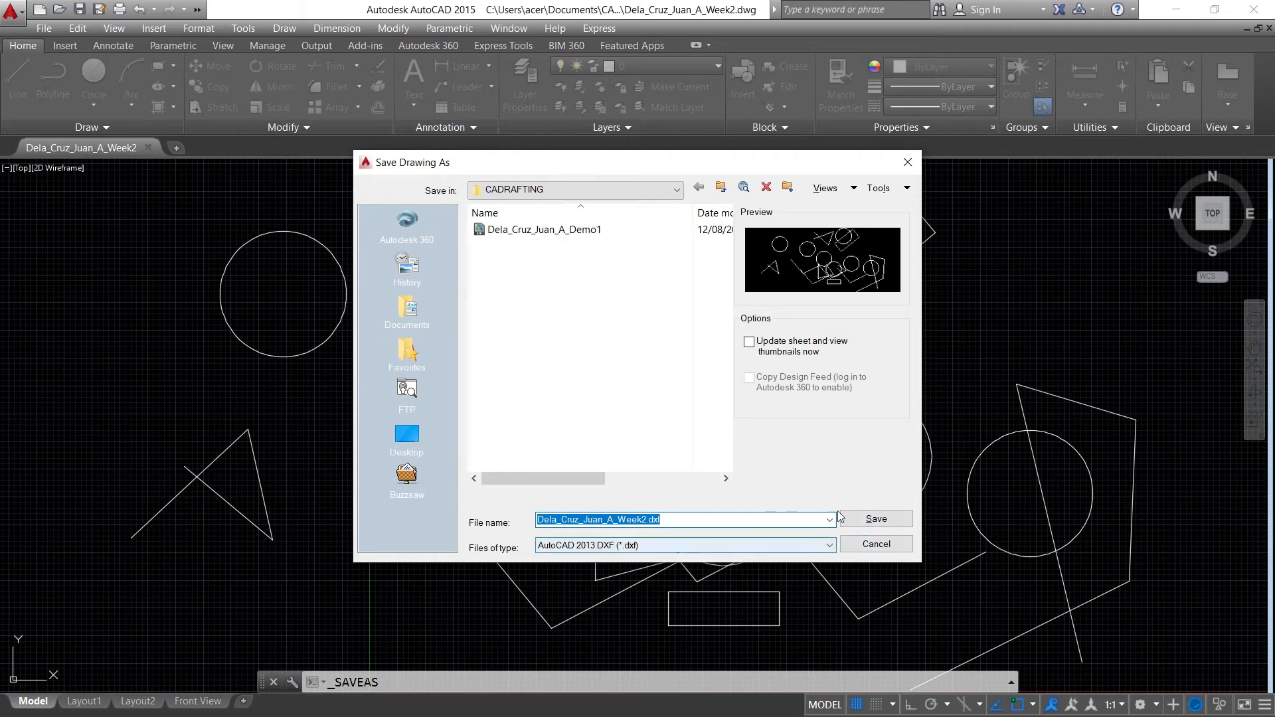
{"action": "left_click", "coordinate": [876, 520]}
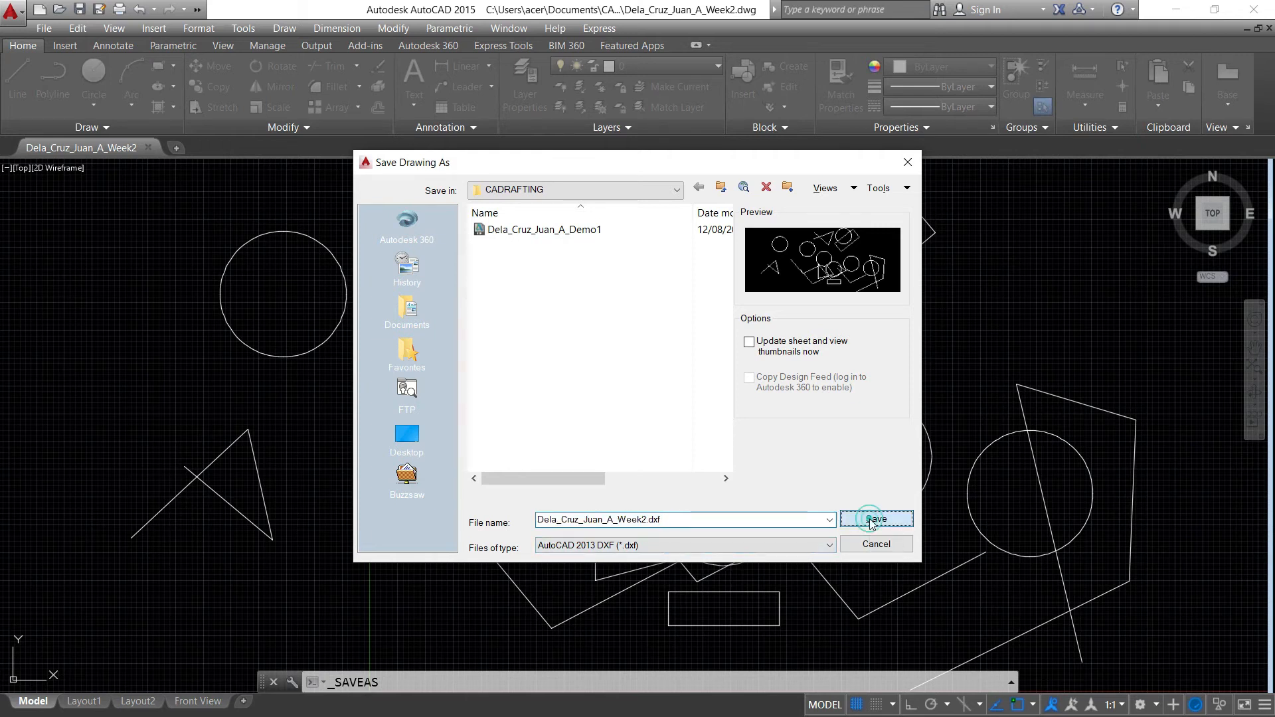
{"action": "left_click", "coordinate": [876, 520]}
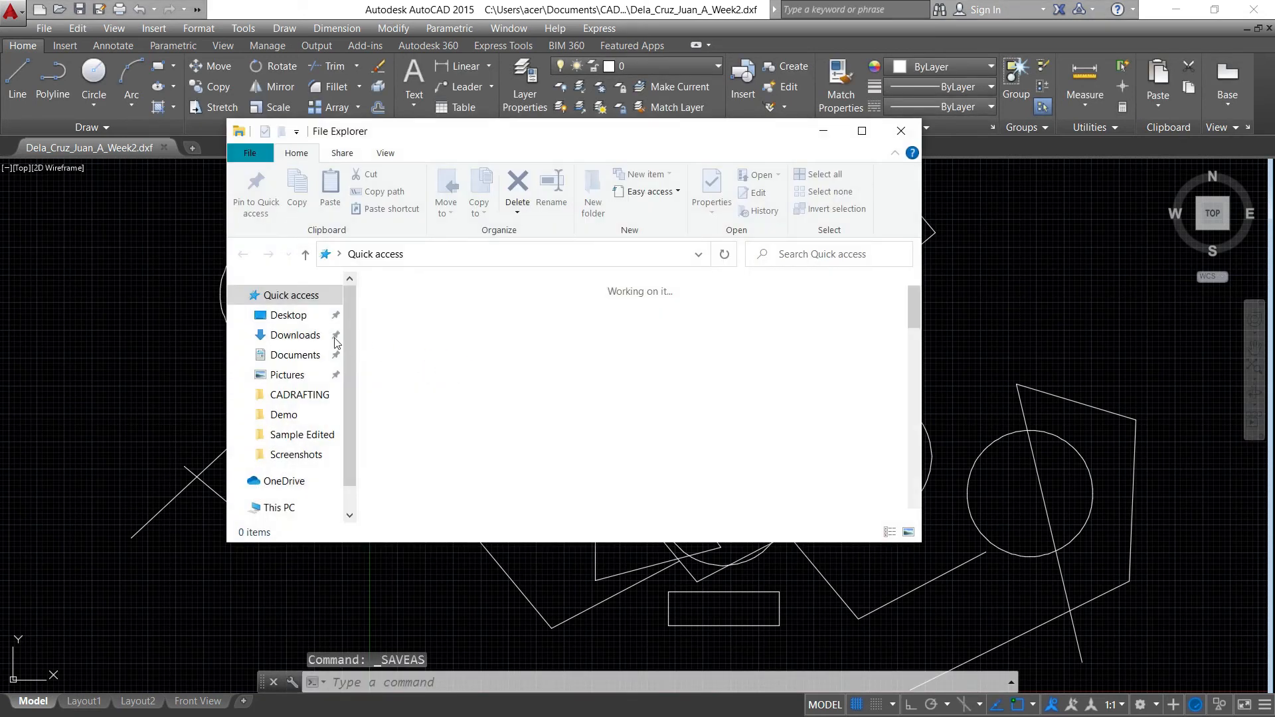
Step: Browse to Documents > CADRAFTING and select the Week2 DXF file beside the DWG
{"action": "left_click", "coordinate": [288, 354]}
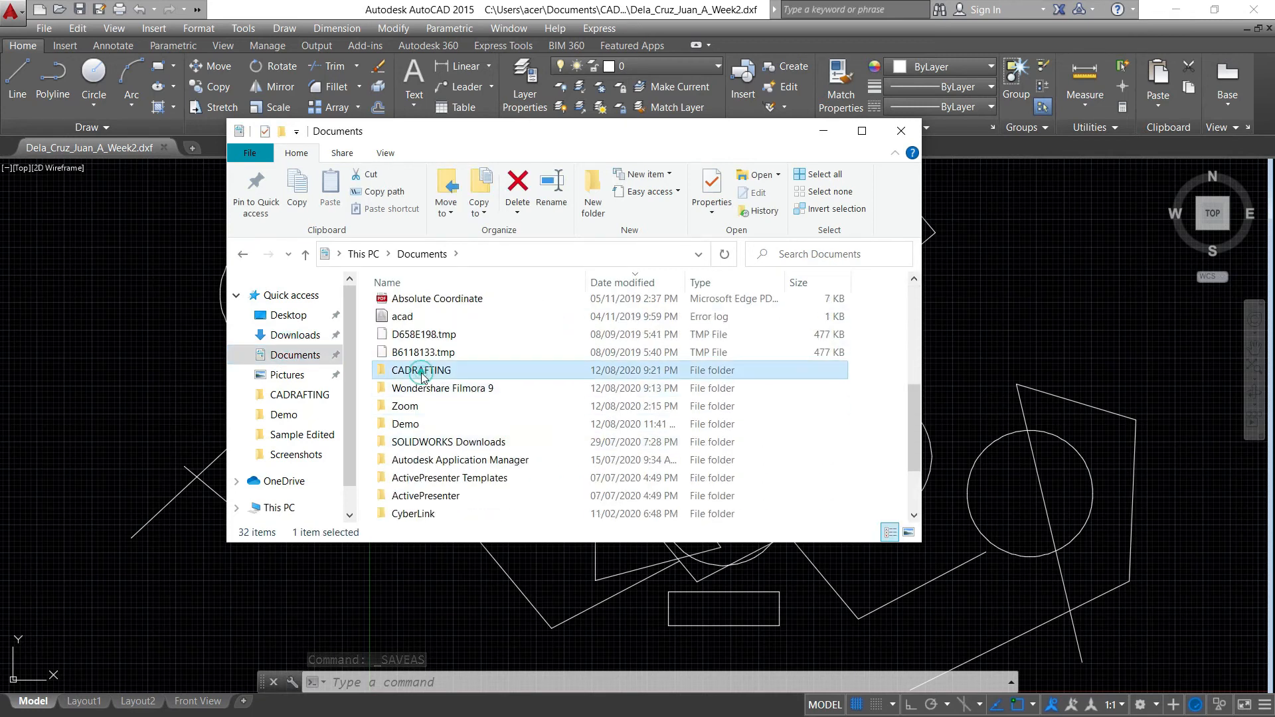
{"action": "double_click", "coordinate": [422, 370]}
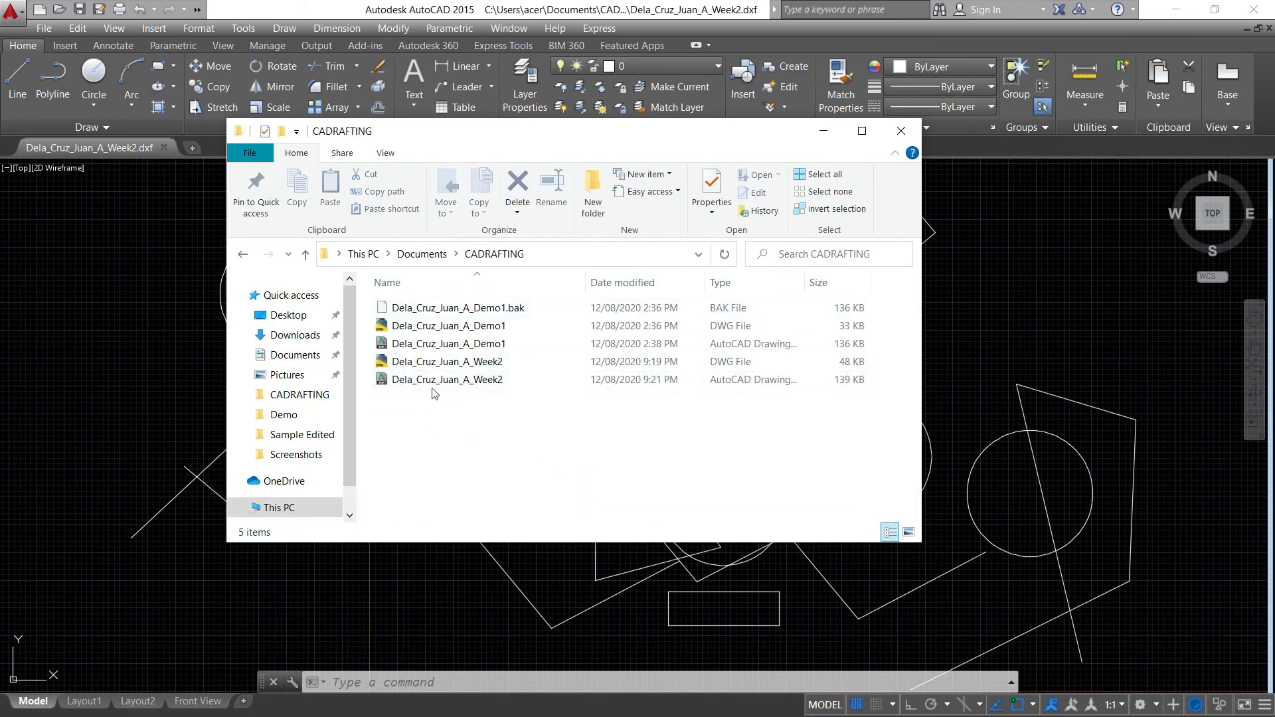
{"action": "left_click", "coordinate": [447, 380]}
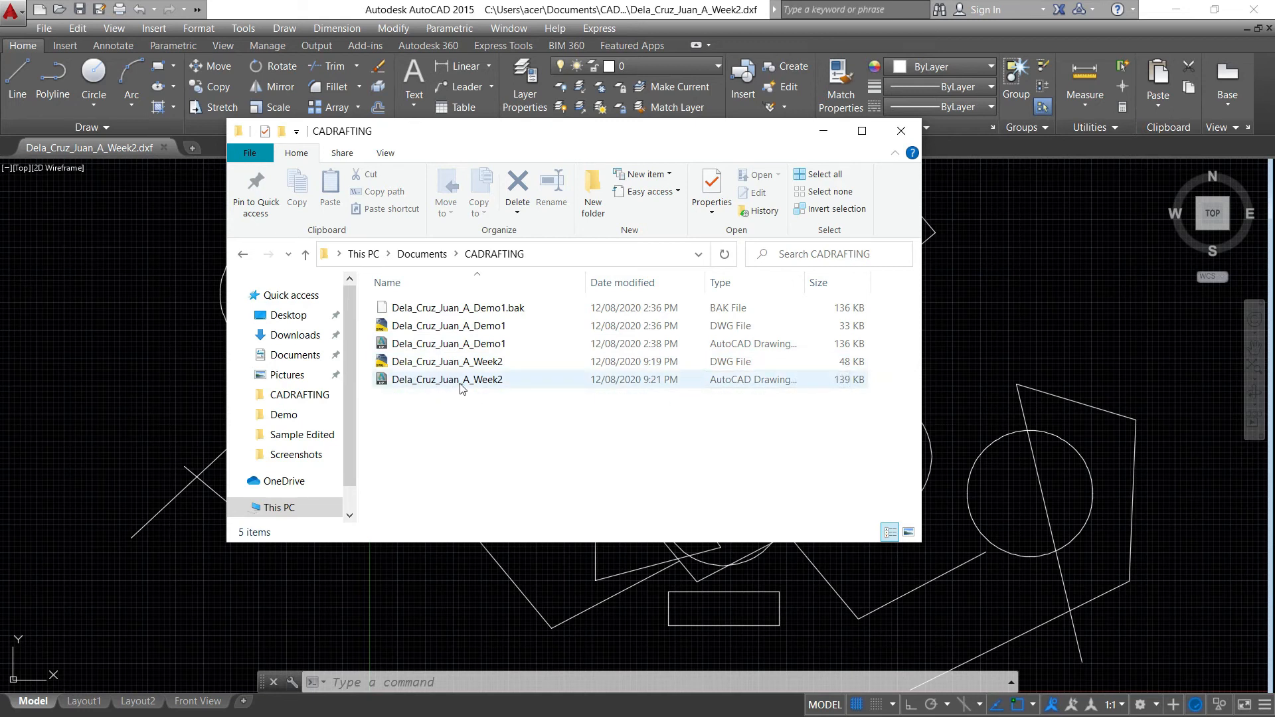
{"action": "mouse_move", "coordinate": [437, 383]}
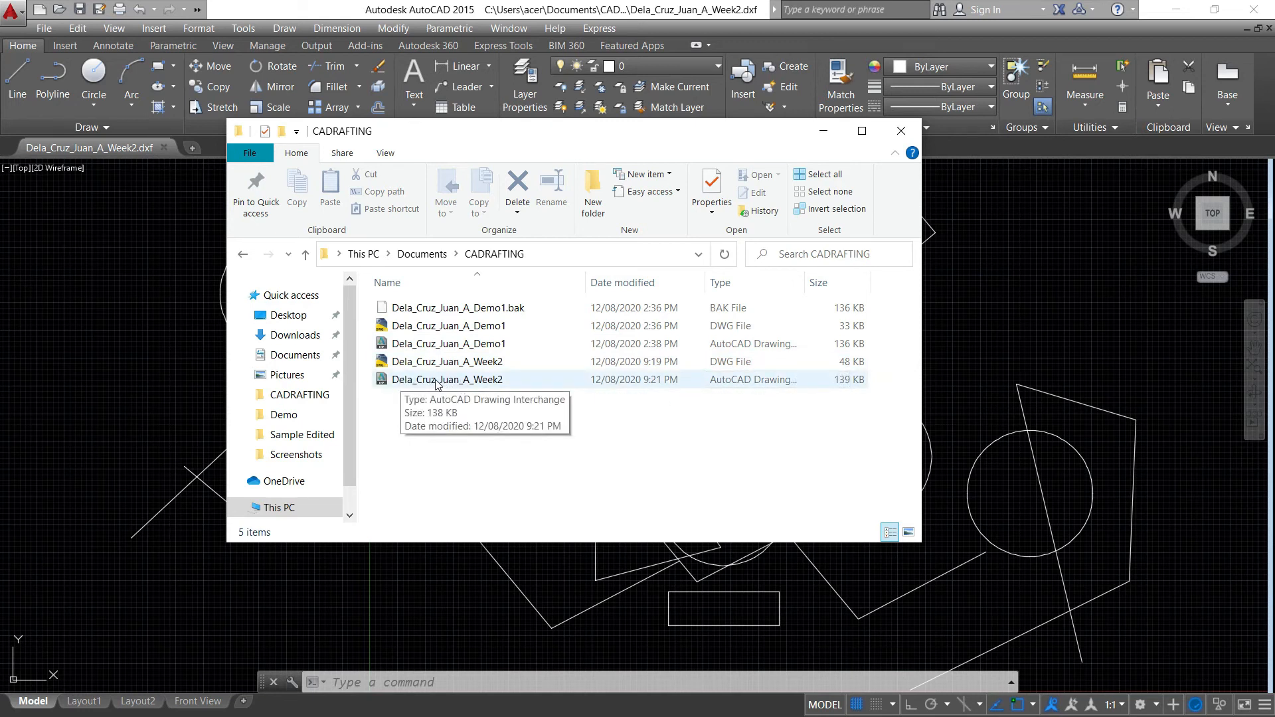
{"action": "left_click", "coordinate": [441, 379]}
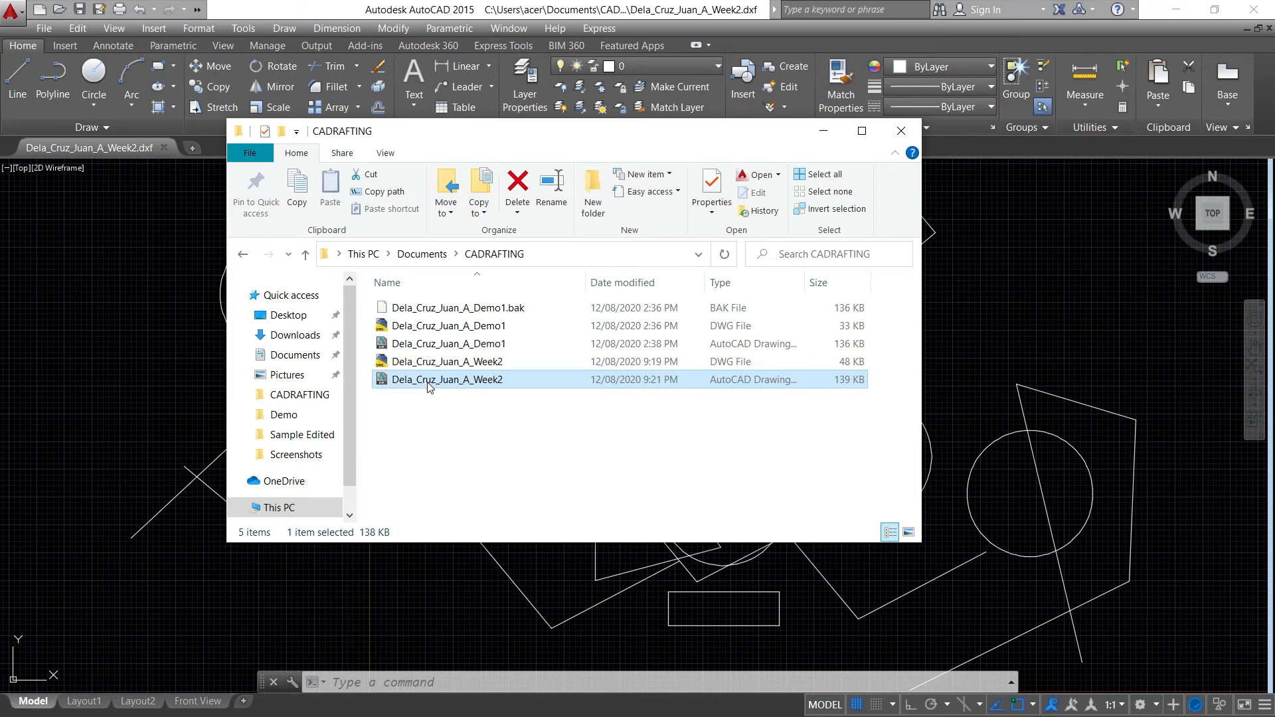
{"action": "mouse_move", "coordinate": [456, 386]}
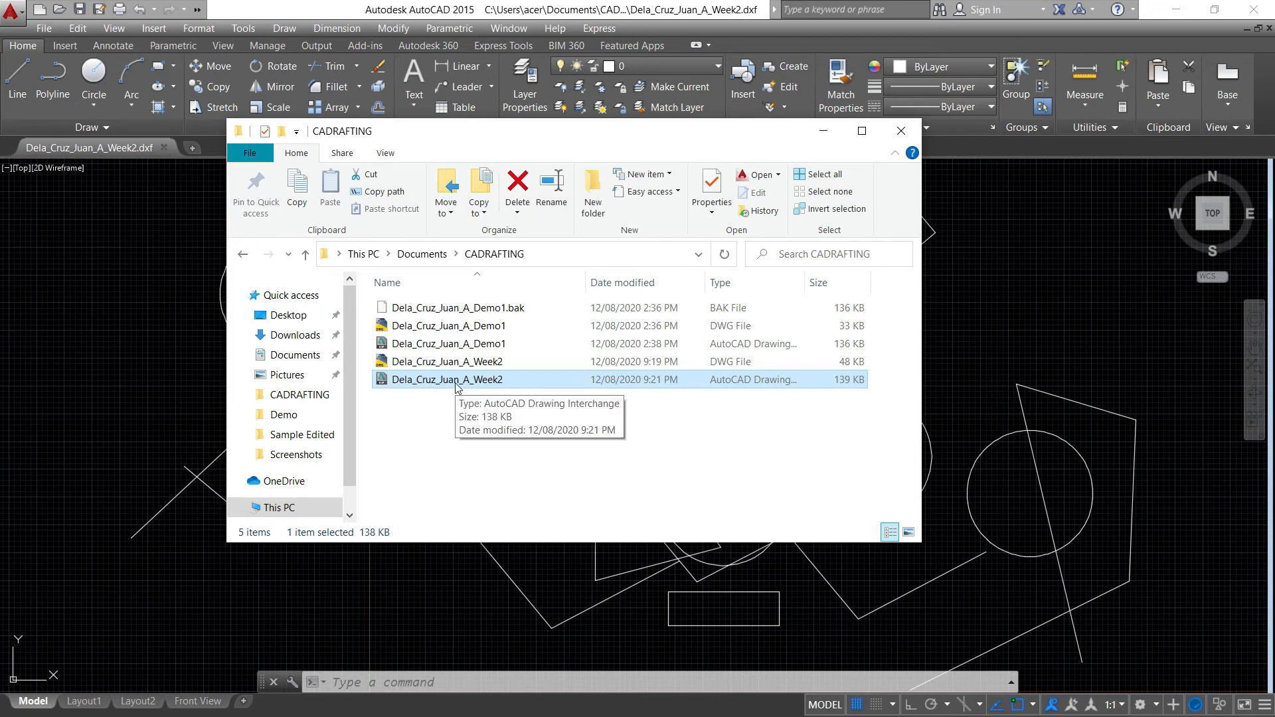
{"action": "mouse_move", "coordinate": [446, 388]}
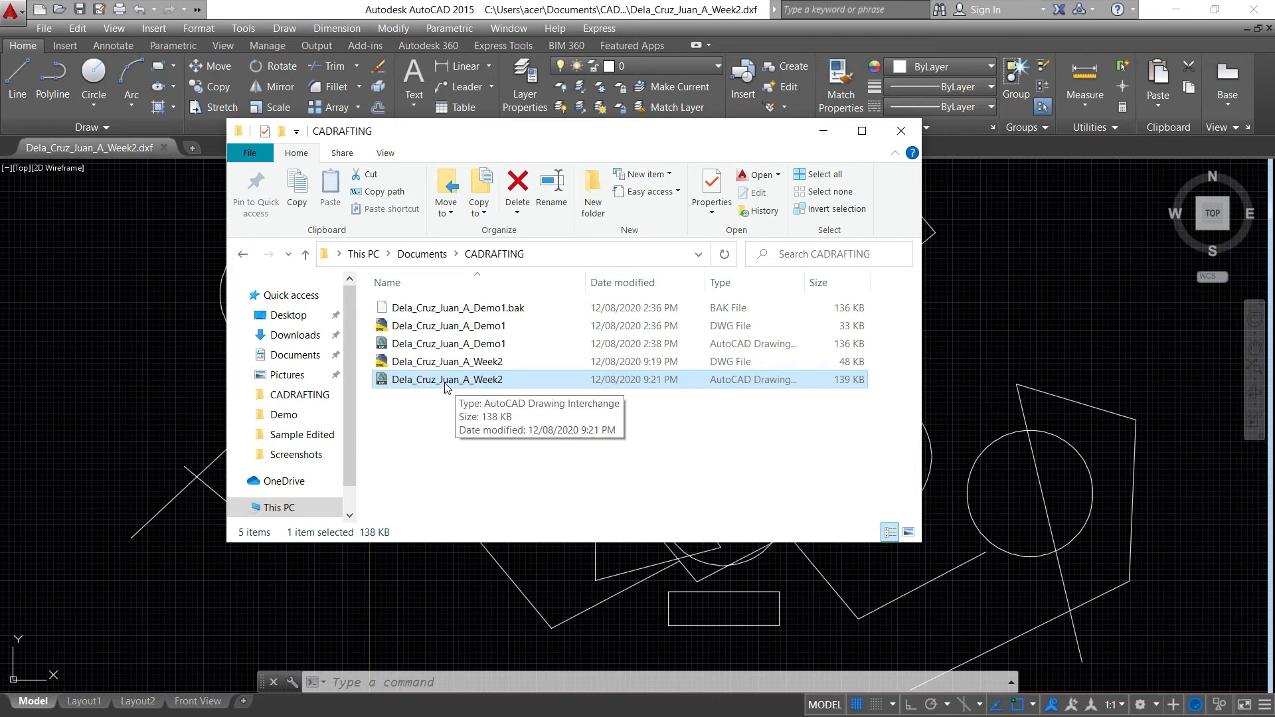
{"action": "mouse_move", "coordinate": [426, 391]}
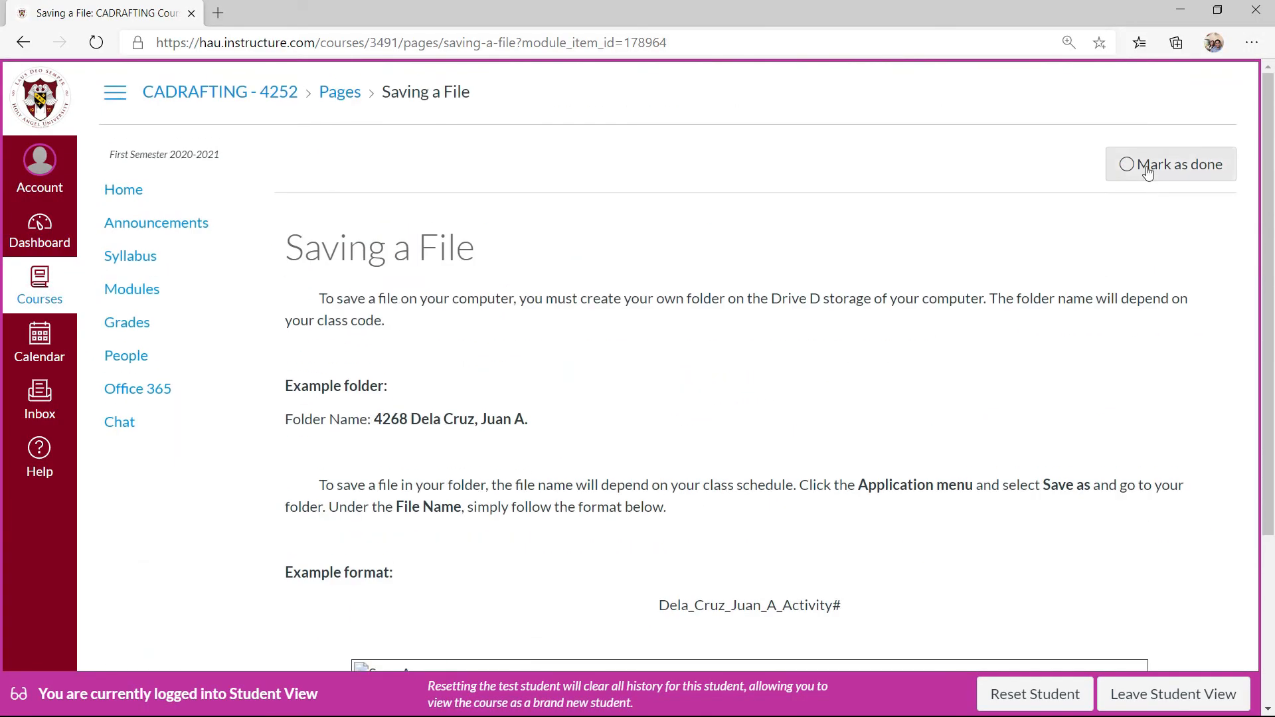
Step: Mark Saving a File as done and continue to Submit A File for Week 2
{"action": "left_click", "coordinate": [1170, 164]}
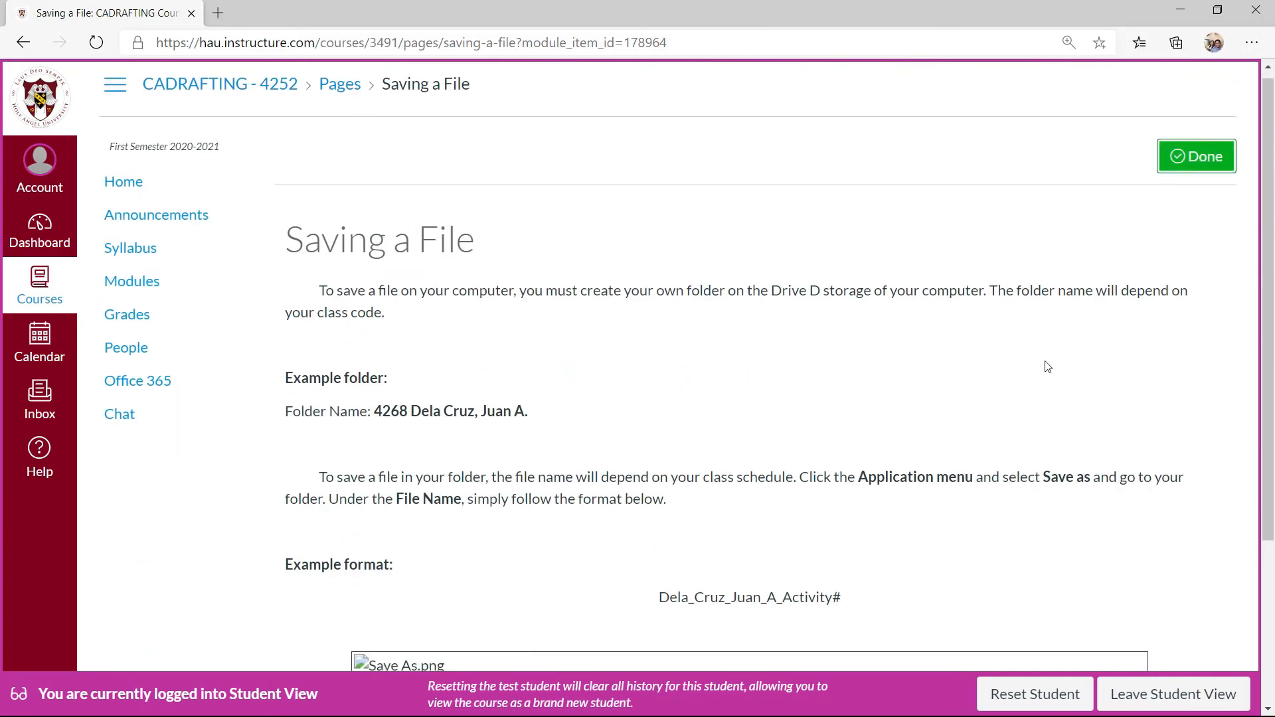
{"action": "scroll", "scroll_direction": "down", "scroll_amount": 3}
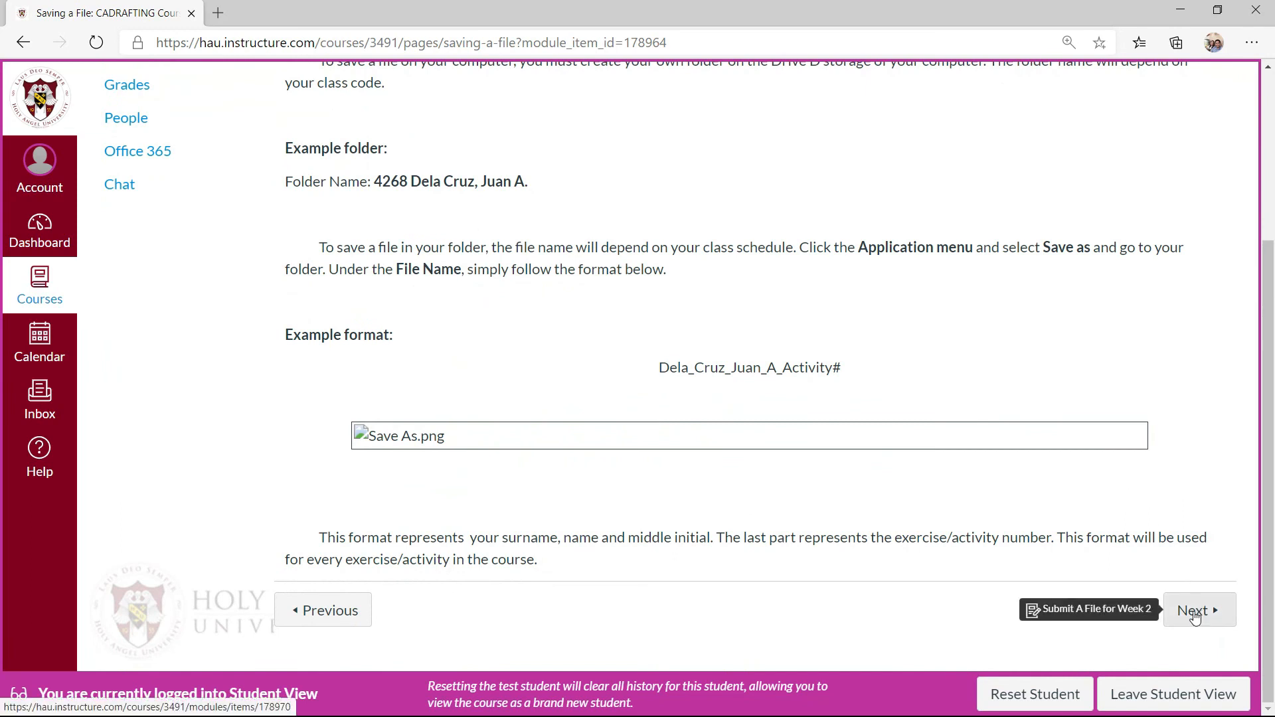
{"action": "left_click", "coordinate": [1195, 610]}
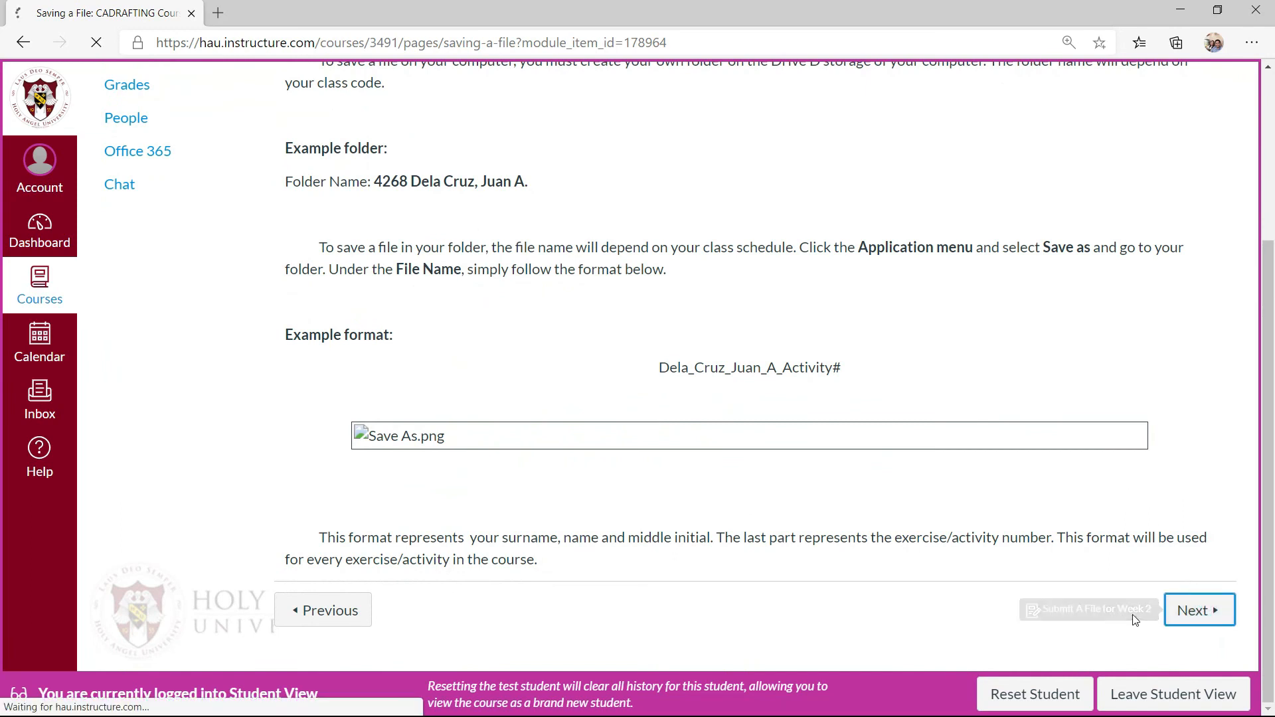
{"action": "left_click", "coordinate": [1200, 610]}
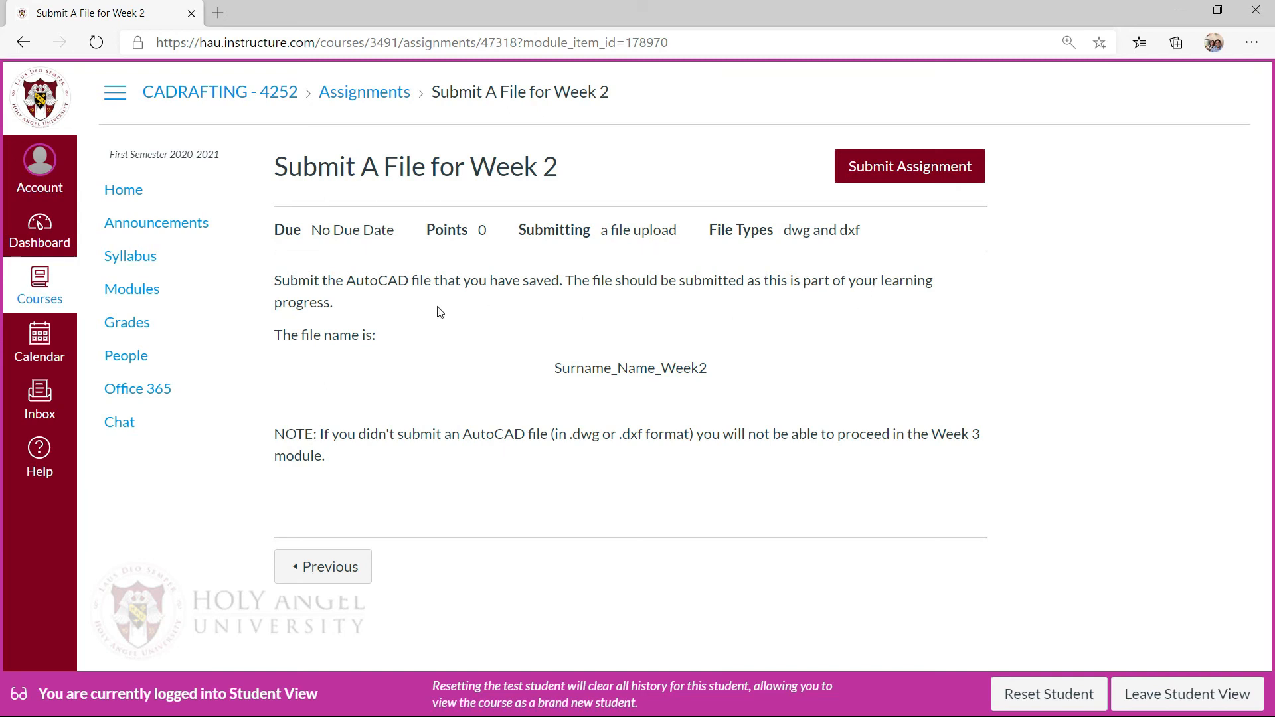
{"action": "mouse_move", "coordinate": [545, 371]}
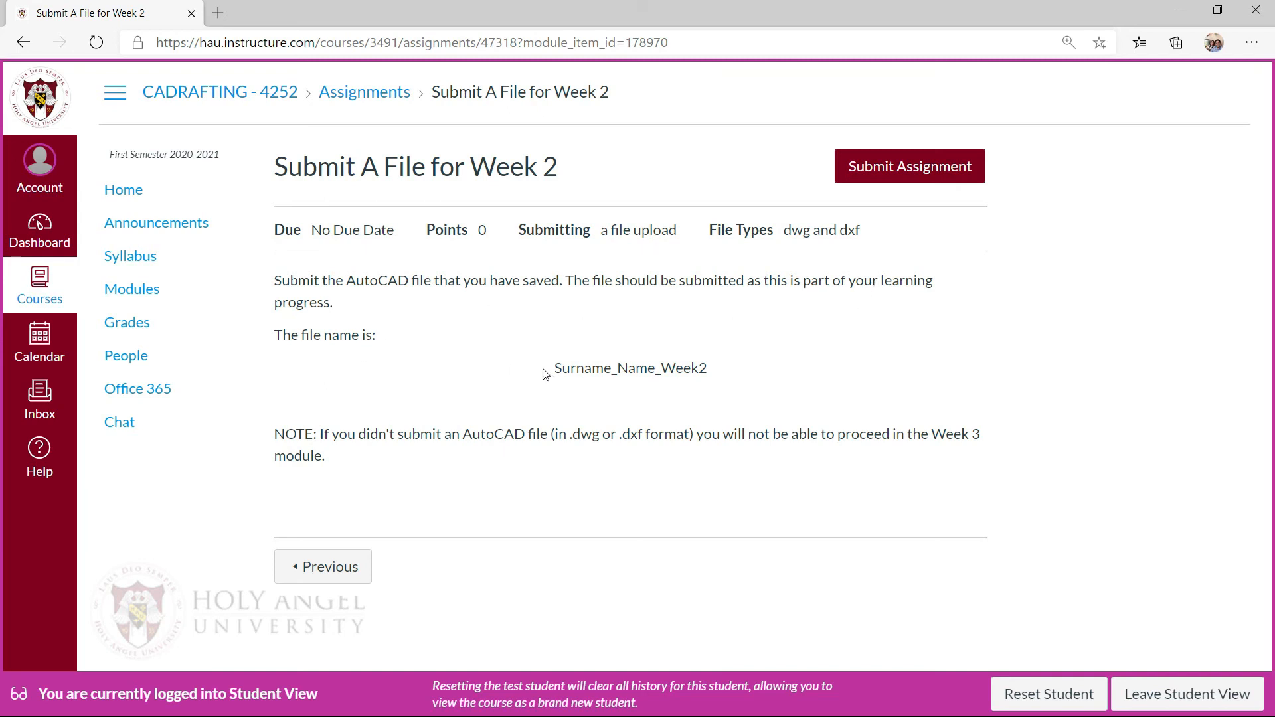
{"action": "mouse_move", "coordinate": [561, 382]}
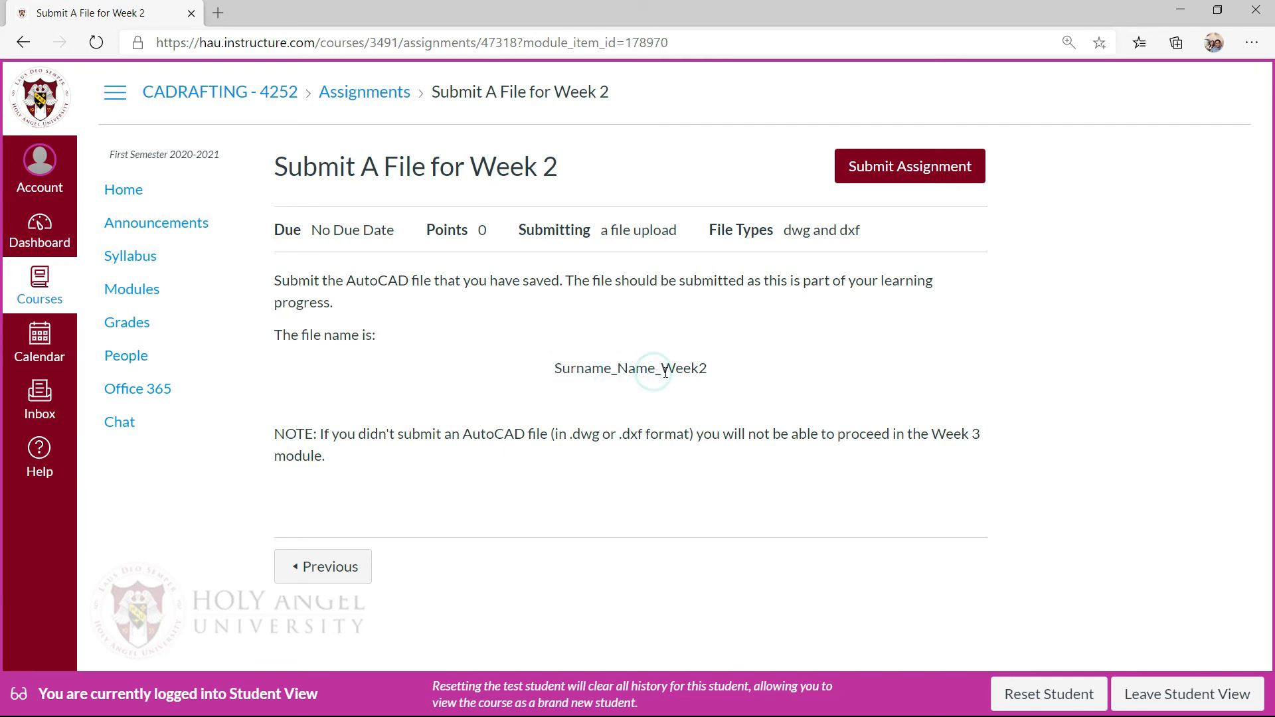
{"action": "double_click", "coordinate": [683, 369]}
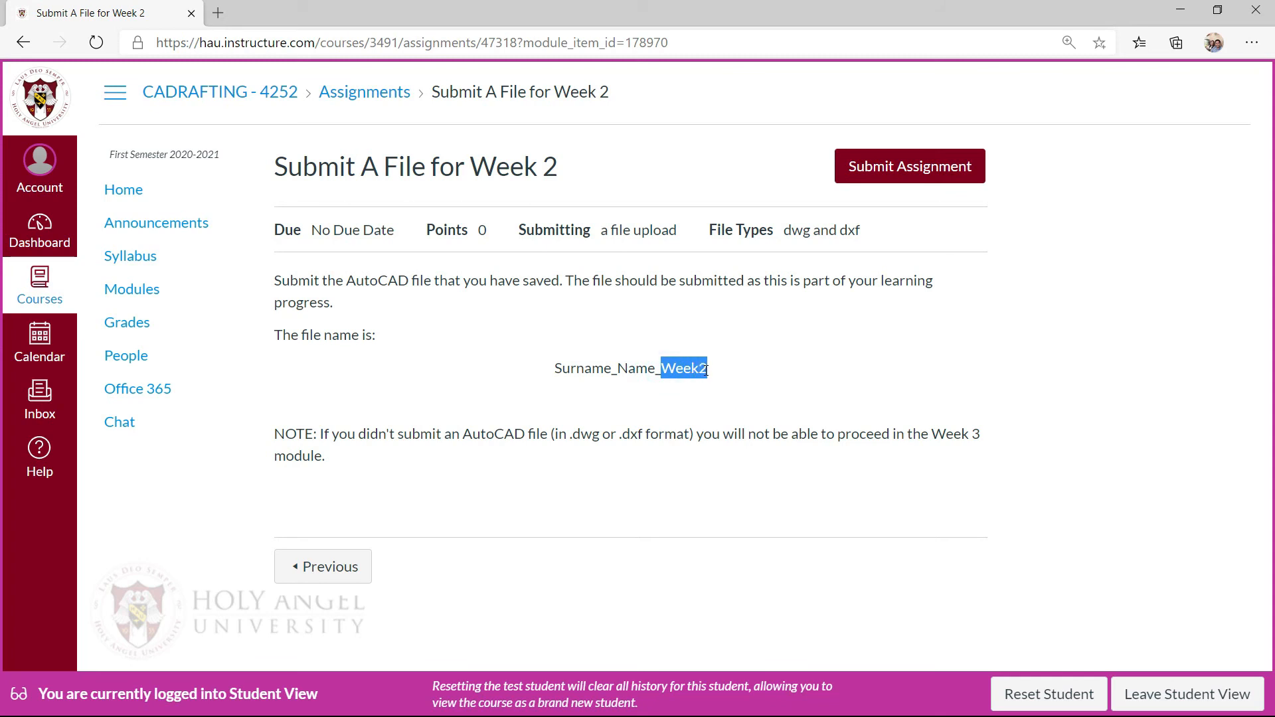
{"action": "left_click", "coordinate": [471, 404]}
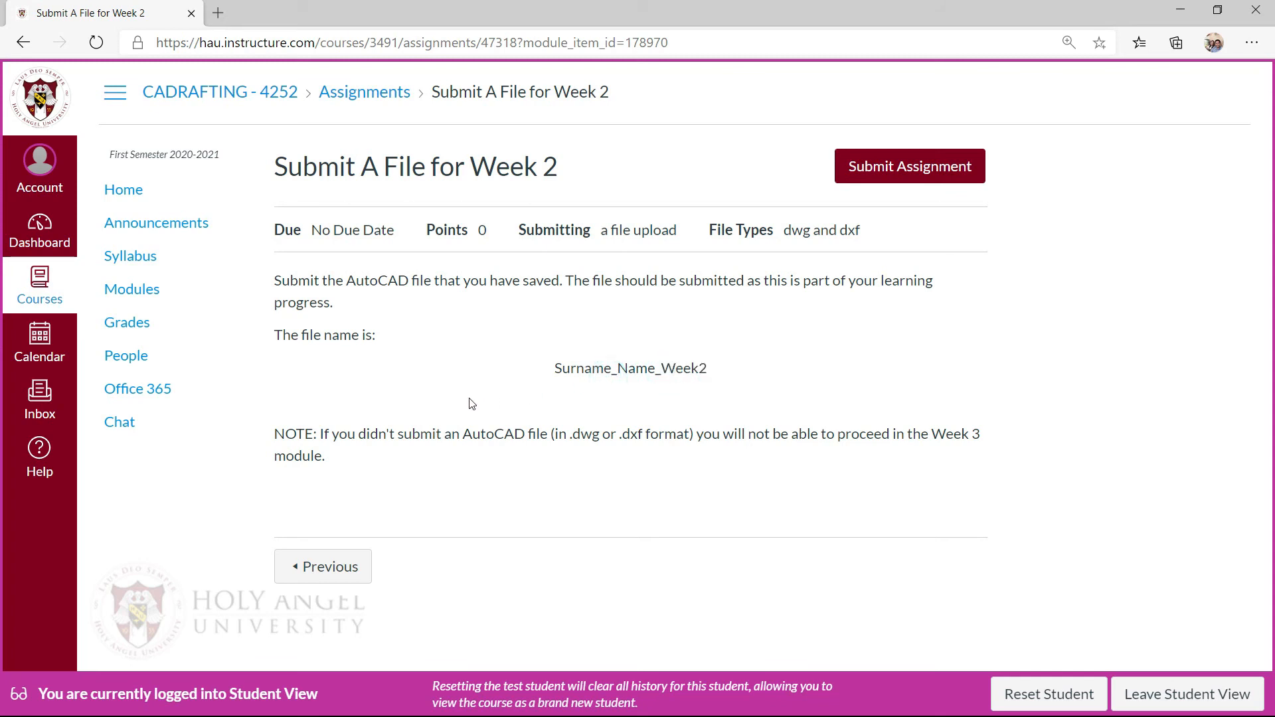
{"action": "mouse_move", "coordinate": [508, 450]}
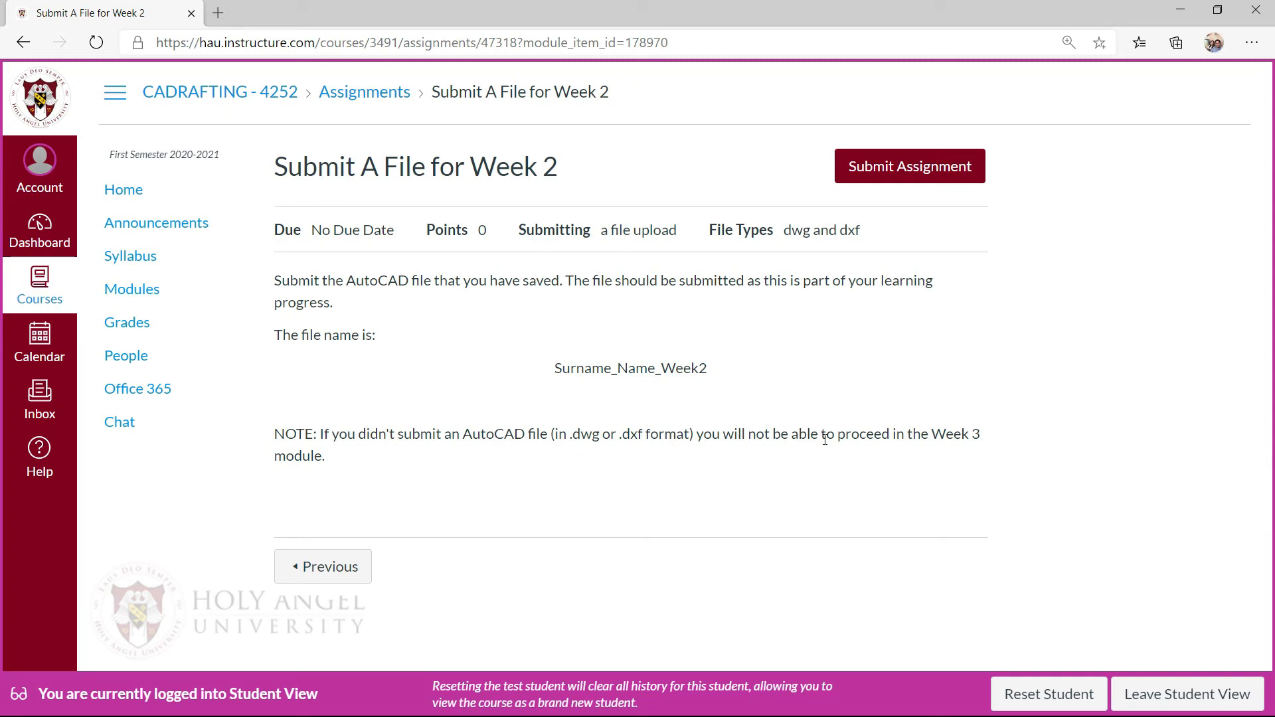
{"action": "mouse_move", "coordinate": [150, 463]}
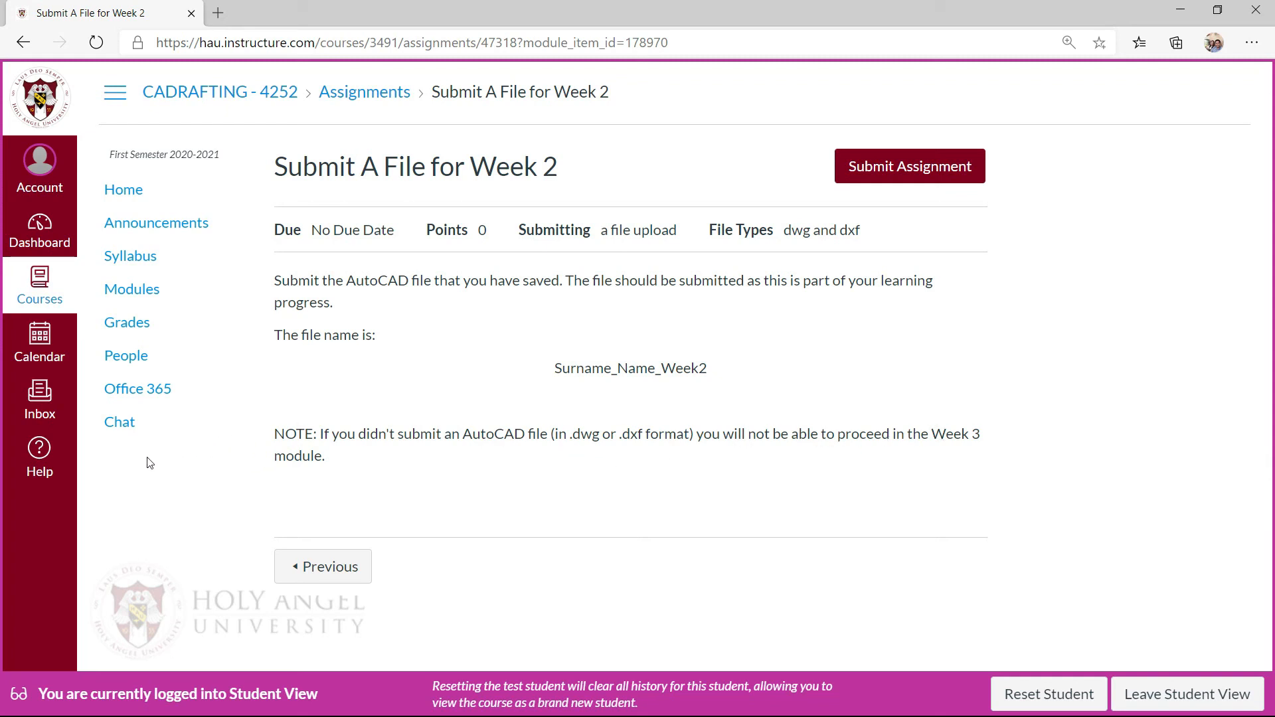
{"action": "mouse_move", "coordinate": [888, 172]}
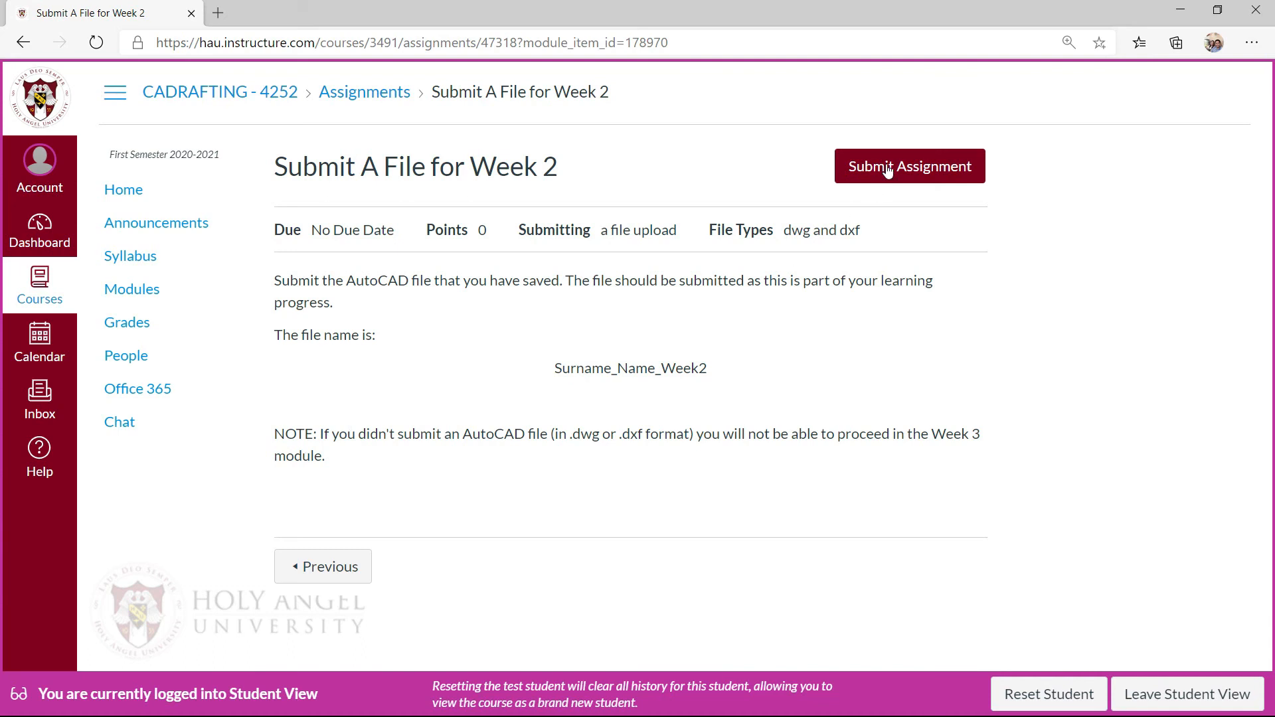
Step: Start the Week 2 submission and attach Dela_Cruz_Juan_A_Week2.dxf from Documents > CADRAFTING
{"action": "left_click", "coordinate": [910, 167]}
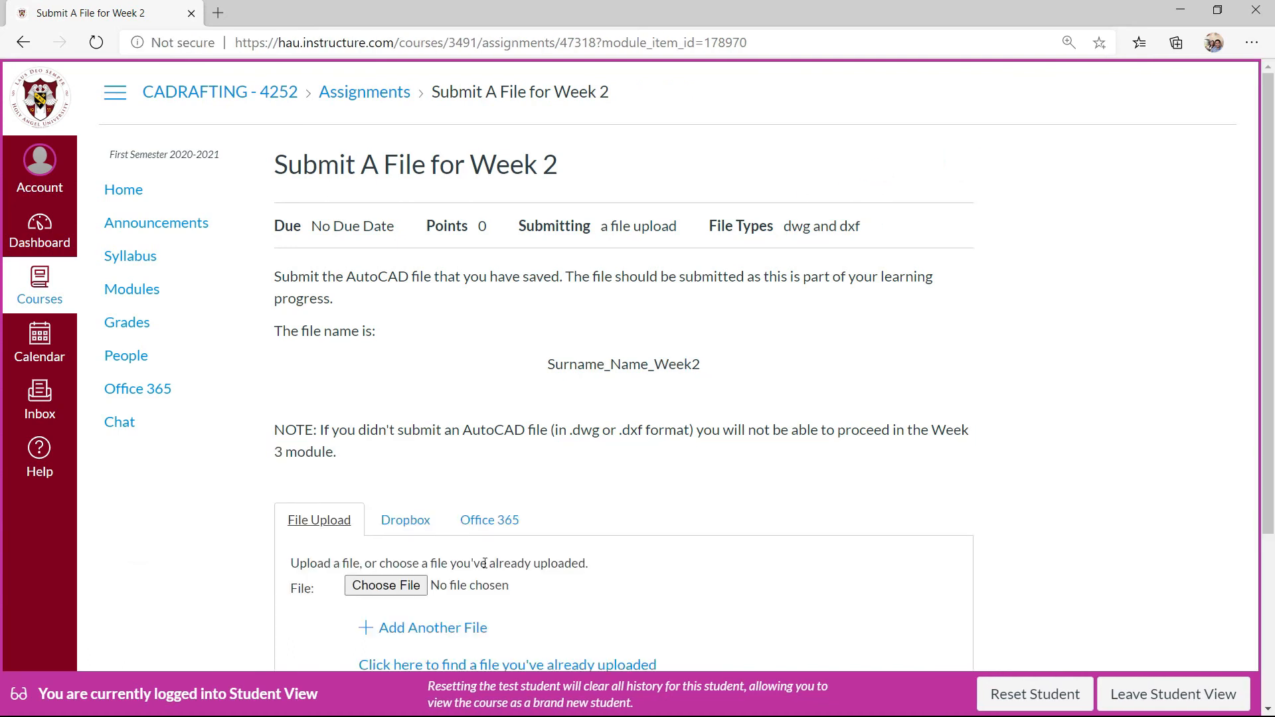
{"action": "scroll", "scroll_direction": "down", "scroll_amount": 3}
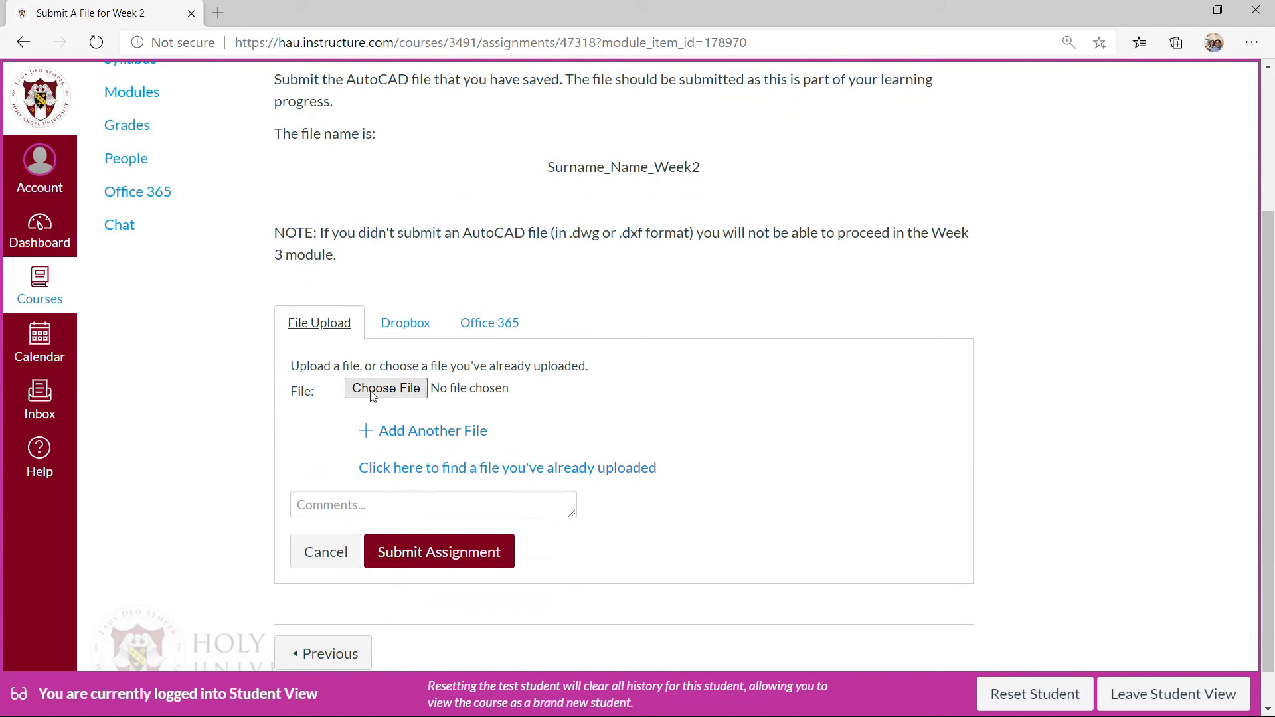
{"action": "mouse_move", "coordinate": [399, 413]}
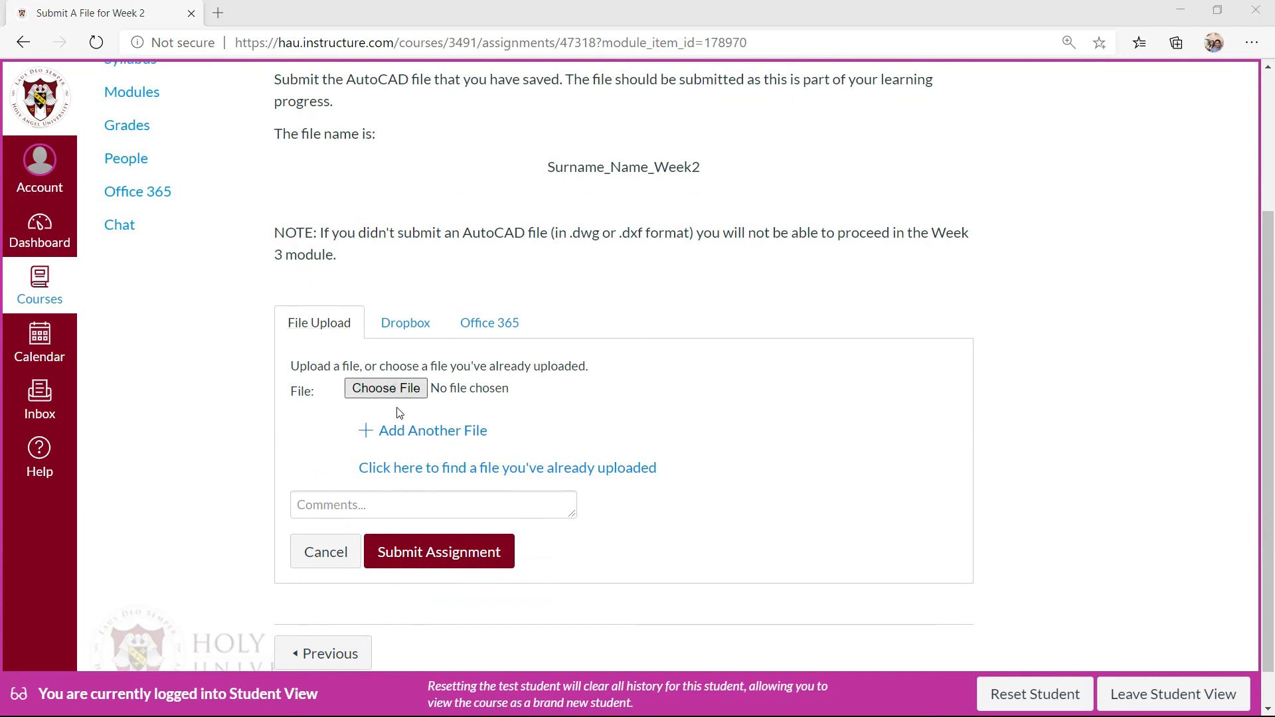
{"action": "left_click", "coordinate": [385, 388]}
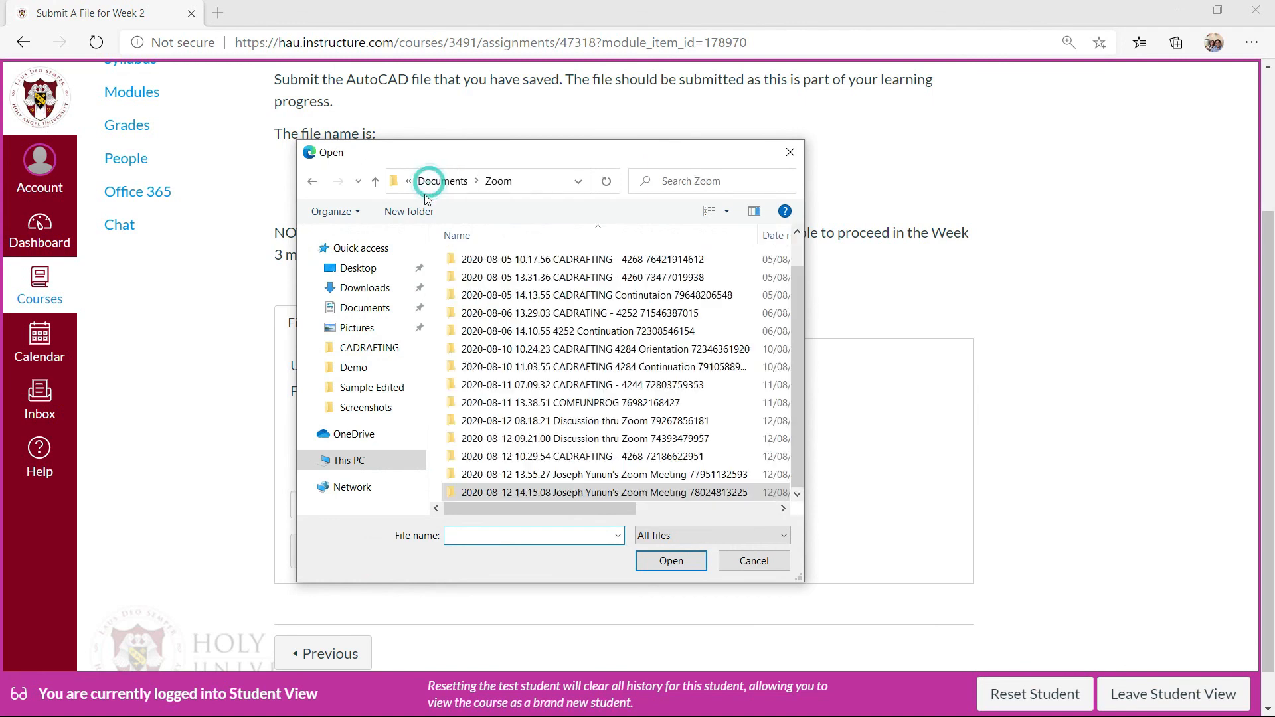
{"action": "left_click", "coordinate": [442, 180]}
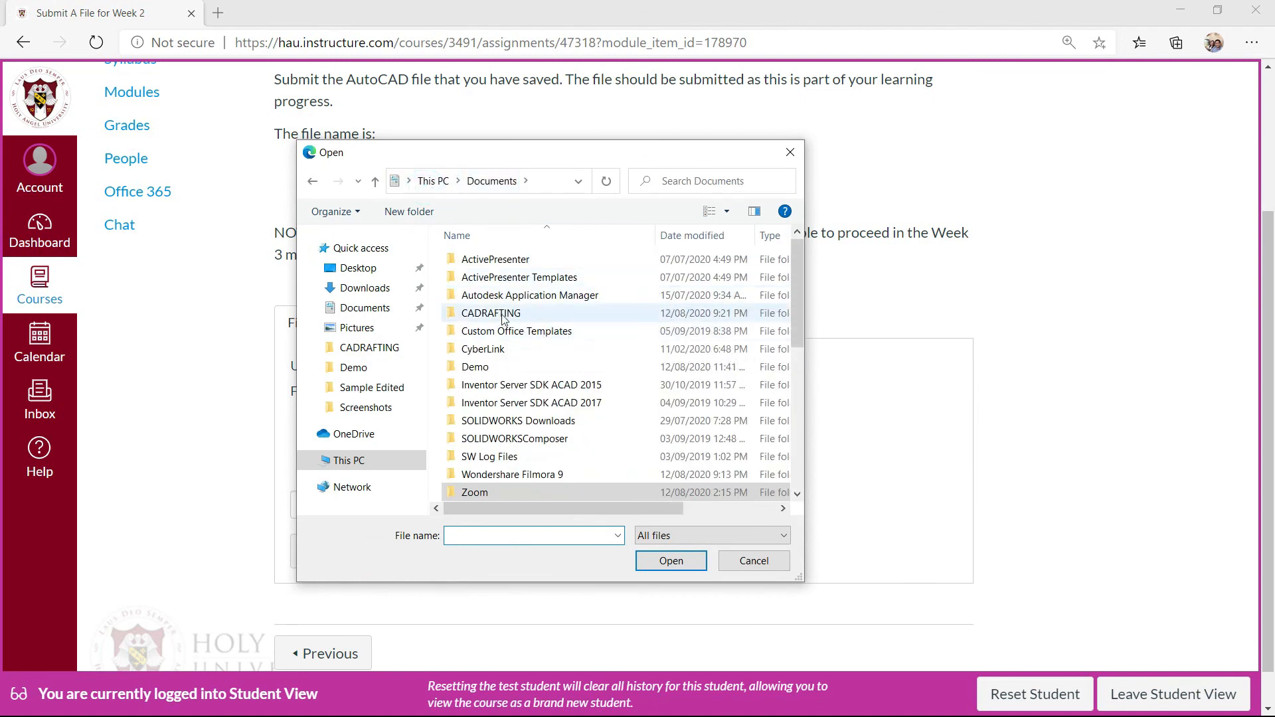
{"action": "double_click", "coordinate": [490, 313]}
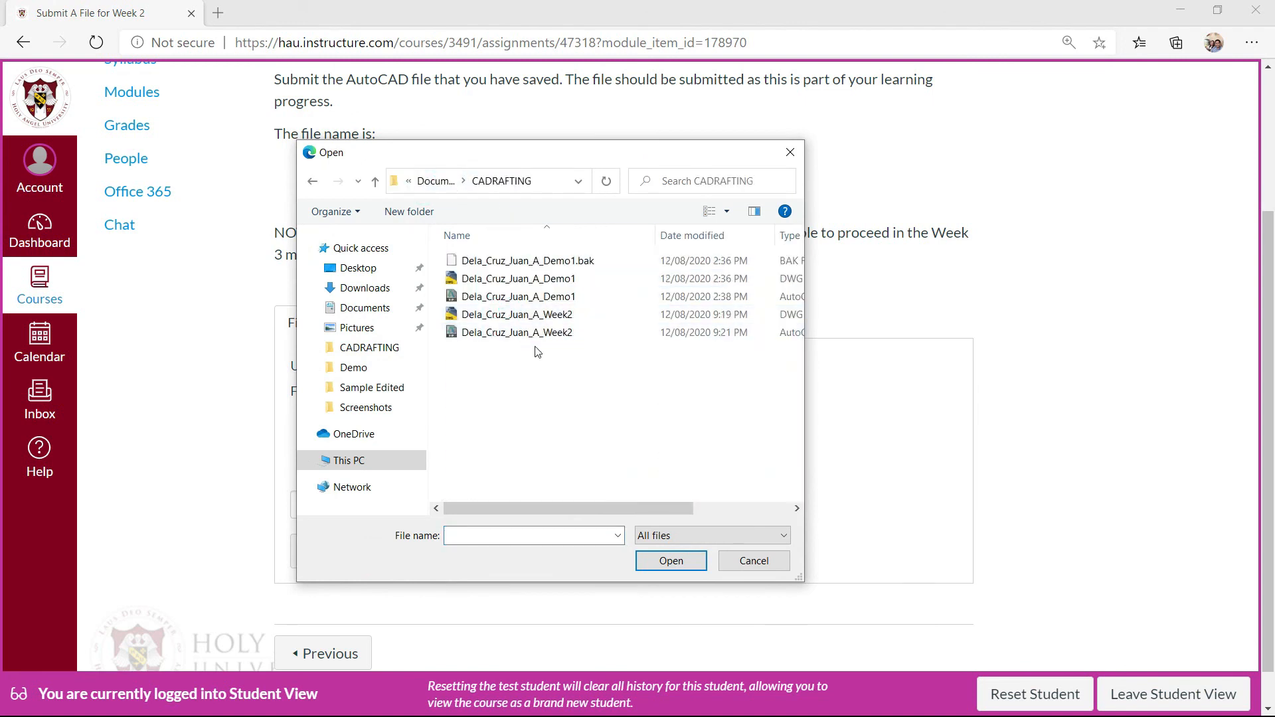
{"action": "left_click", "coordinate": [518, 333]}
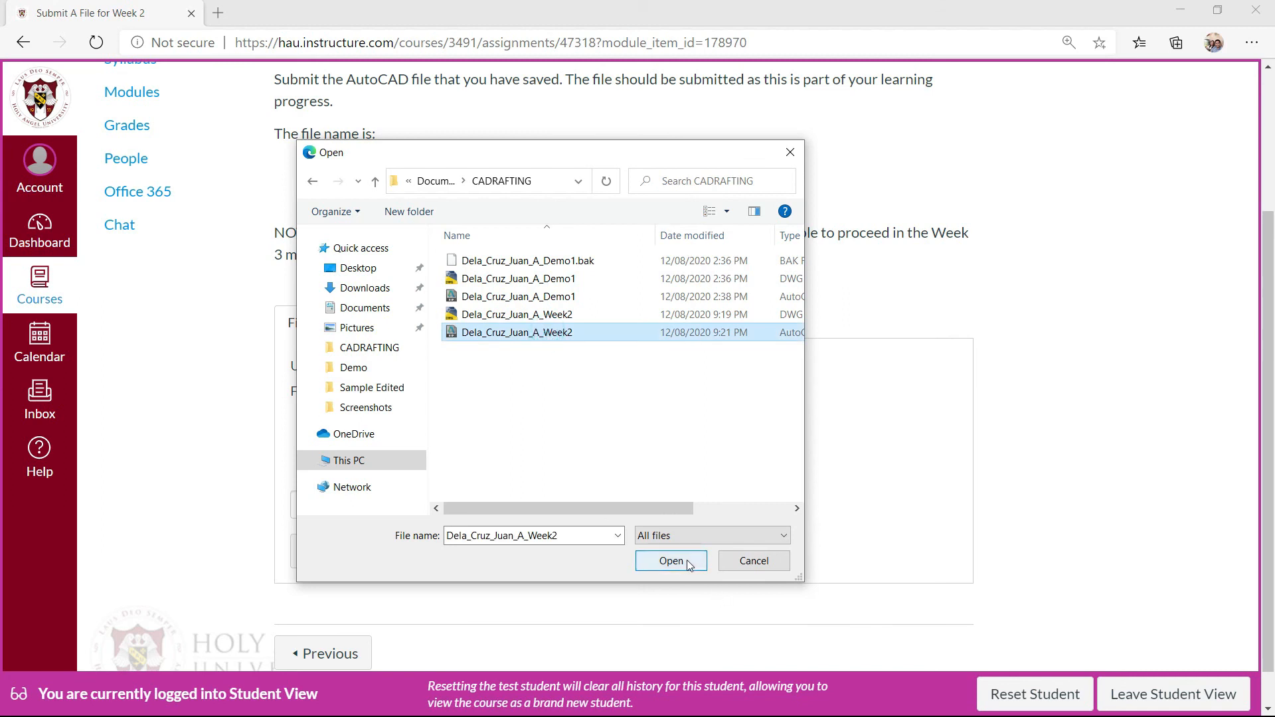
{"action": "left_click", "coordinate": [671, 561]}
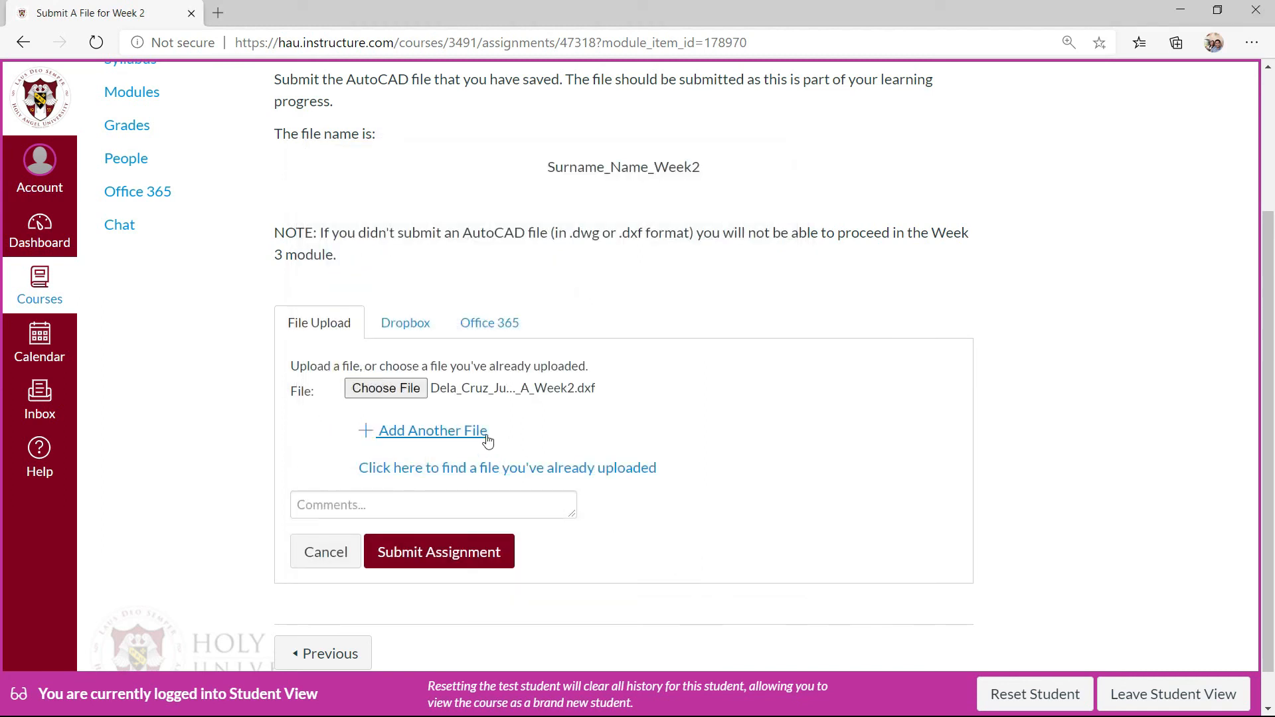
{"action": "mouse_move", "coordinate": [412, 437]}
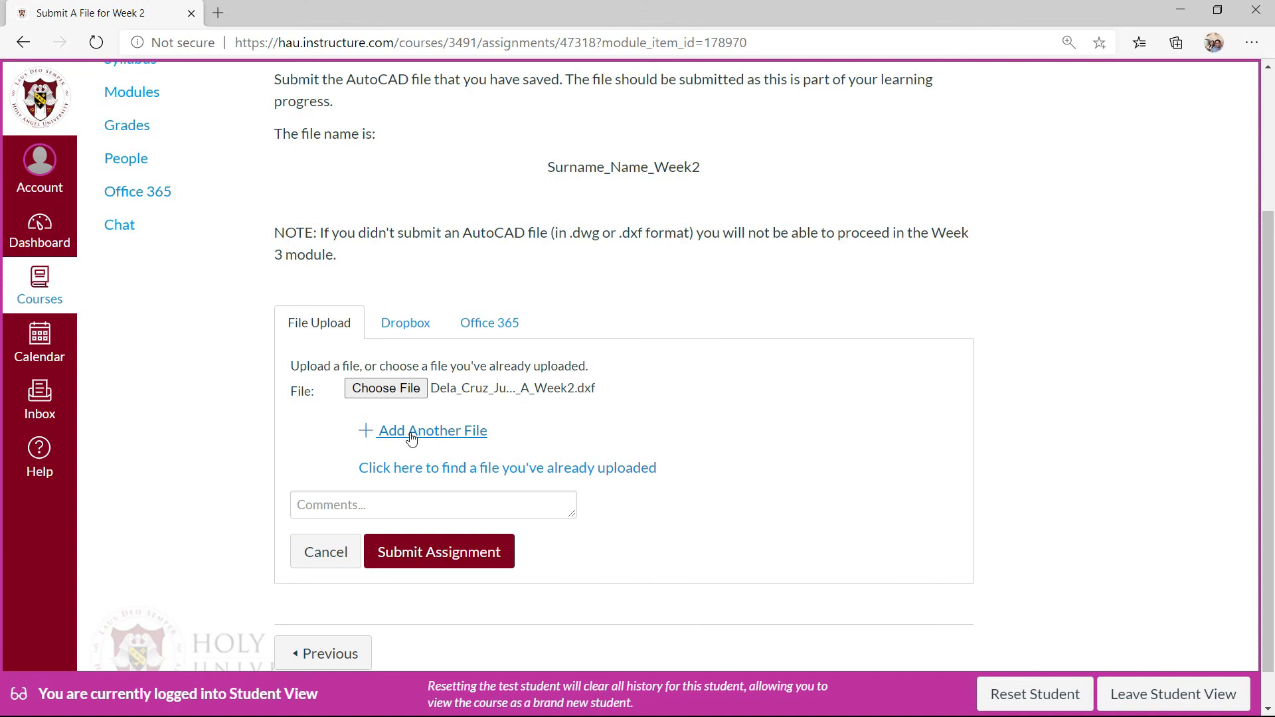
{"action": "left_click", "coordinate": [431, 430]}
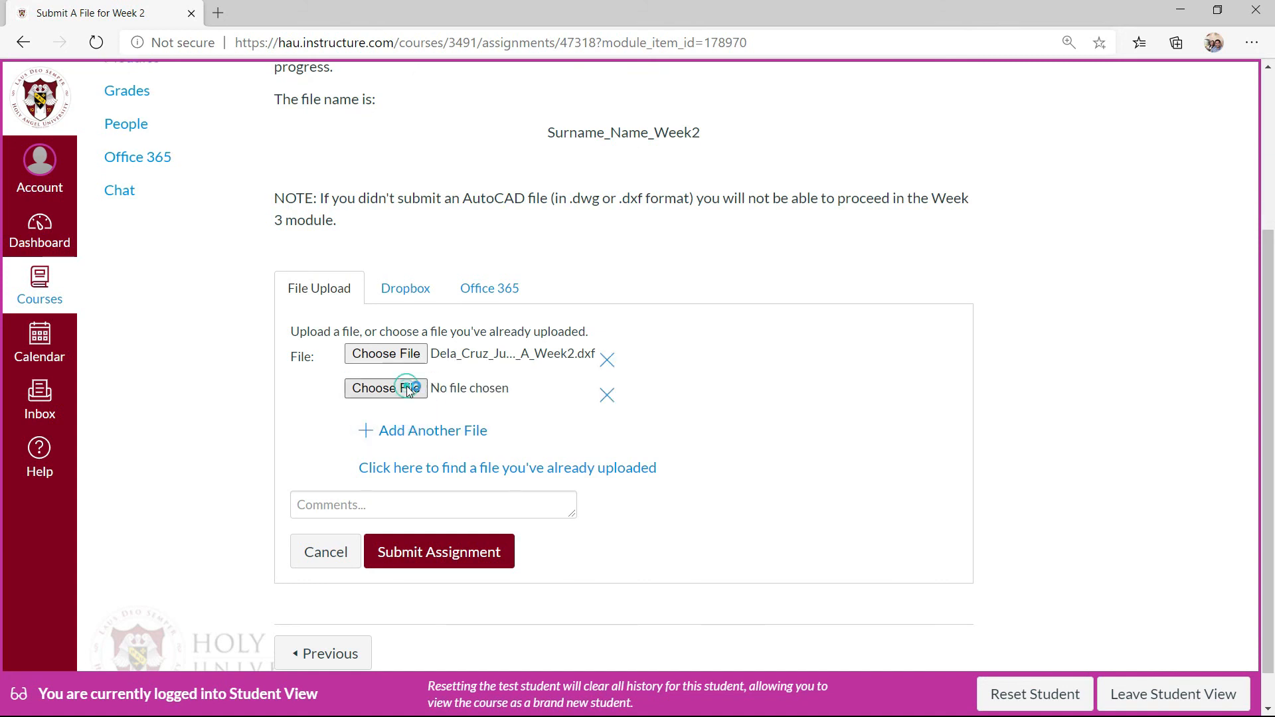
{"action": "left_click", "coordinate": [386, 388]}
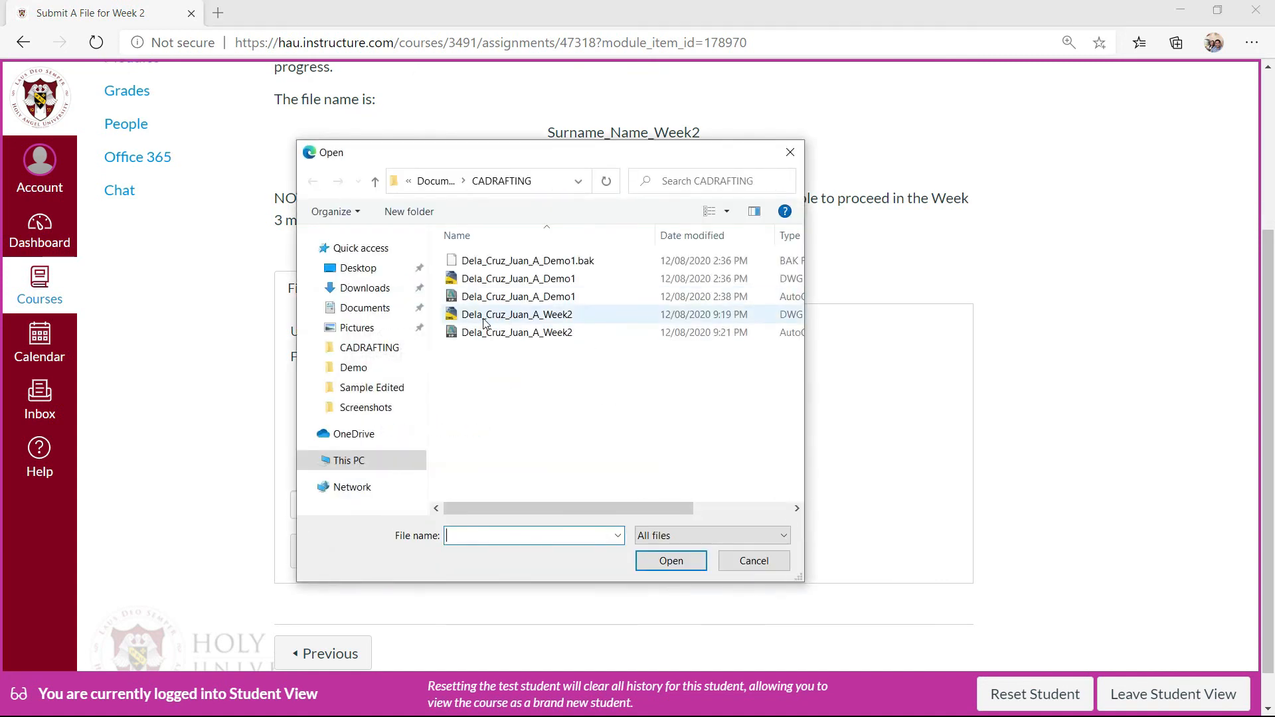
{"action": "left_click", "coordinate": [517, 314]}
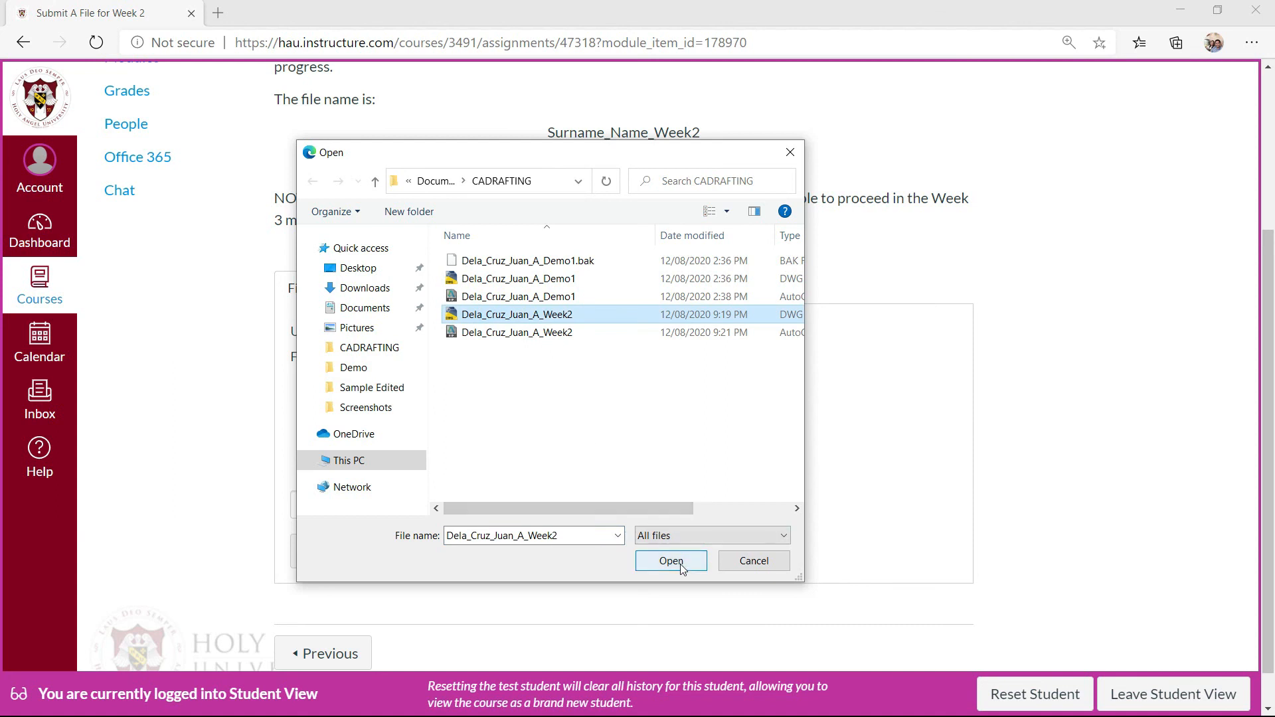
{"action": "left_click", "coordinate": [671, 560]}
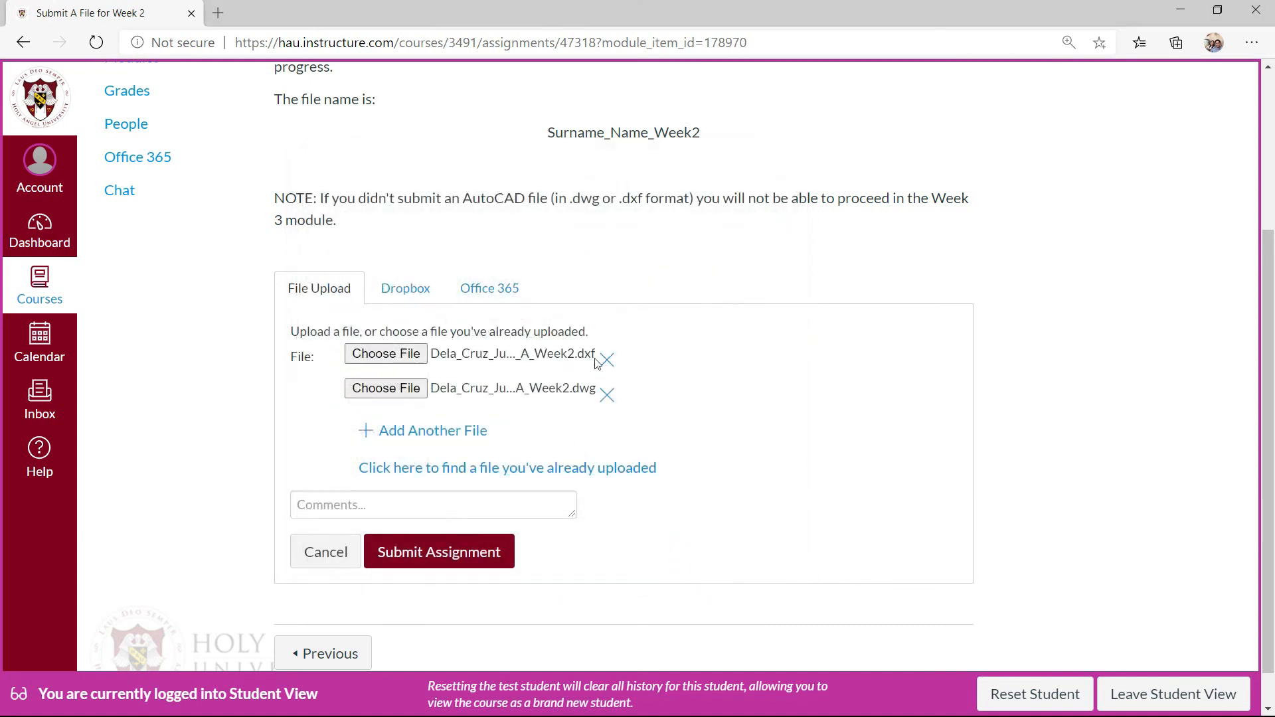
{"action": "mouse_move", "coordinate": [584, 364]}
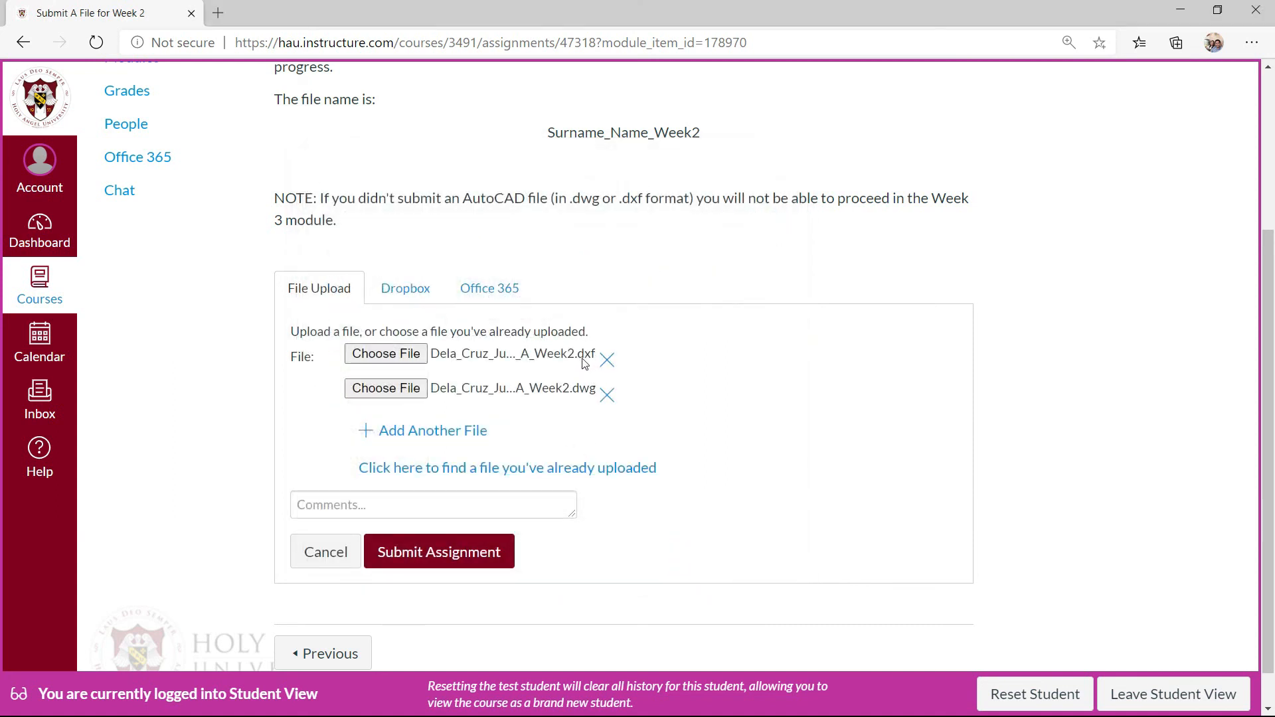
{"action": "mouse_move", "coordinate": [593, 351]}
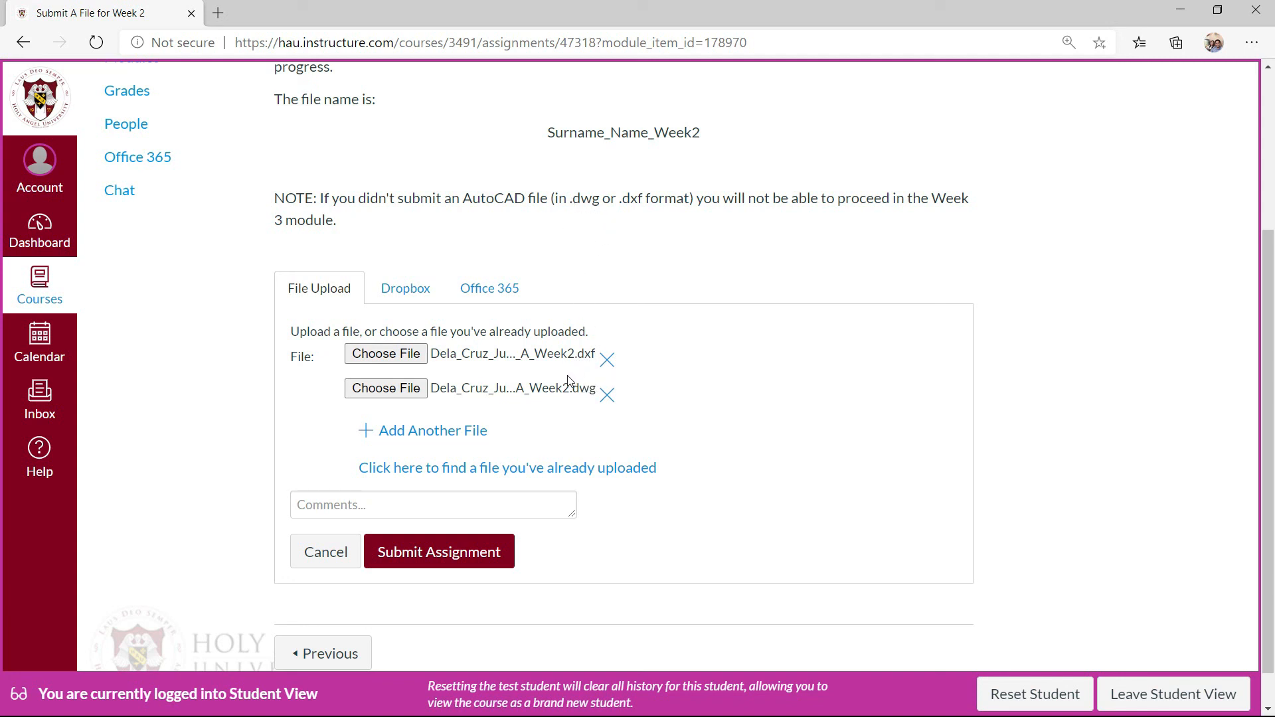
{"action": "mouse_move", "coordinate": [585, 362]}
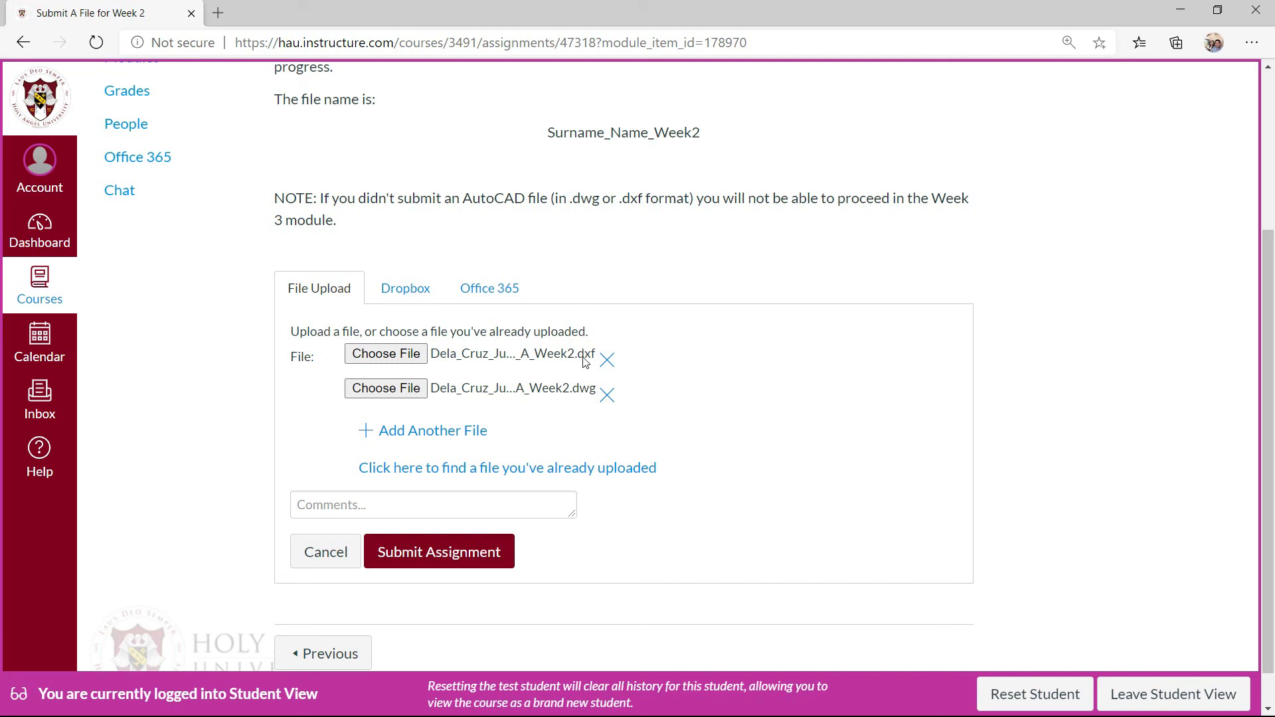
{"action": "mouse_move", "coordinate": [467, 386]}
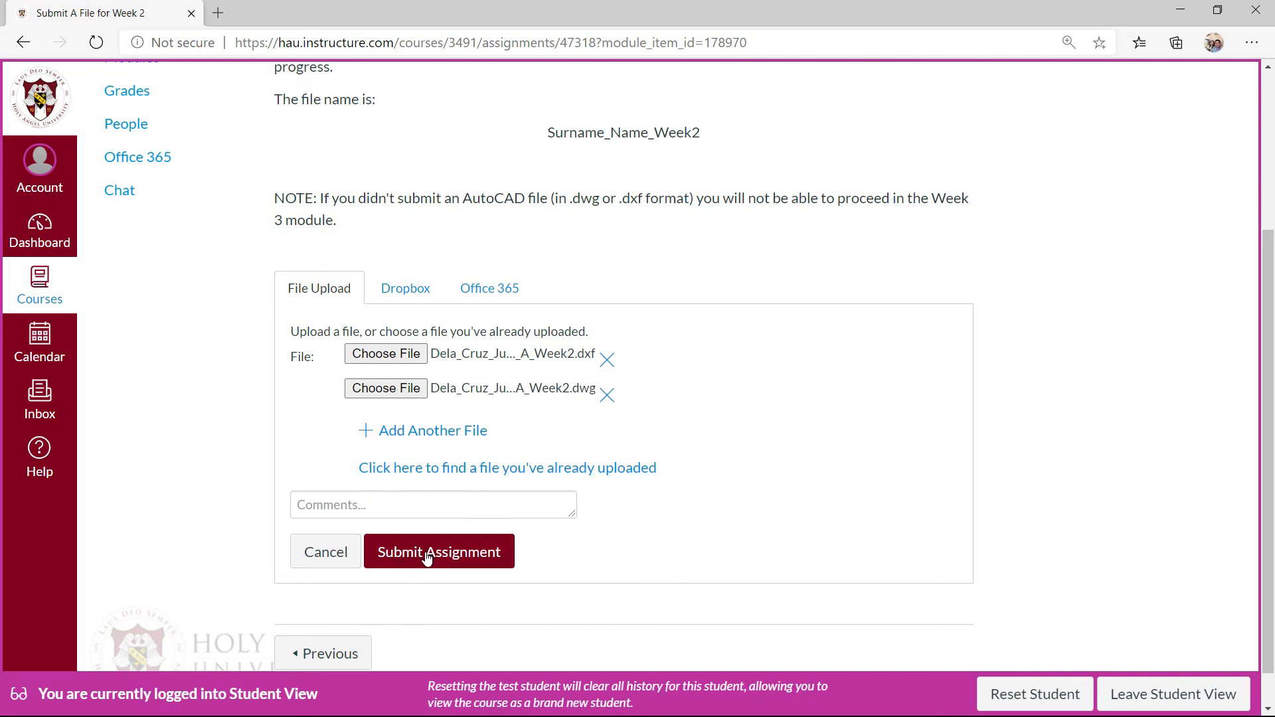
Step: Submit the Week 2 assignment with the DXF and DWG files attached
{"action": "left_click", "coordinate": [439, 552]}
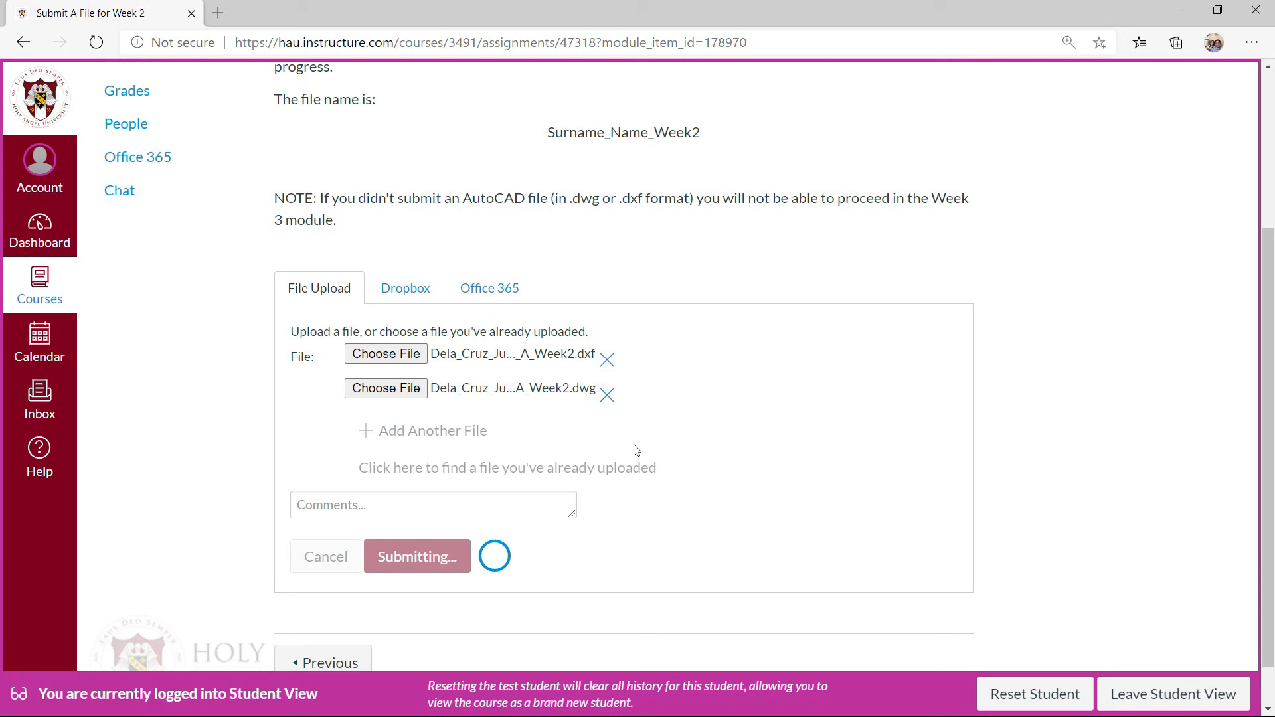
{"action": "mouse_move", "coordinate": [641, 447]}
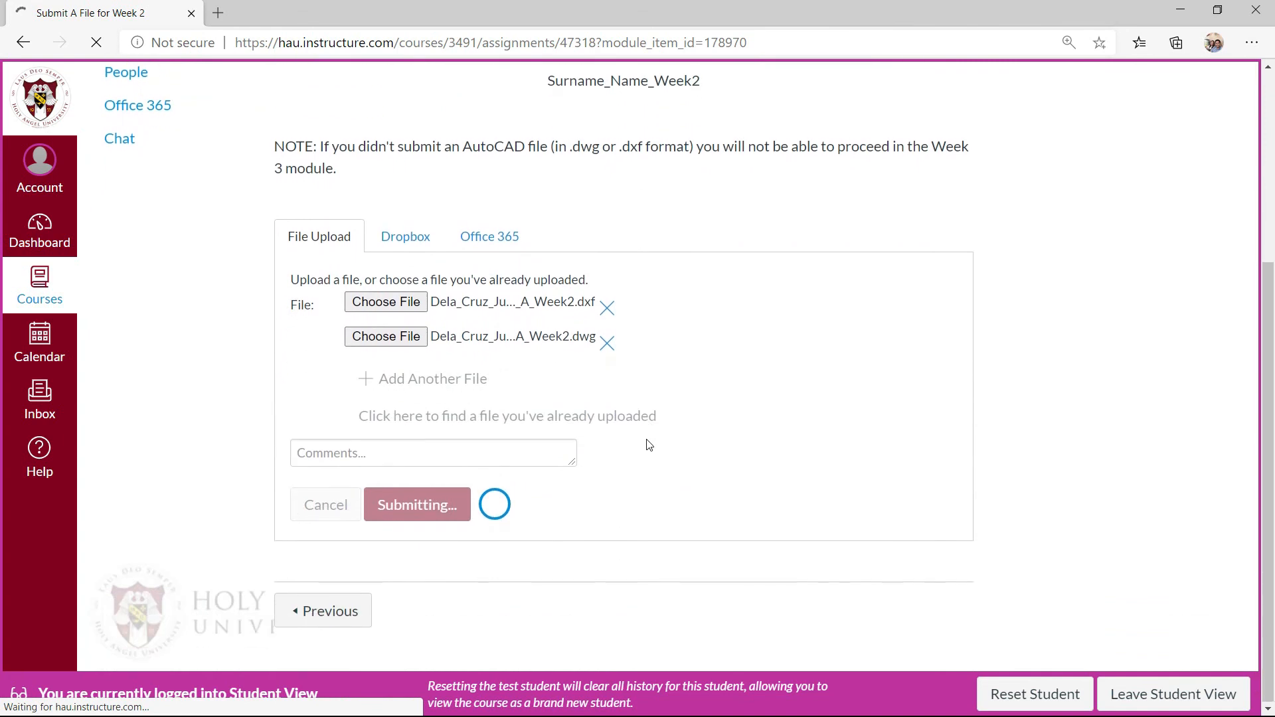
{"action": "left_click", "coordinate": [417, 505]}
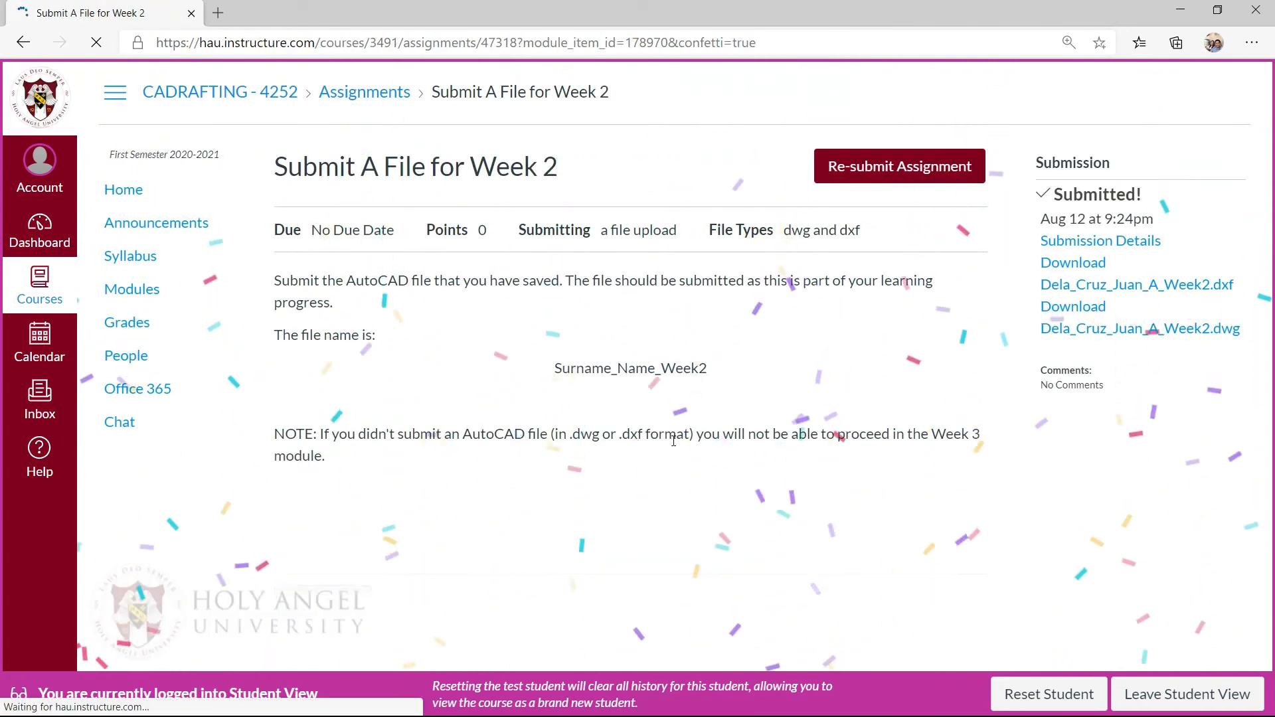